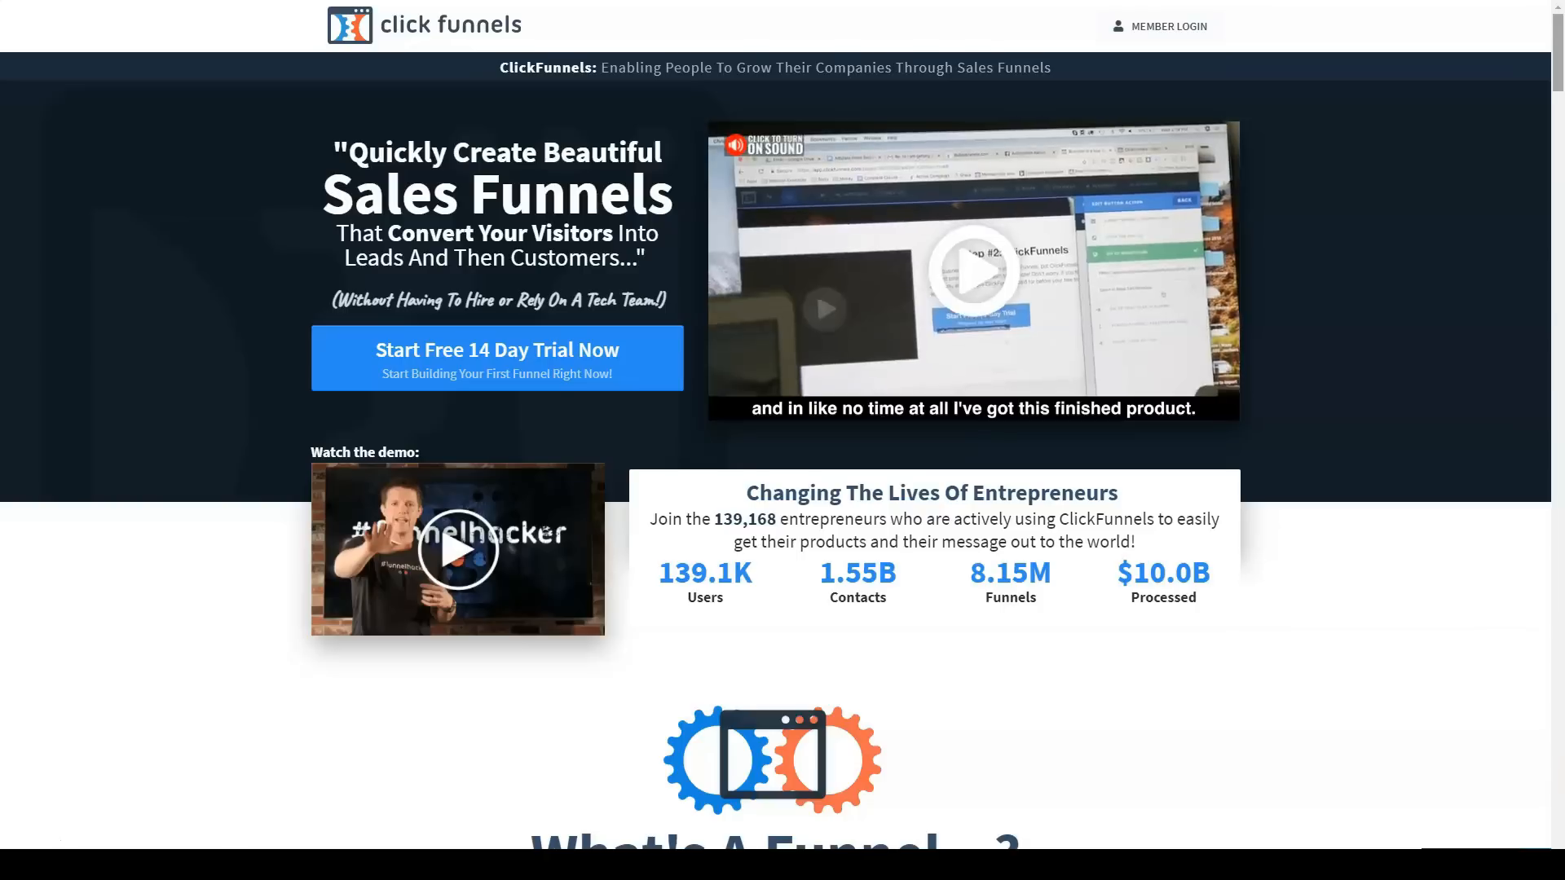
Step: Scroll the ClickFunnels homepage past 'What's A Funnel' to 'Gives You The Tools And Strategies'
{"action": "scroll", "scroll_direction": "down", "scroll_amount": 3}
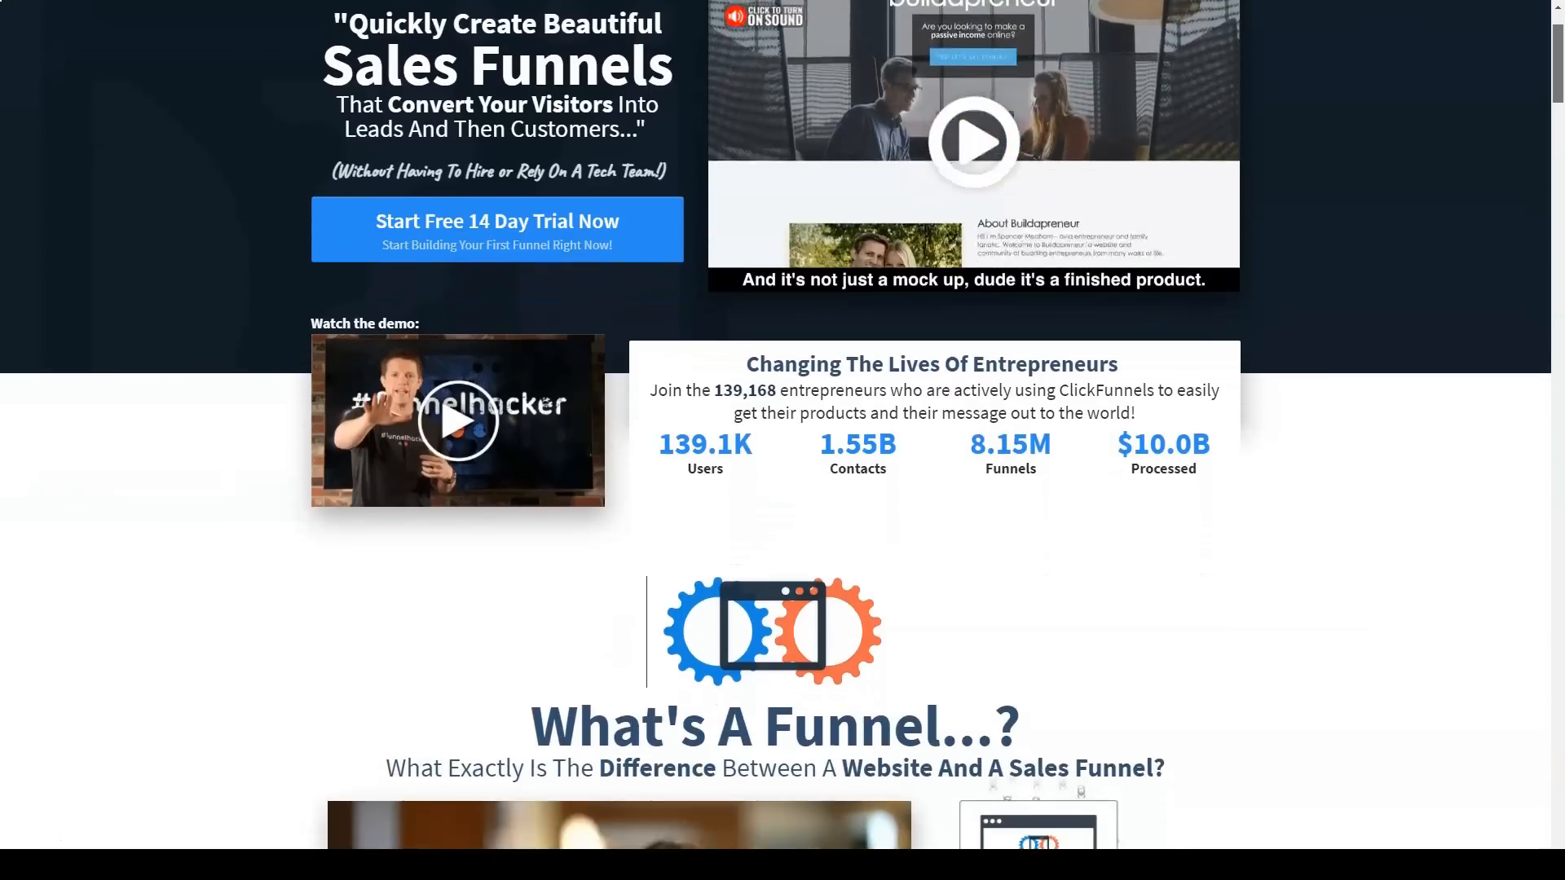
{"action": "scroll", "scroll_direction": "down", "scroll_amount": 3}
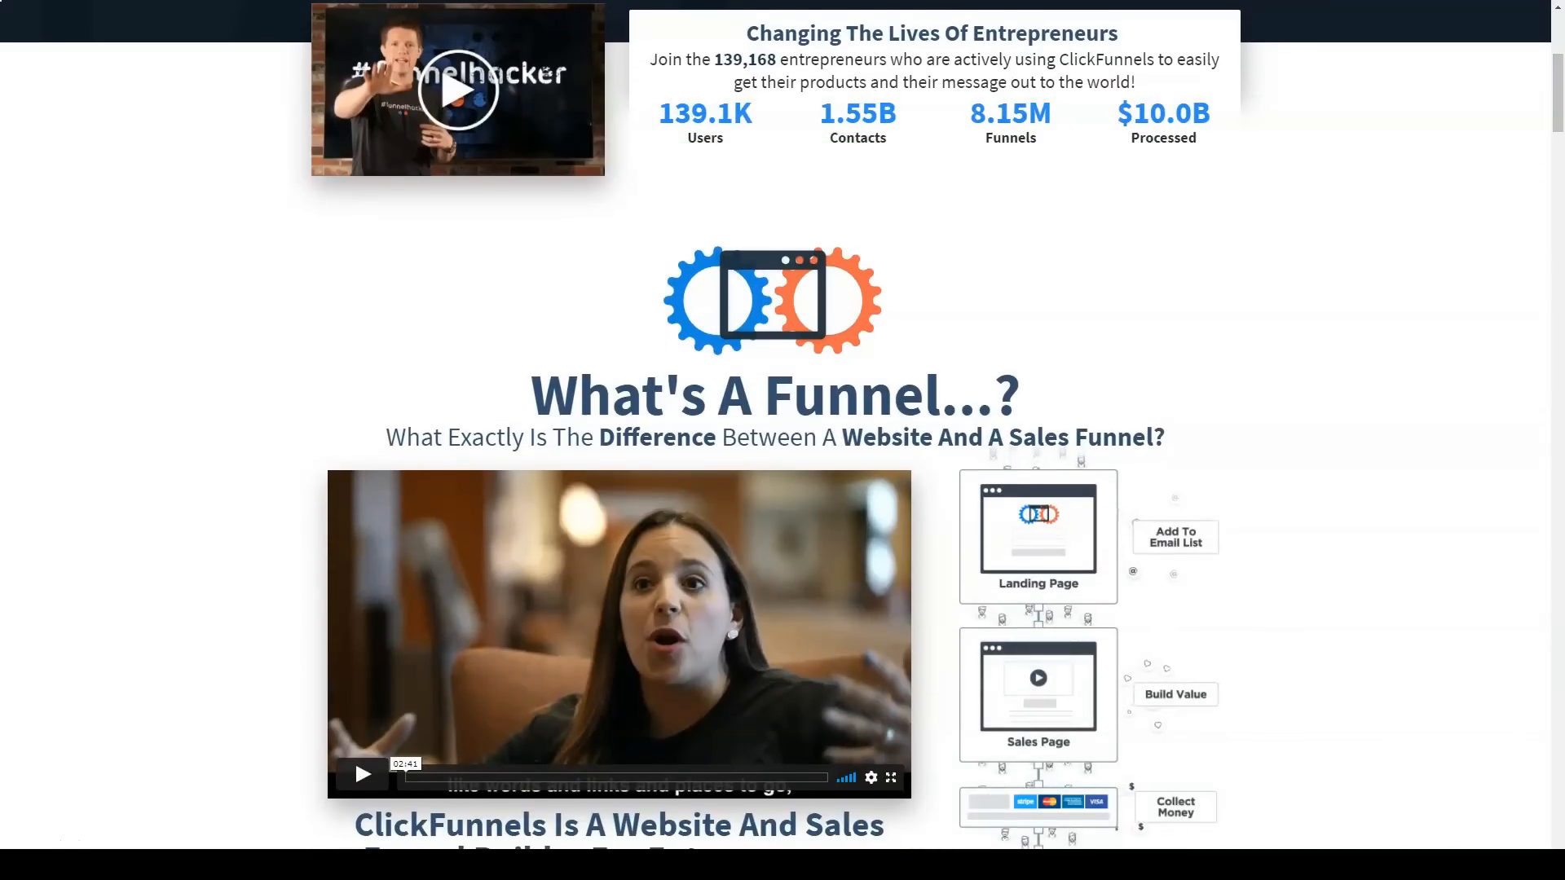
{"action": "scroll", "scroll_direction": "down", "scroll_amount": 3}
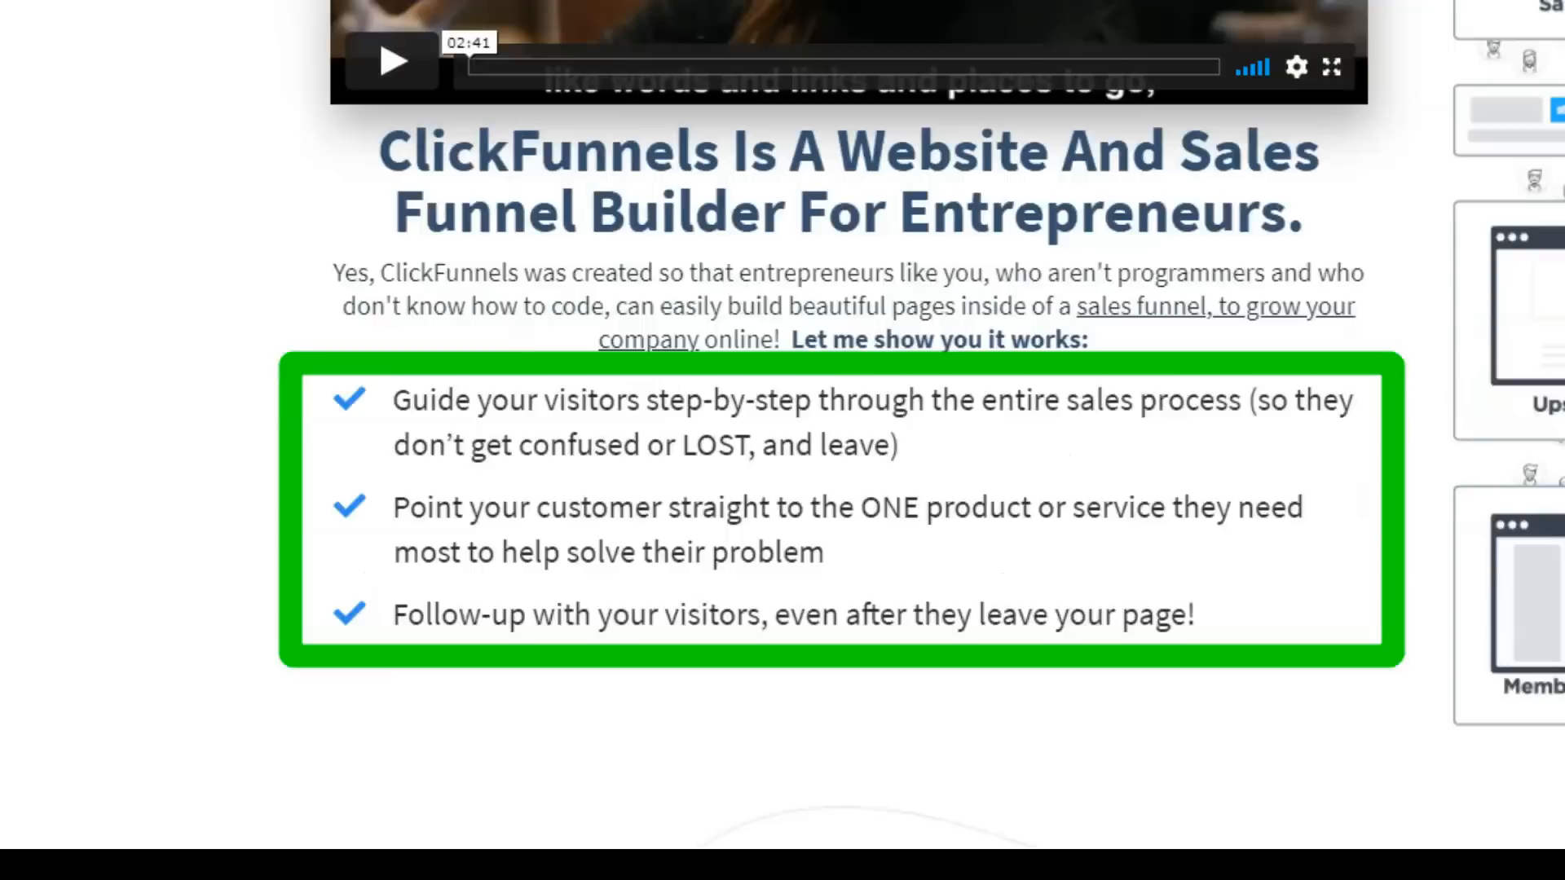
{"action": "scroll", "scroll_direction": "down", "scroll_amount": 3}
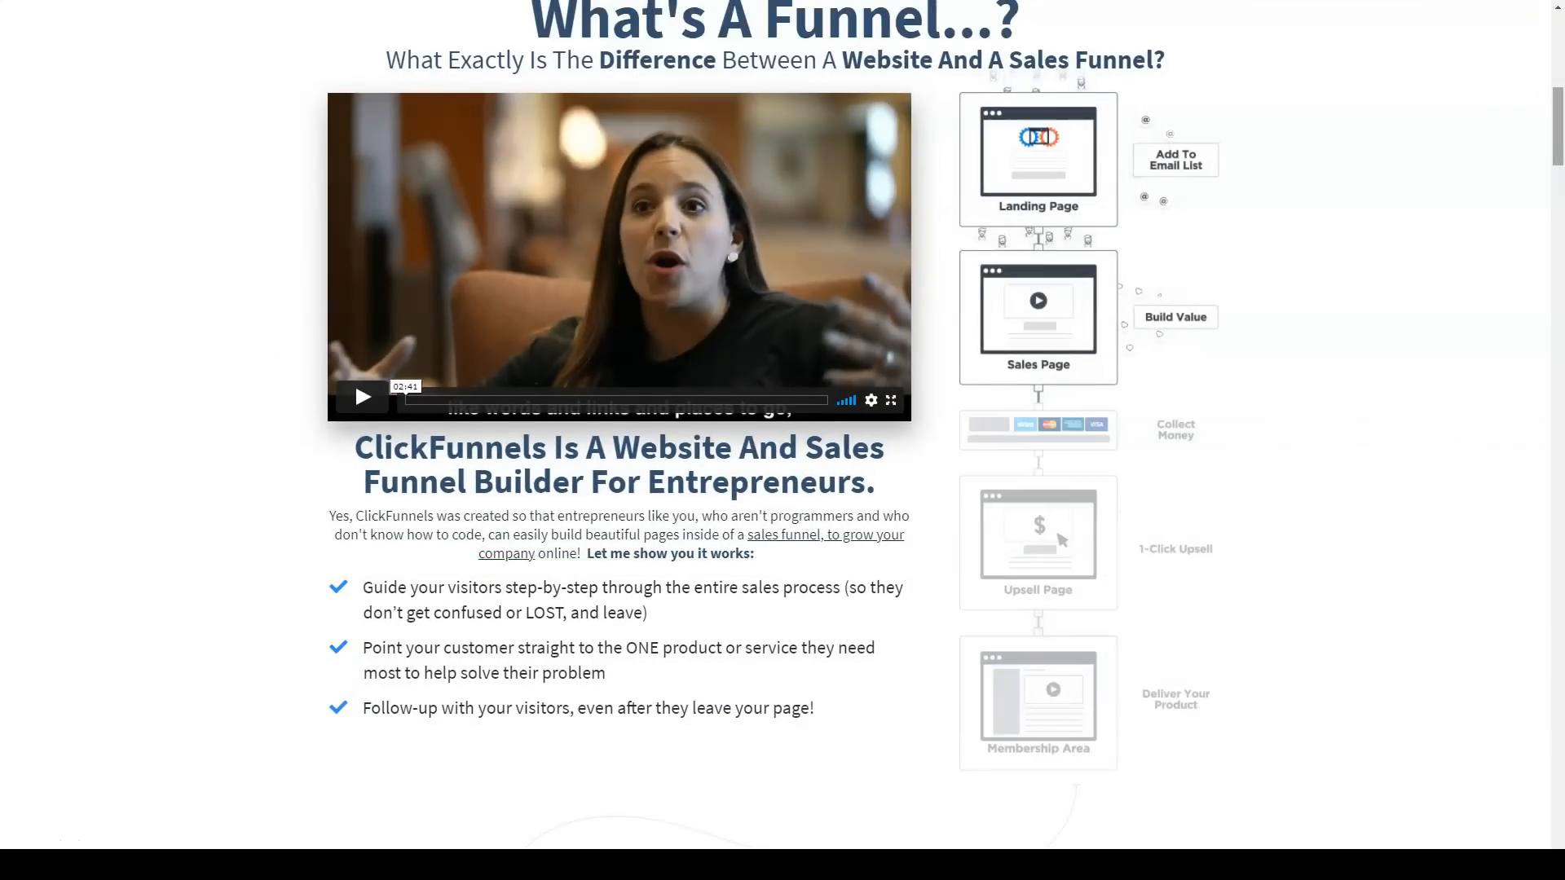
{"action": "scroll", "scroll_direction": "down", "scroll_amount": 3}
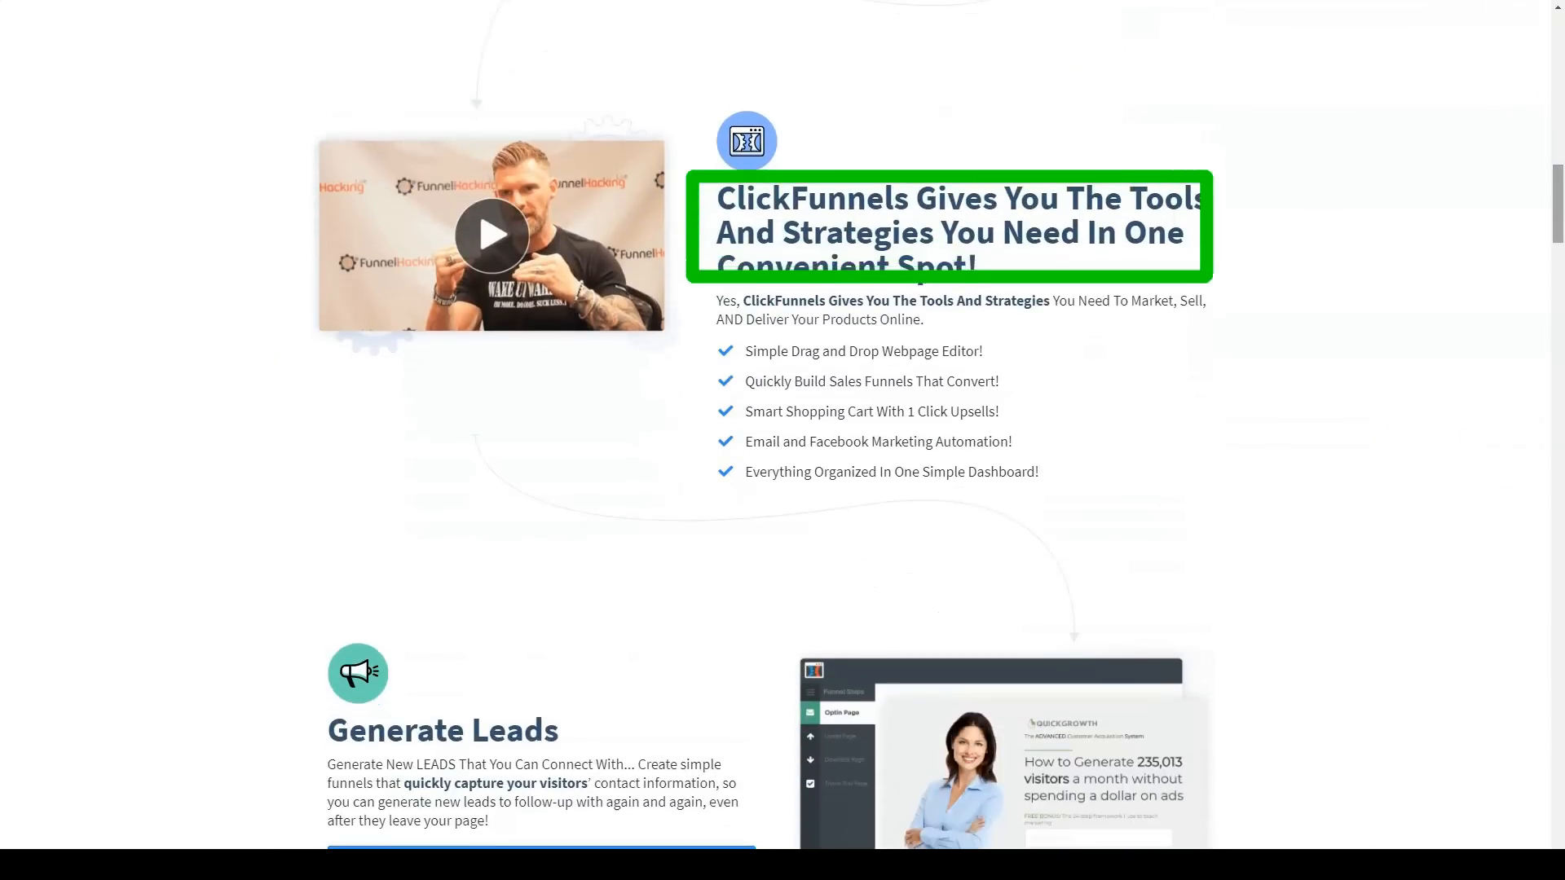
Step: Scroll through the Generate Leads and Sell Your Products sections to Follow-Up Funnels
{"action": "scroll", "scroll_direction": "down", "scroll_amount": 3}
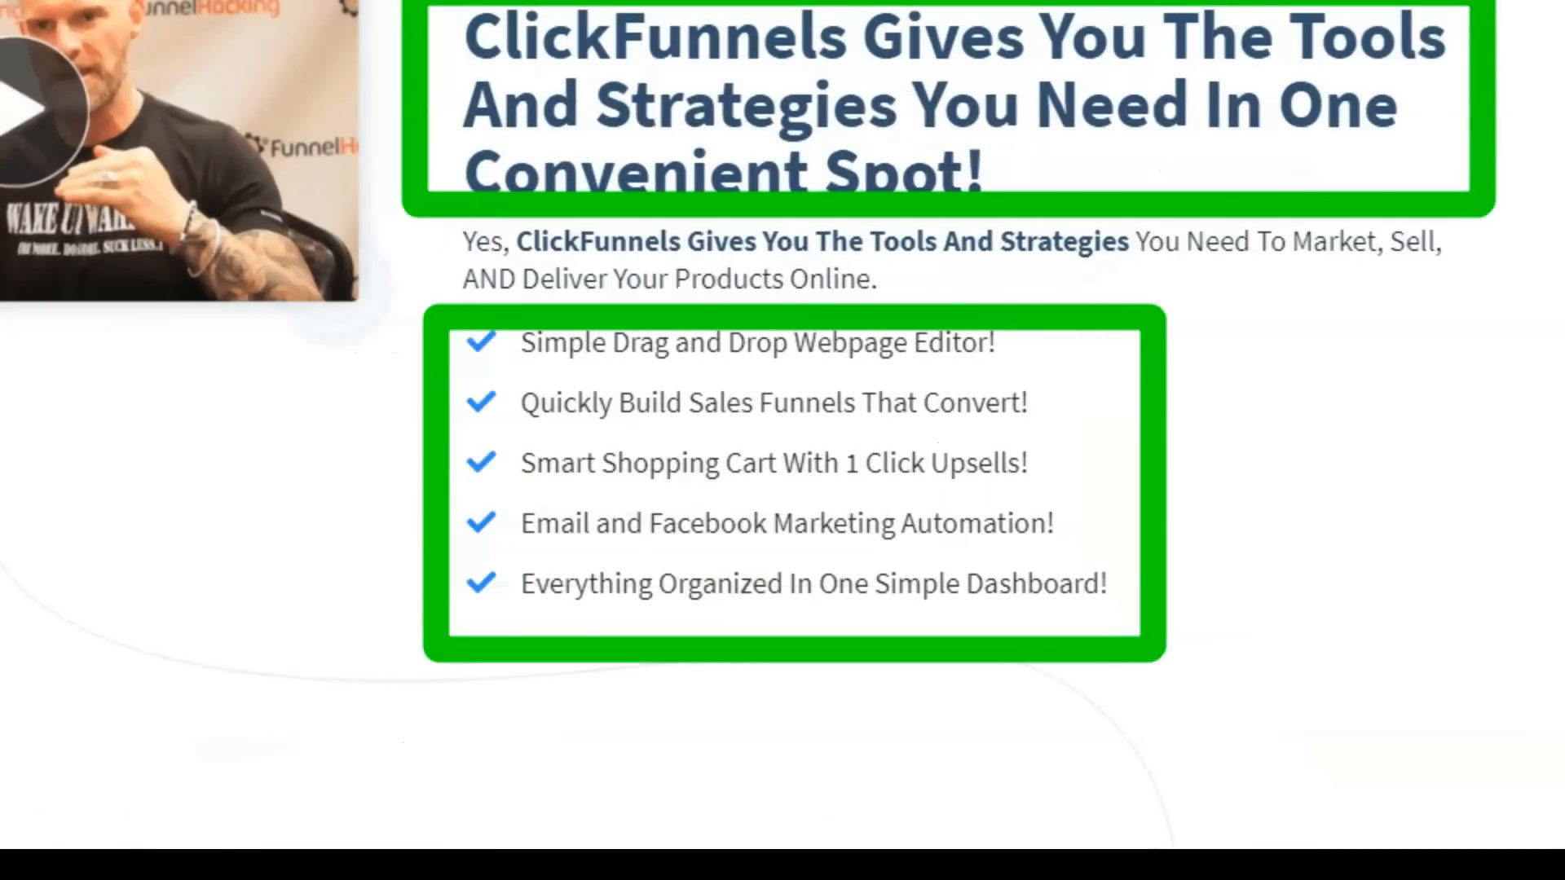
{"action": "scroll", "scroll_direction": "down", "scroll_amount": 3}
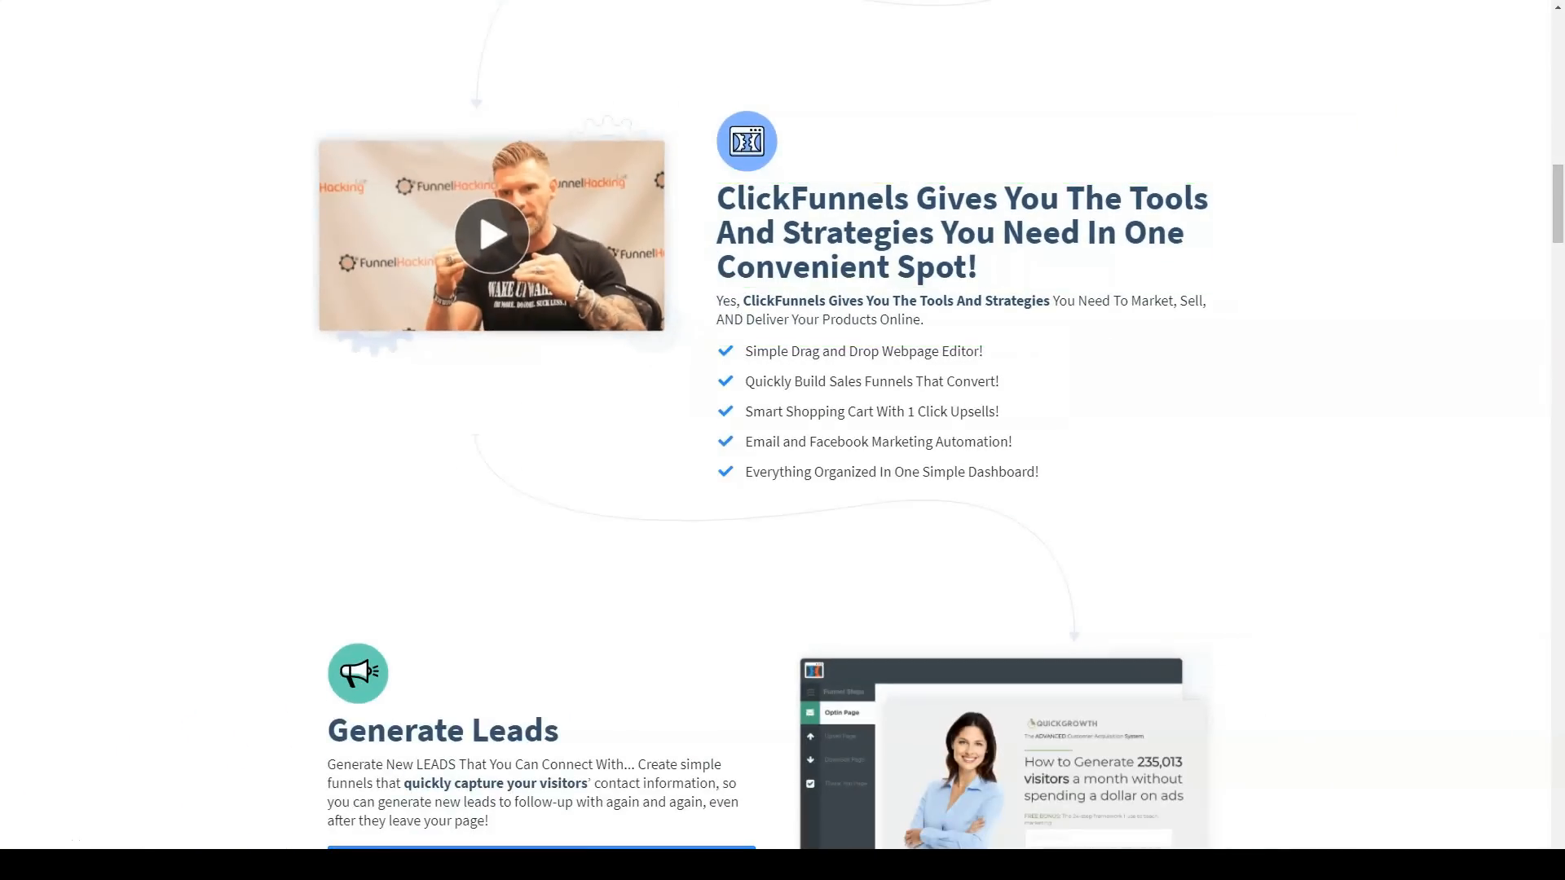
{"action": "scroll", "scroll_direction": "down", "scroll_amount": 3}
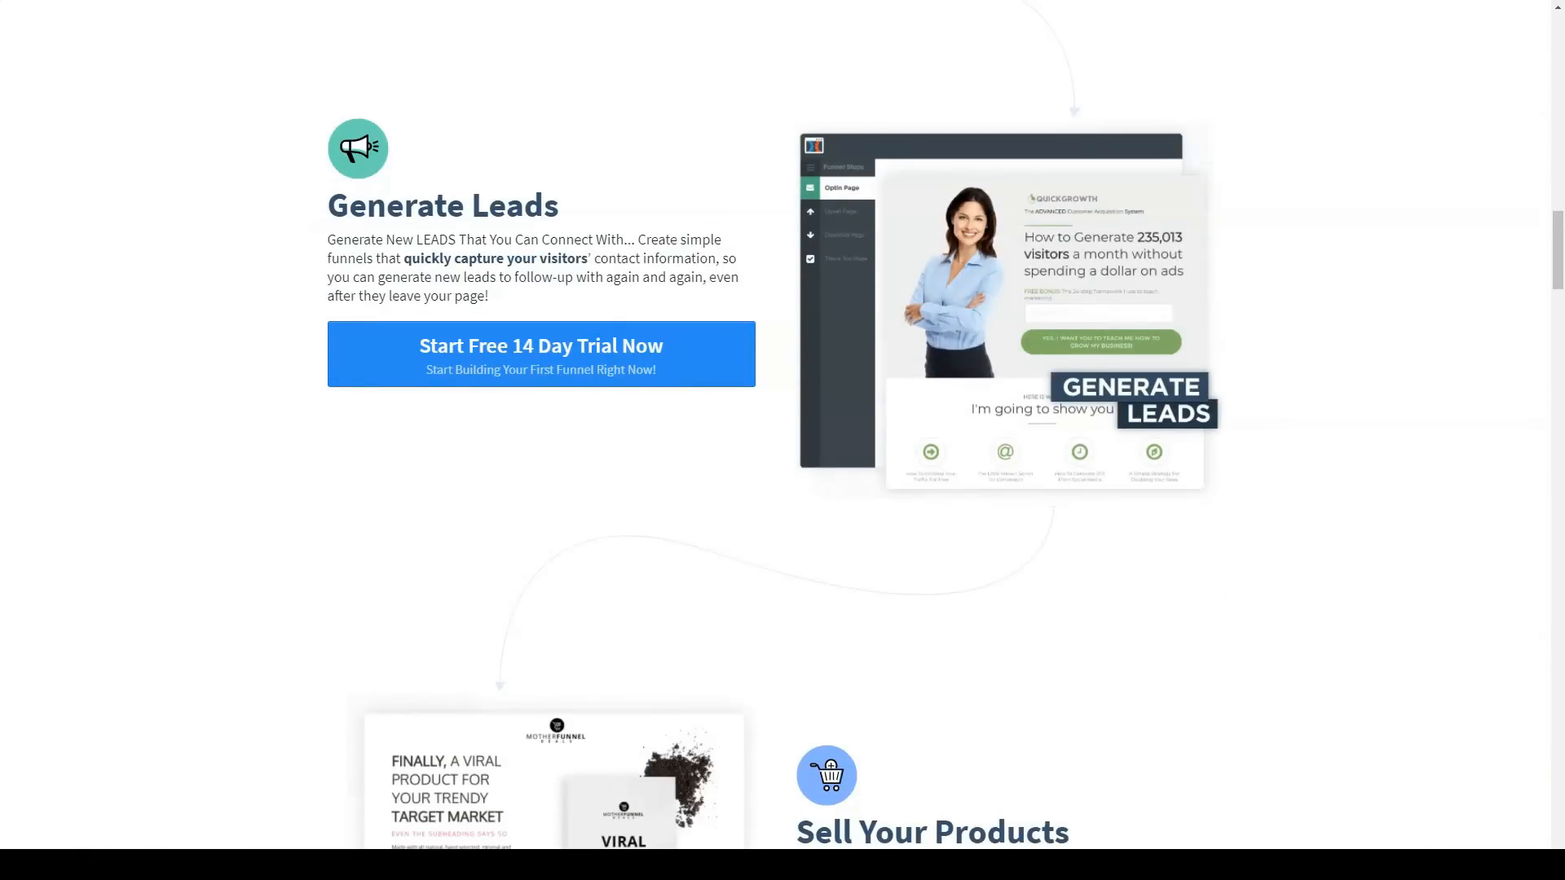
{"action": "scroll", "scroll_direction": "down", "scroll_amount": 3}
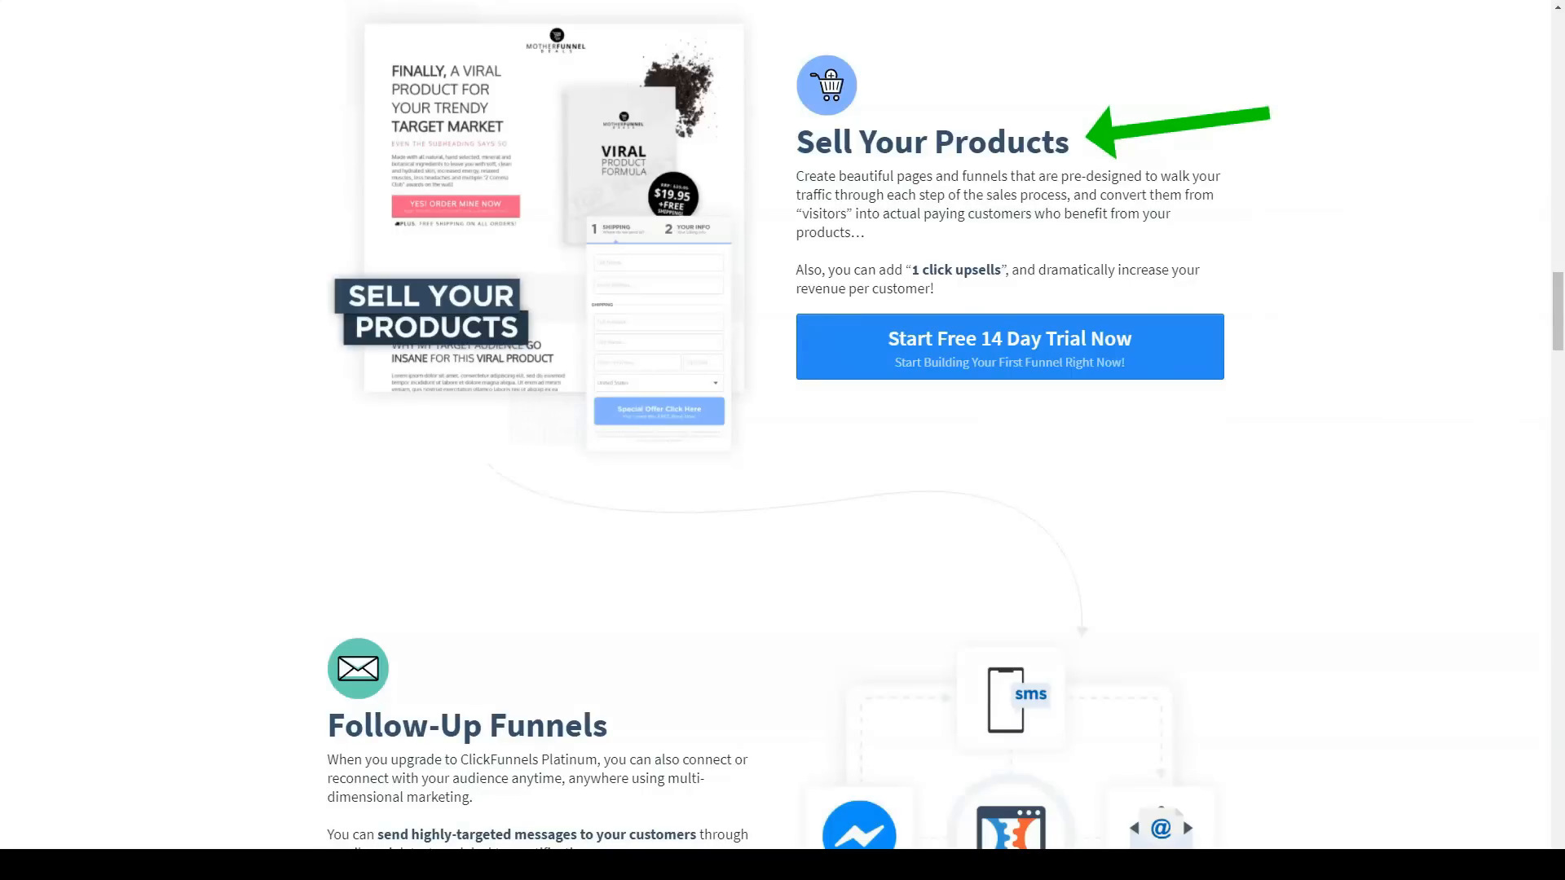
{"action": "scroll", "scroll_direction": "down", "scroll_amount": 3}
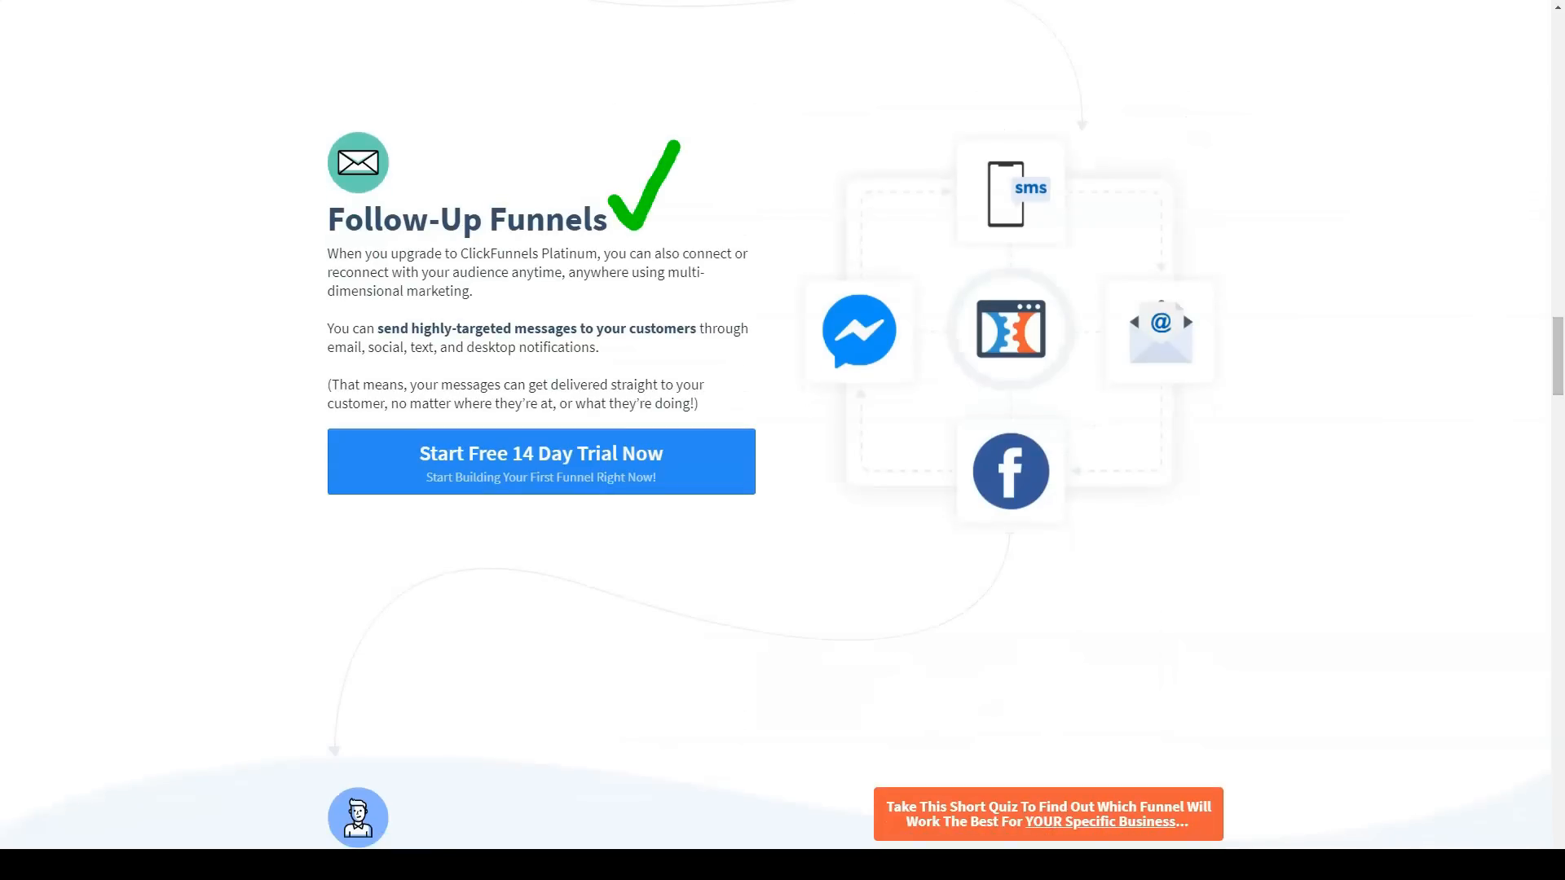
Step: Answer the quiz with Agency / Freelancer and a struggle, then reach 'Need To Know MORE'
{"action": "scroll", "scroll_direction": "down", "scroll_amount": 3}
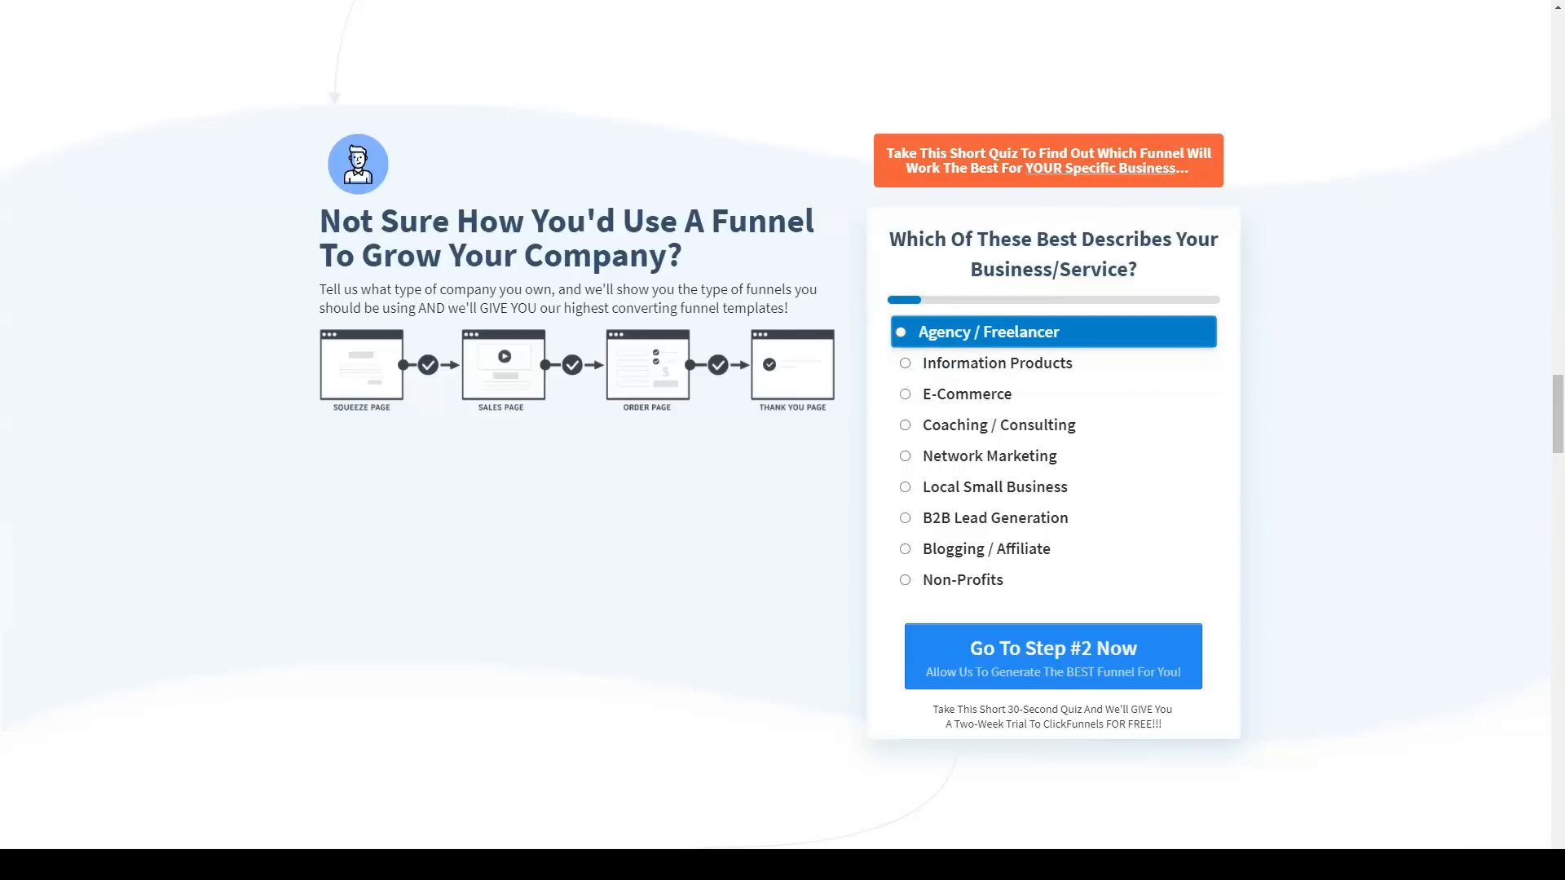
{"action": "left_click", "coordinate": [1053, 656]}
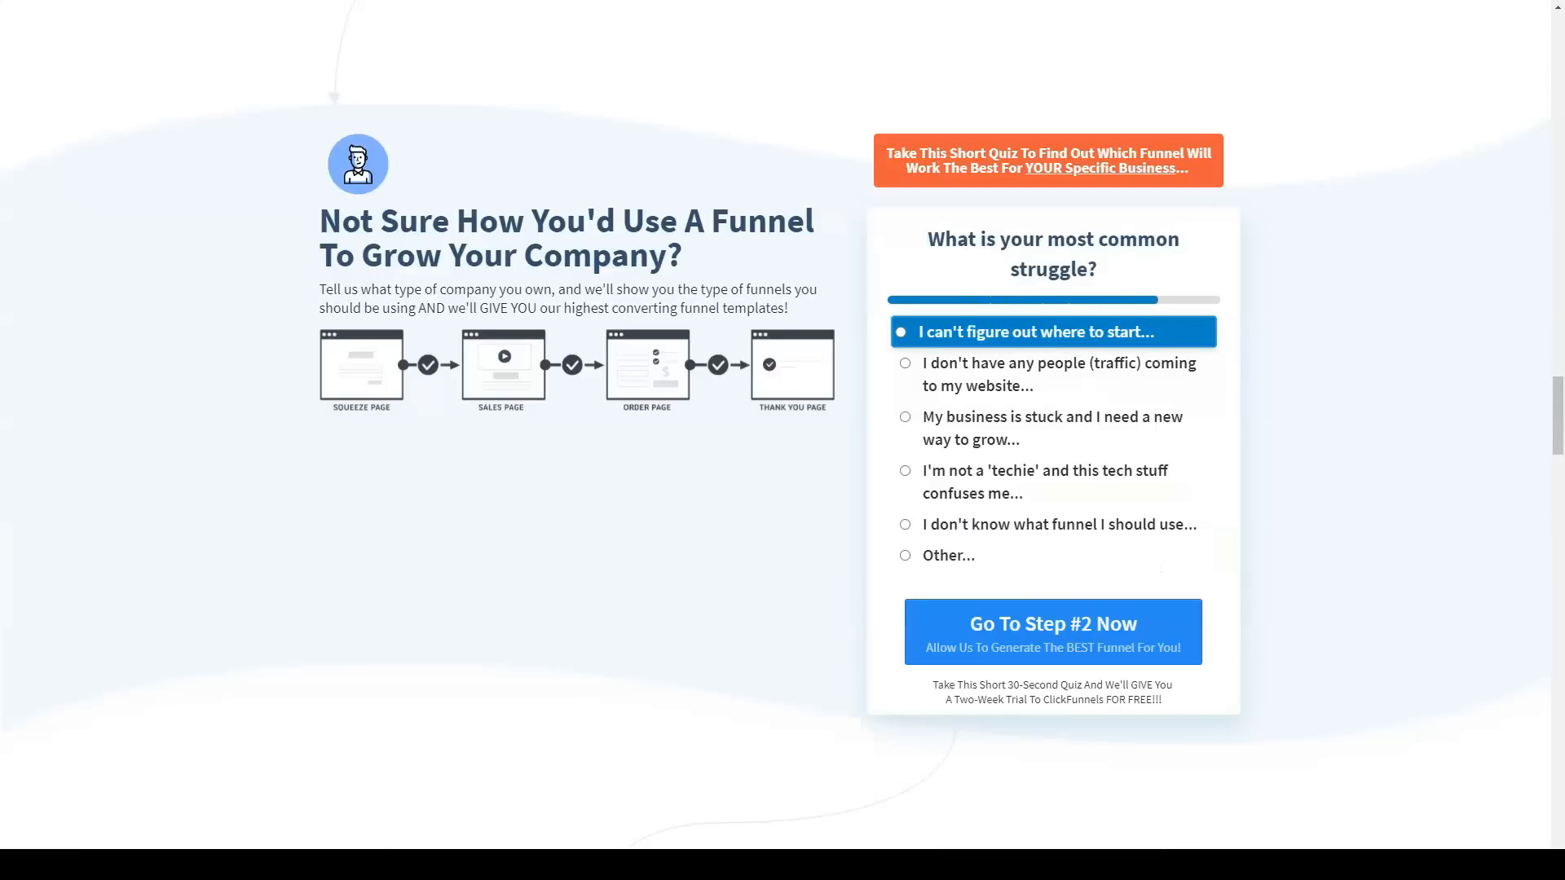
{"action": "left_click", "coordinate": [1051, 631]}
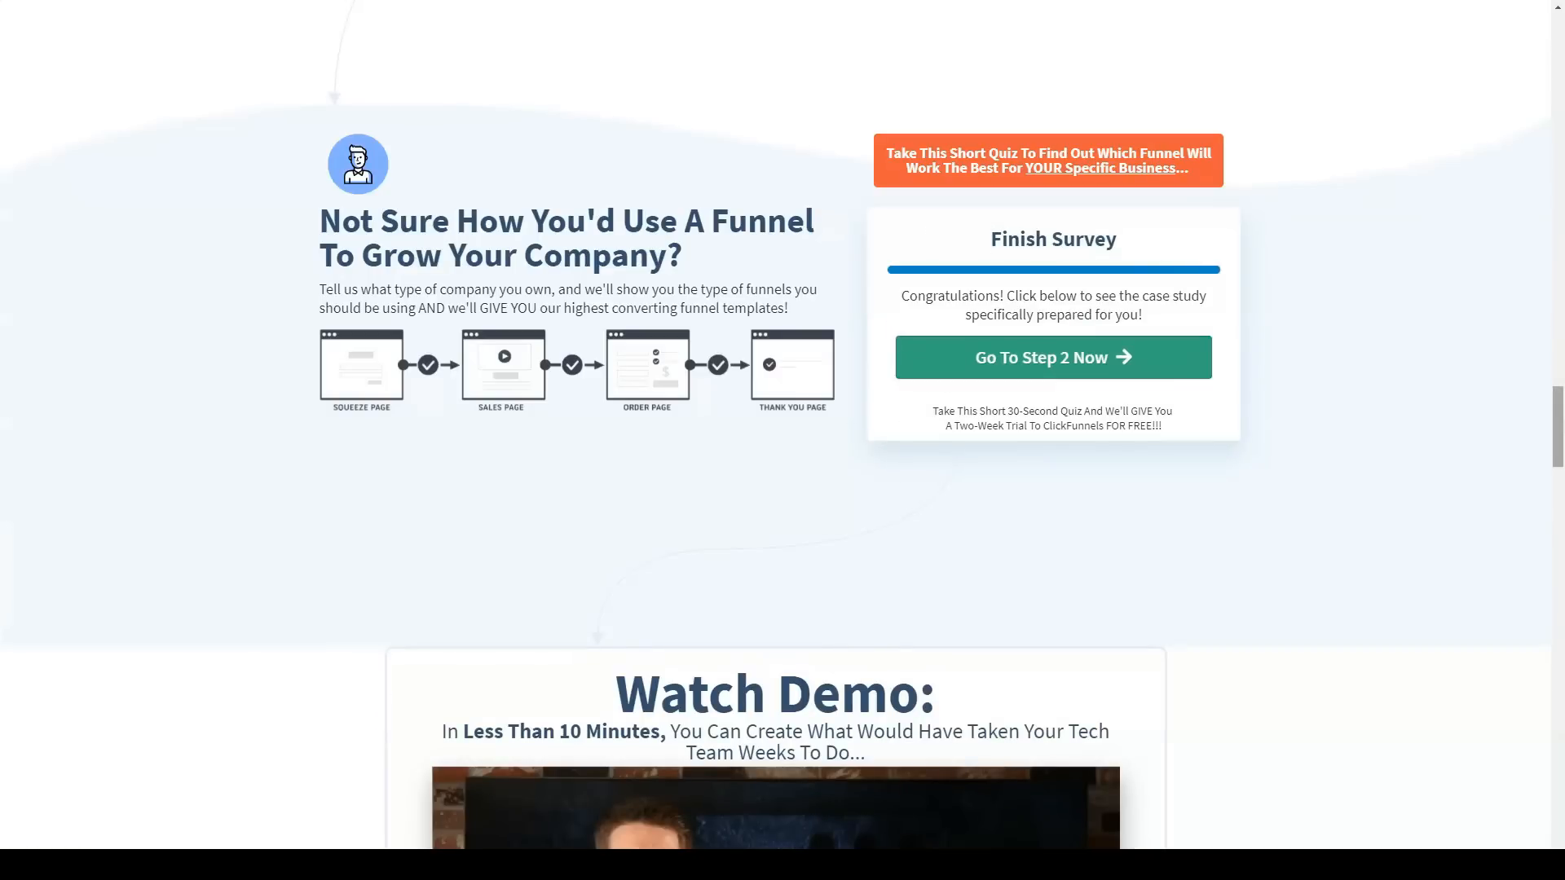
{"action": "scroll", "scroll_direction": "down", "scroll_amount": 3}
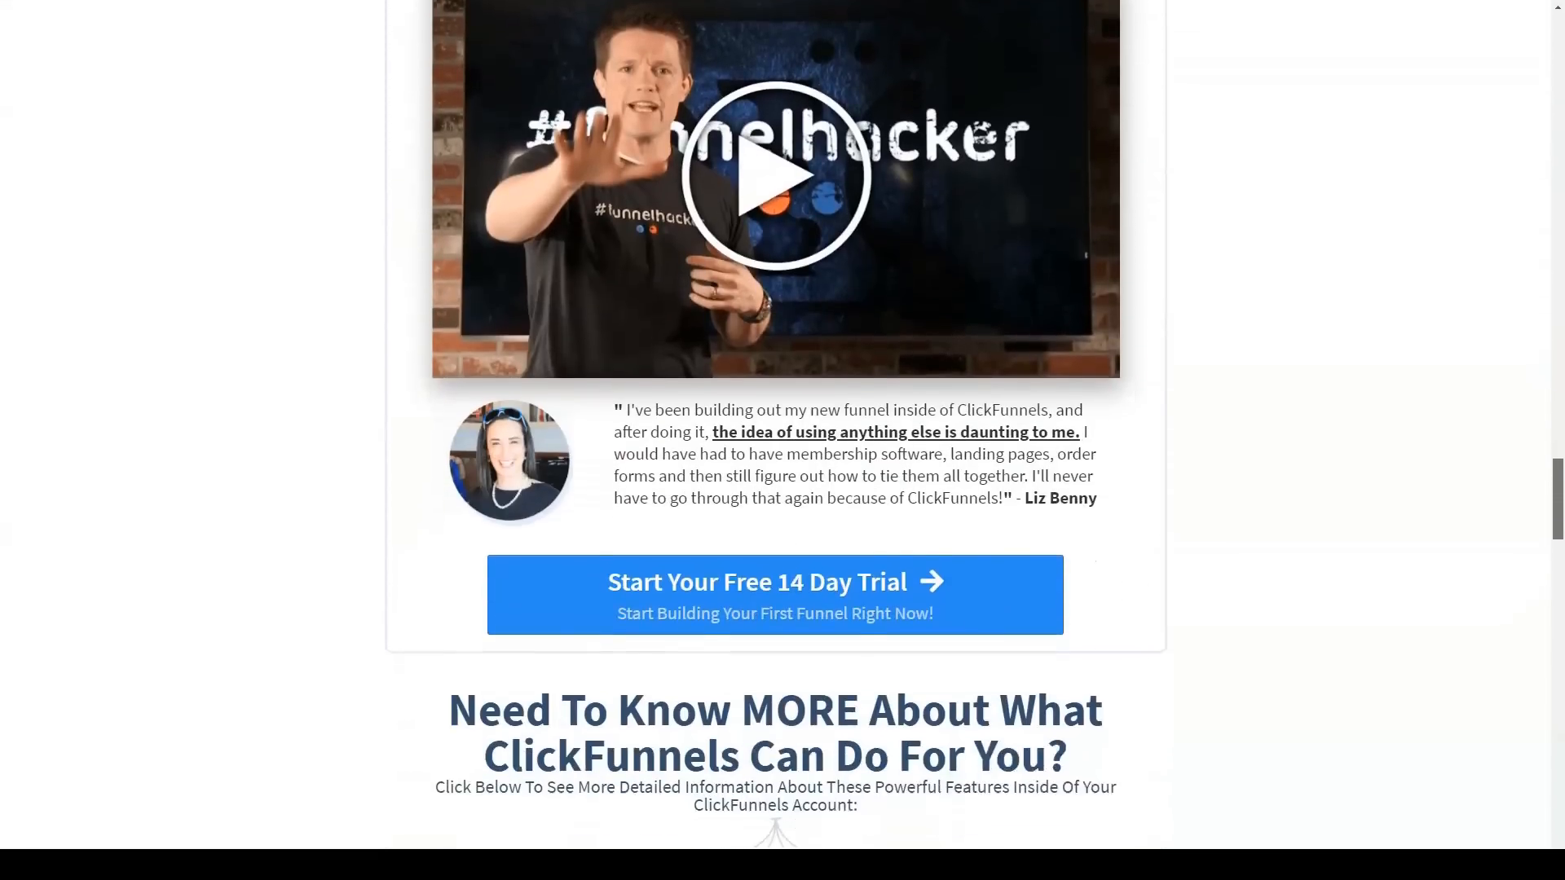
{"action": "scroll", "scroll_direction": "down", "scroll_amount": 3}
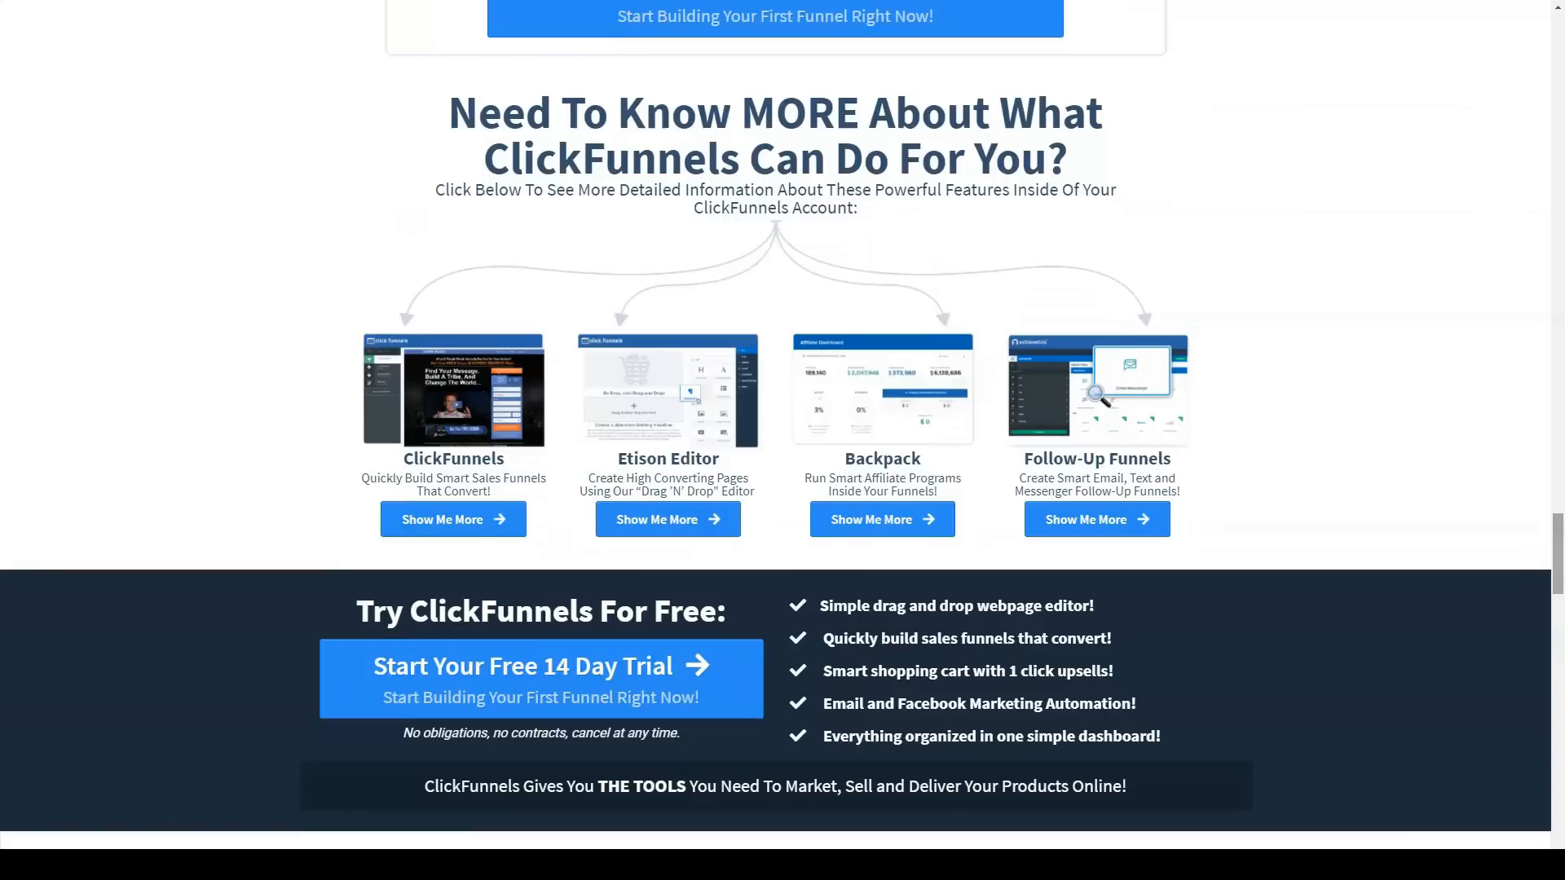
Step: Scroll past testimonial videos and FAQs to the 'Try ClickFunnels For Free' banner and footer
{"action": "scroll", "scroll_direction": "down", "scroll_amount": 3}
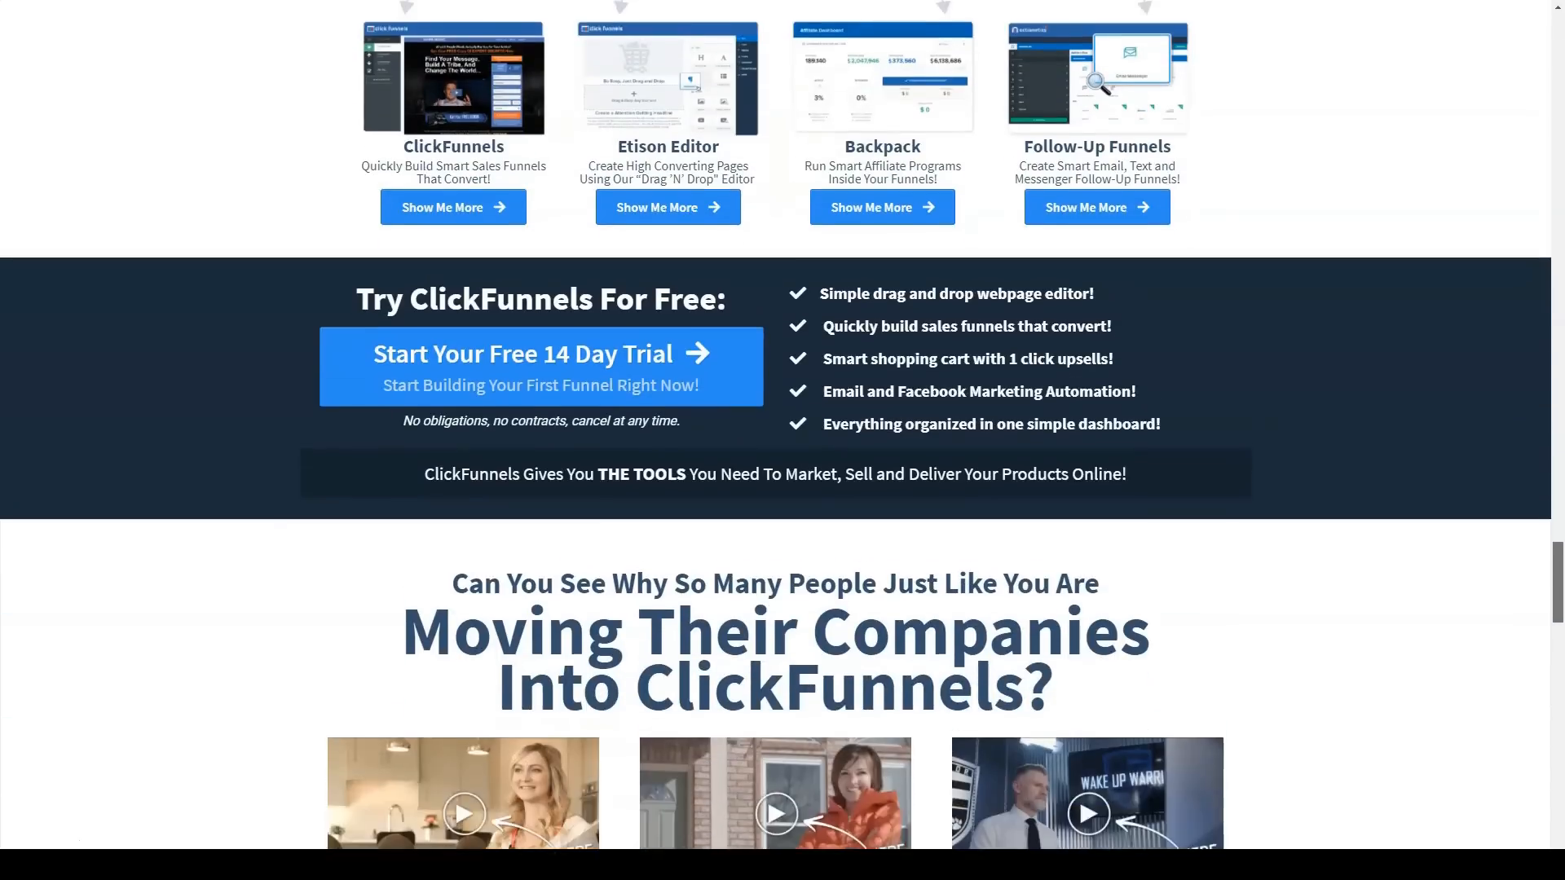
{"action": "scroll", "scroll_direction": "down", "scroll_amount": 3}
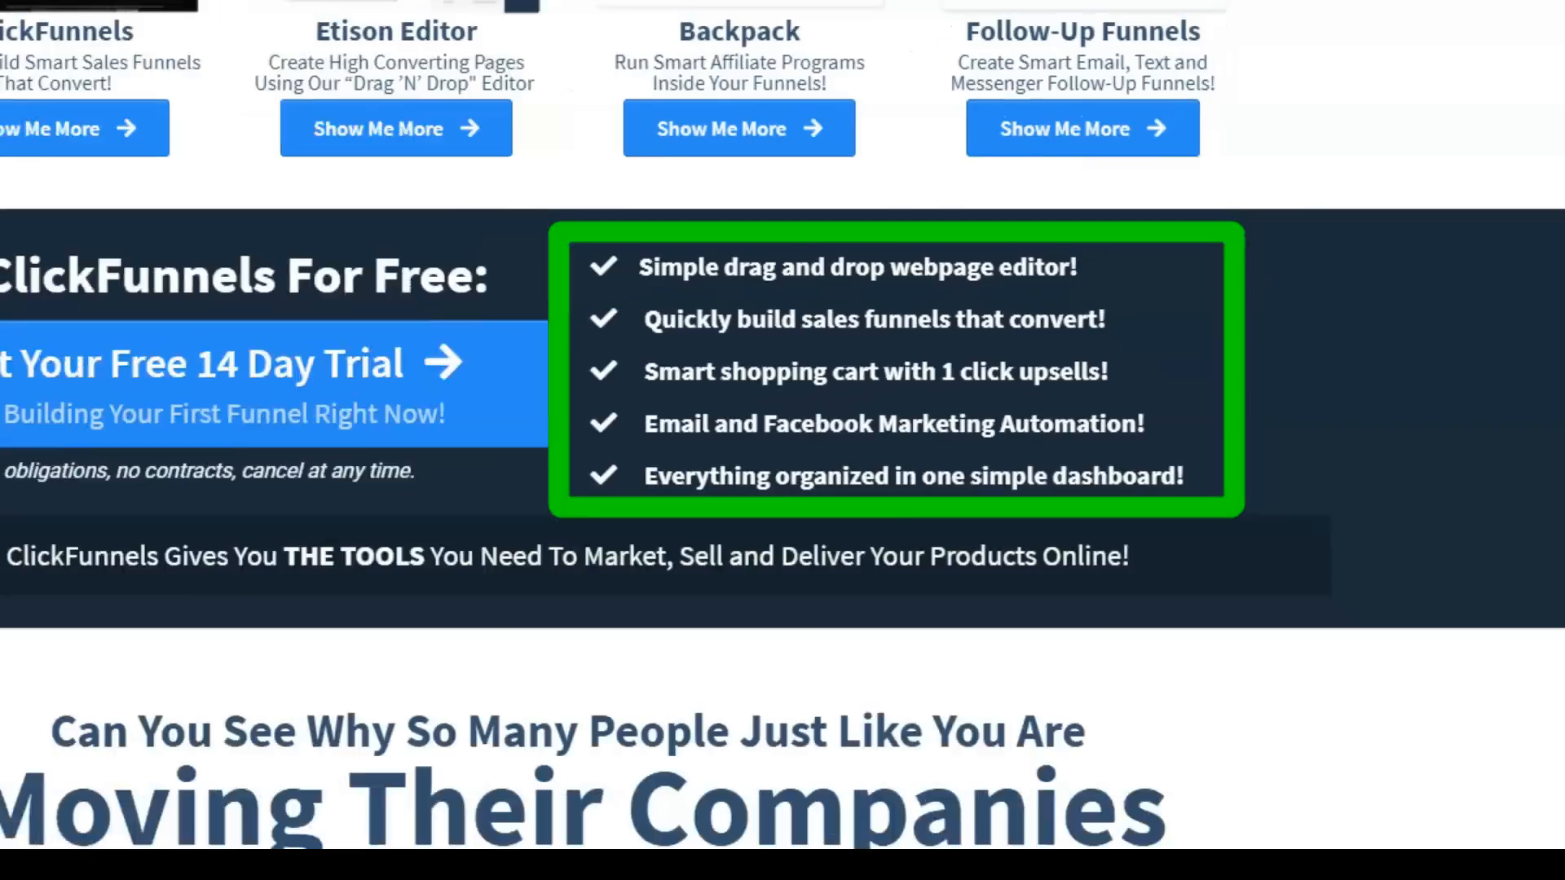
{"action": "scroll", "scroll_direction": "down", "scroll_amount": 3}
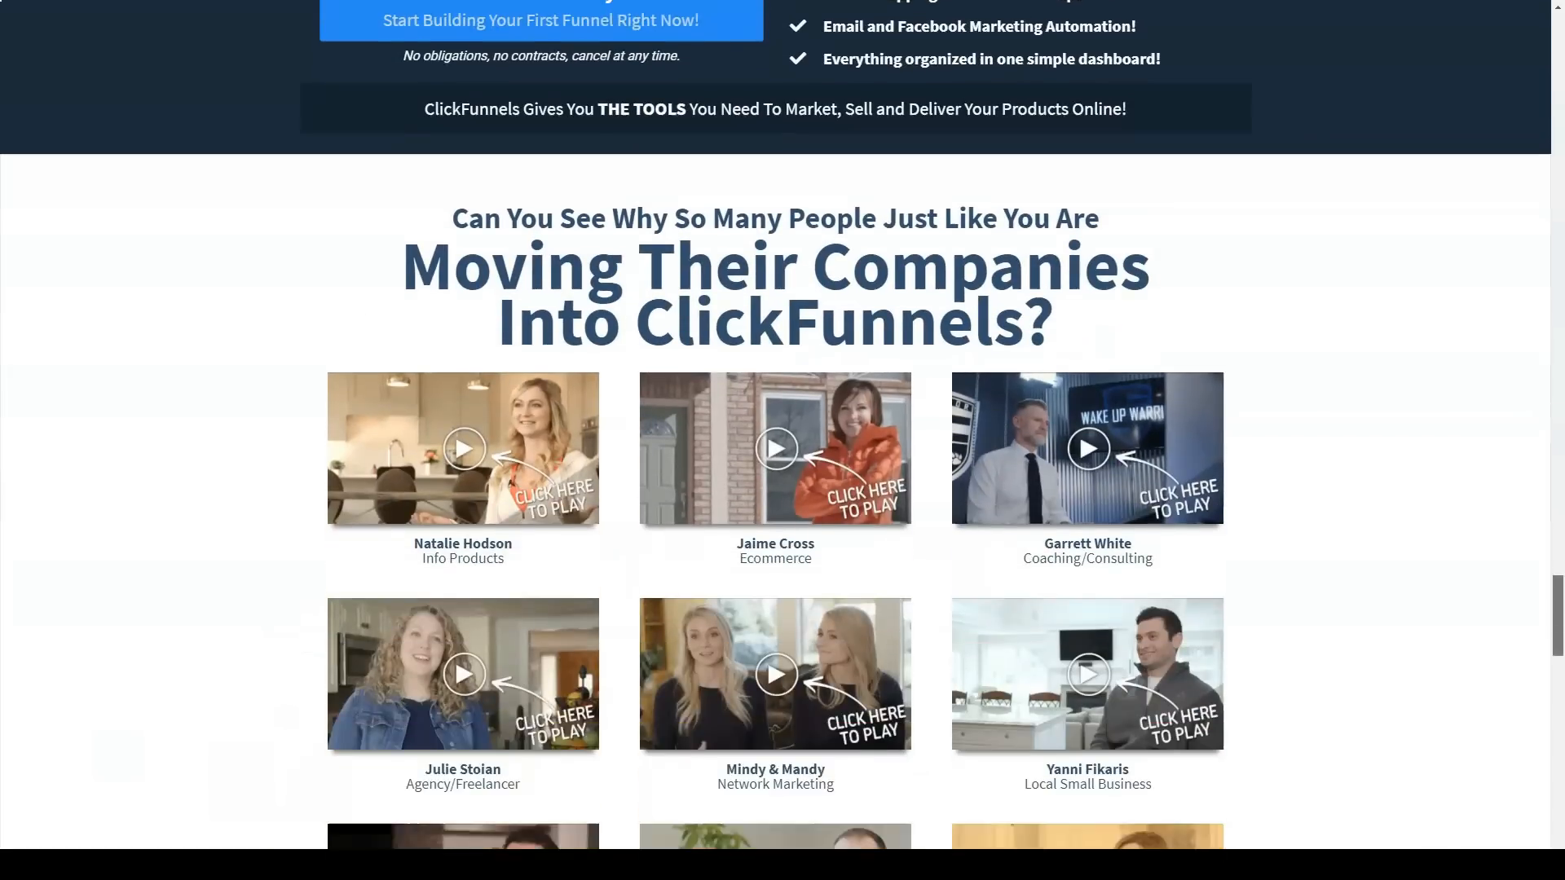
{"action": "scroll", "scroll_direction": "down", "scroll_amount": 3}
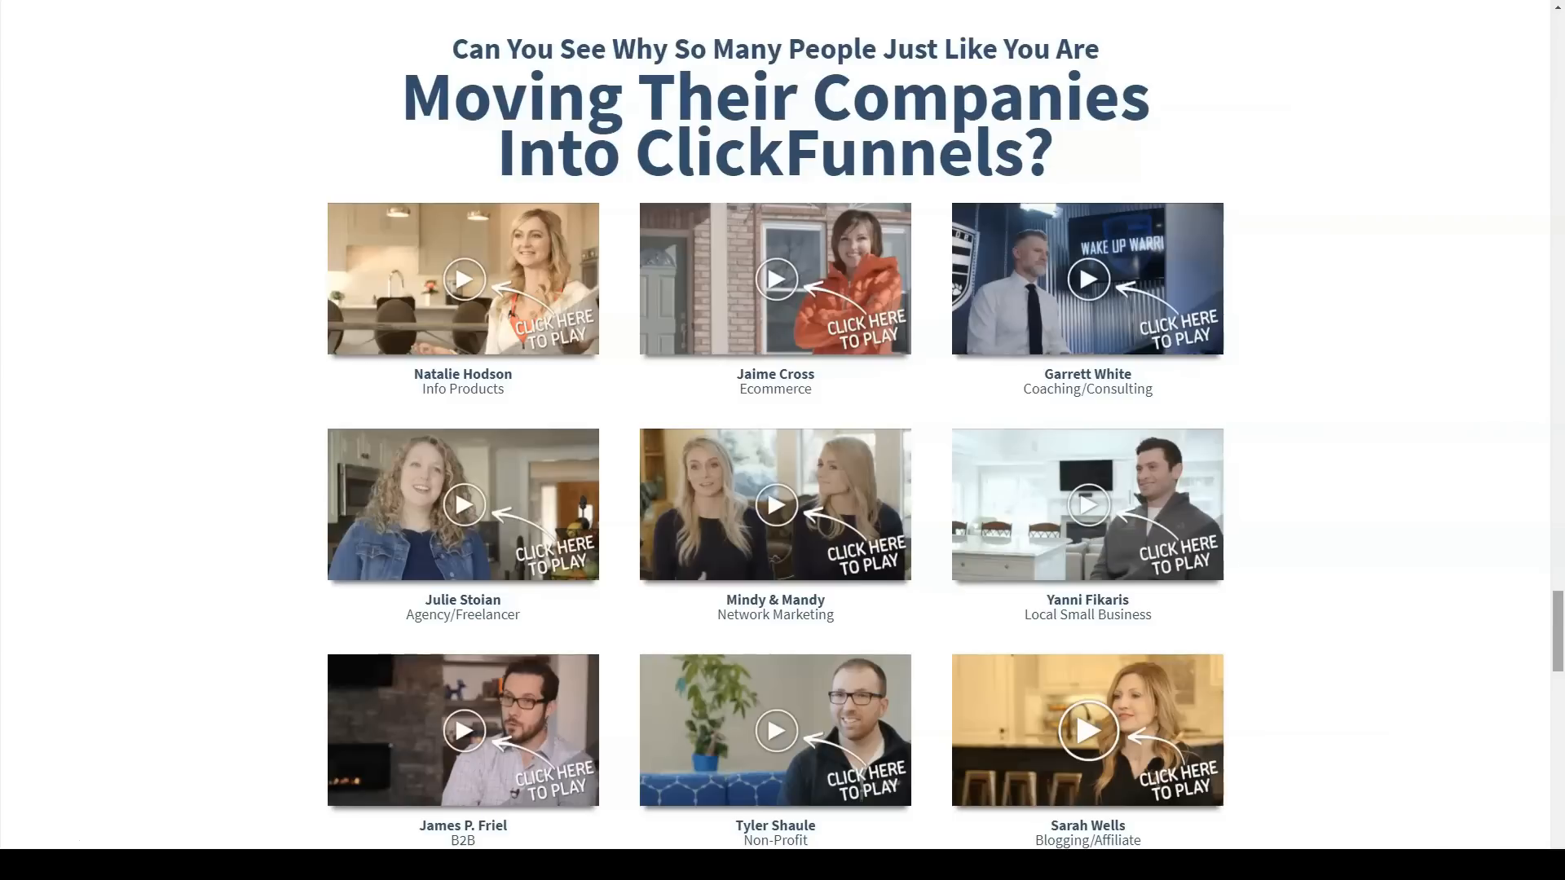
{"action": "scroll", "scroll_direction": "down", "scroll_amount": 3}
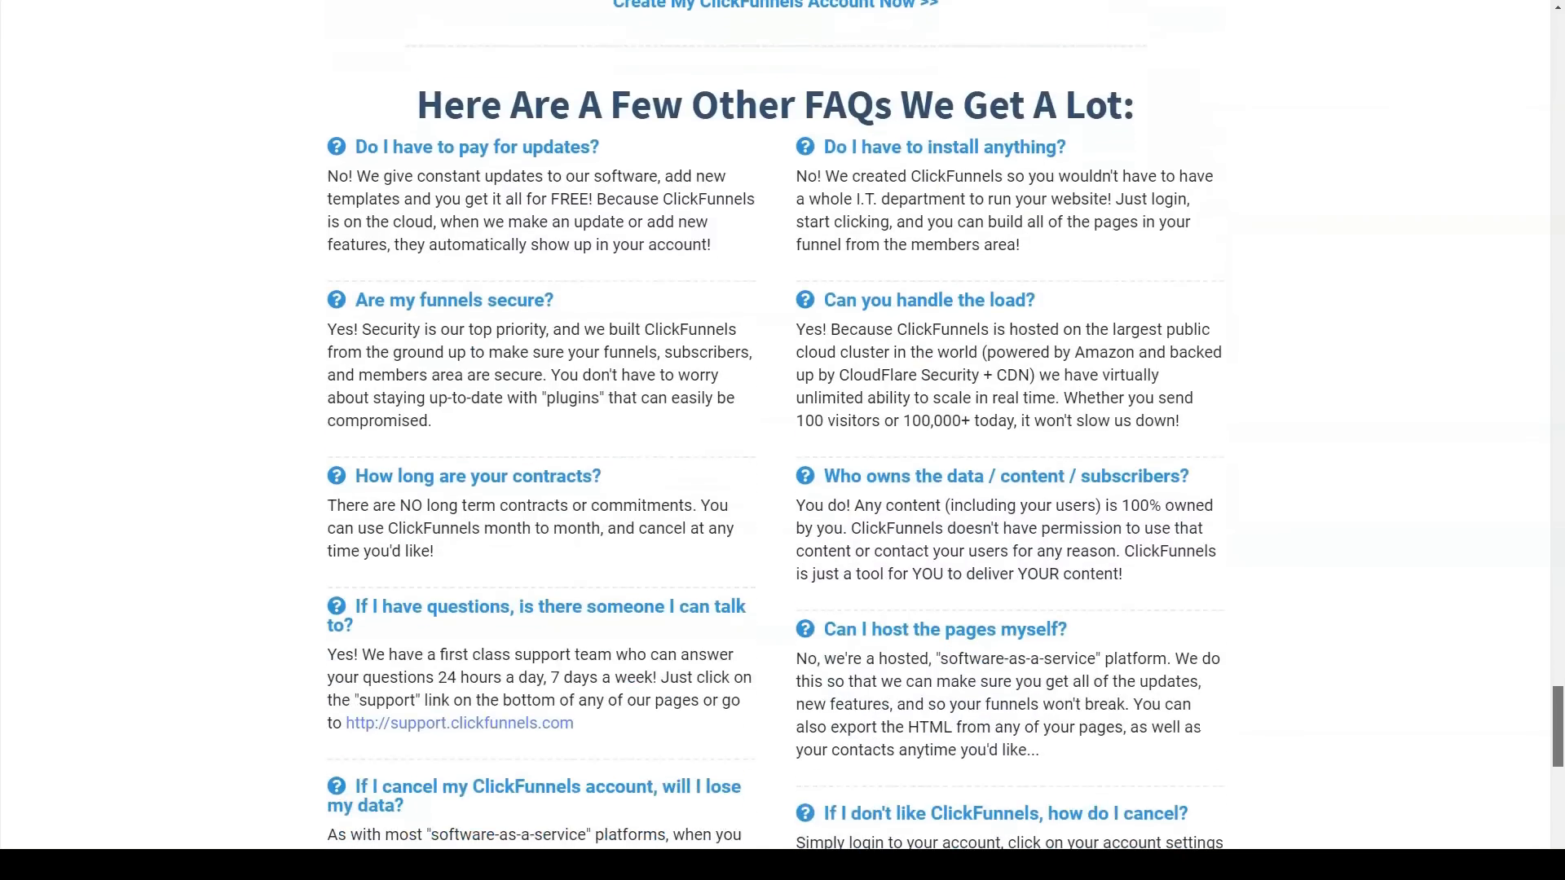
{"action": "scroll", "scroll_direction": "down", "scroll_amount": 3}
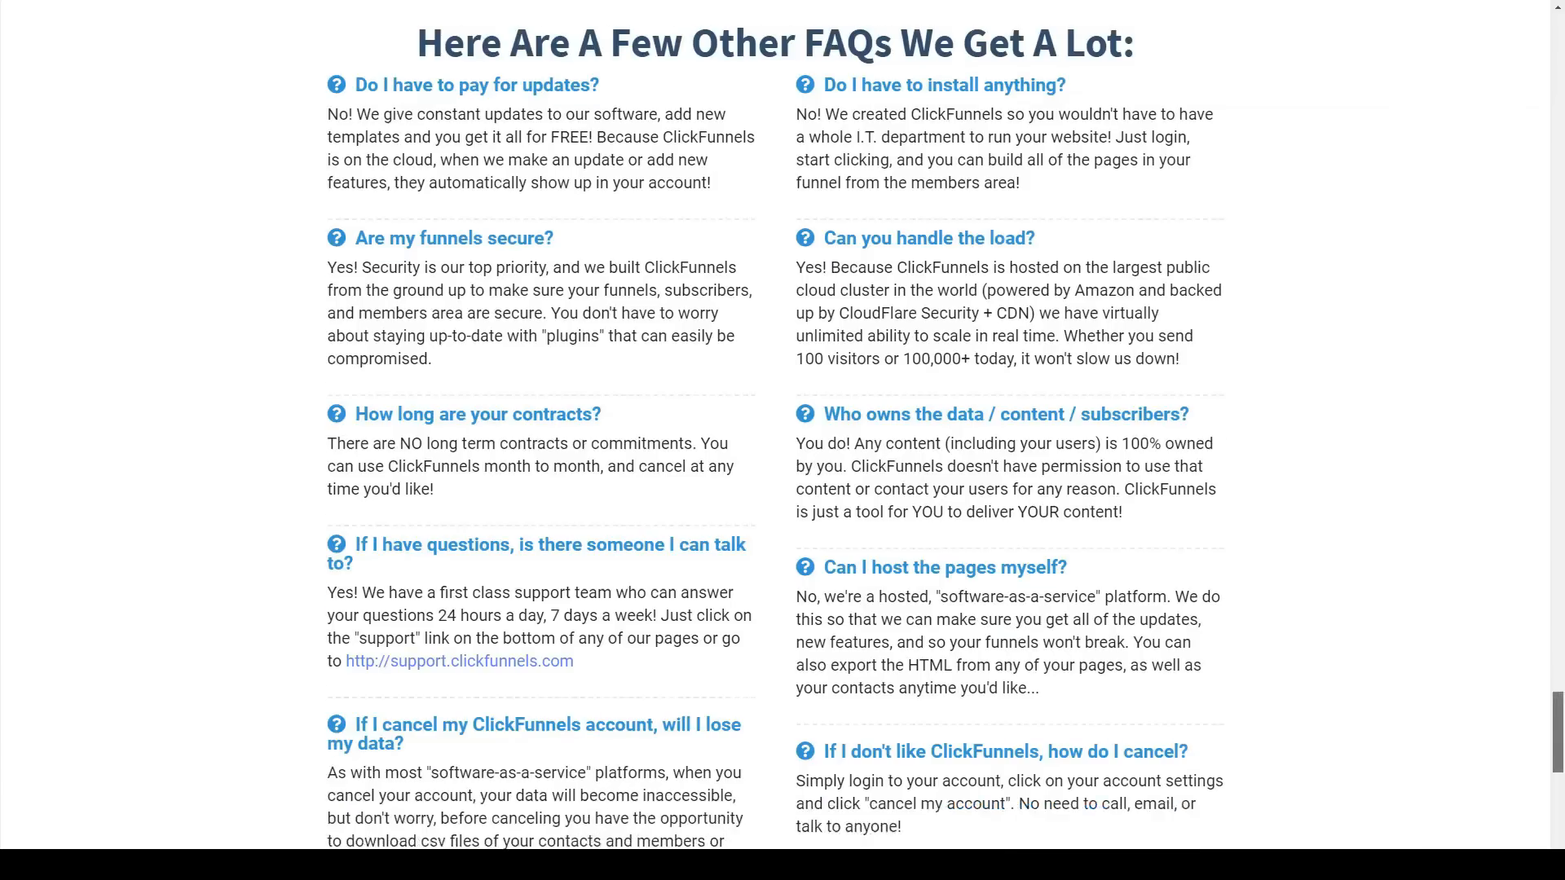
{"action": "scroll", "scroll_direction": "down", "scroll_amount": 3}
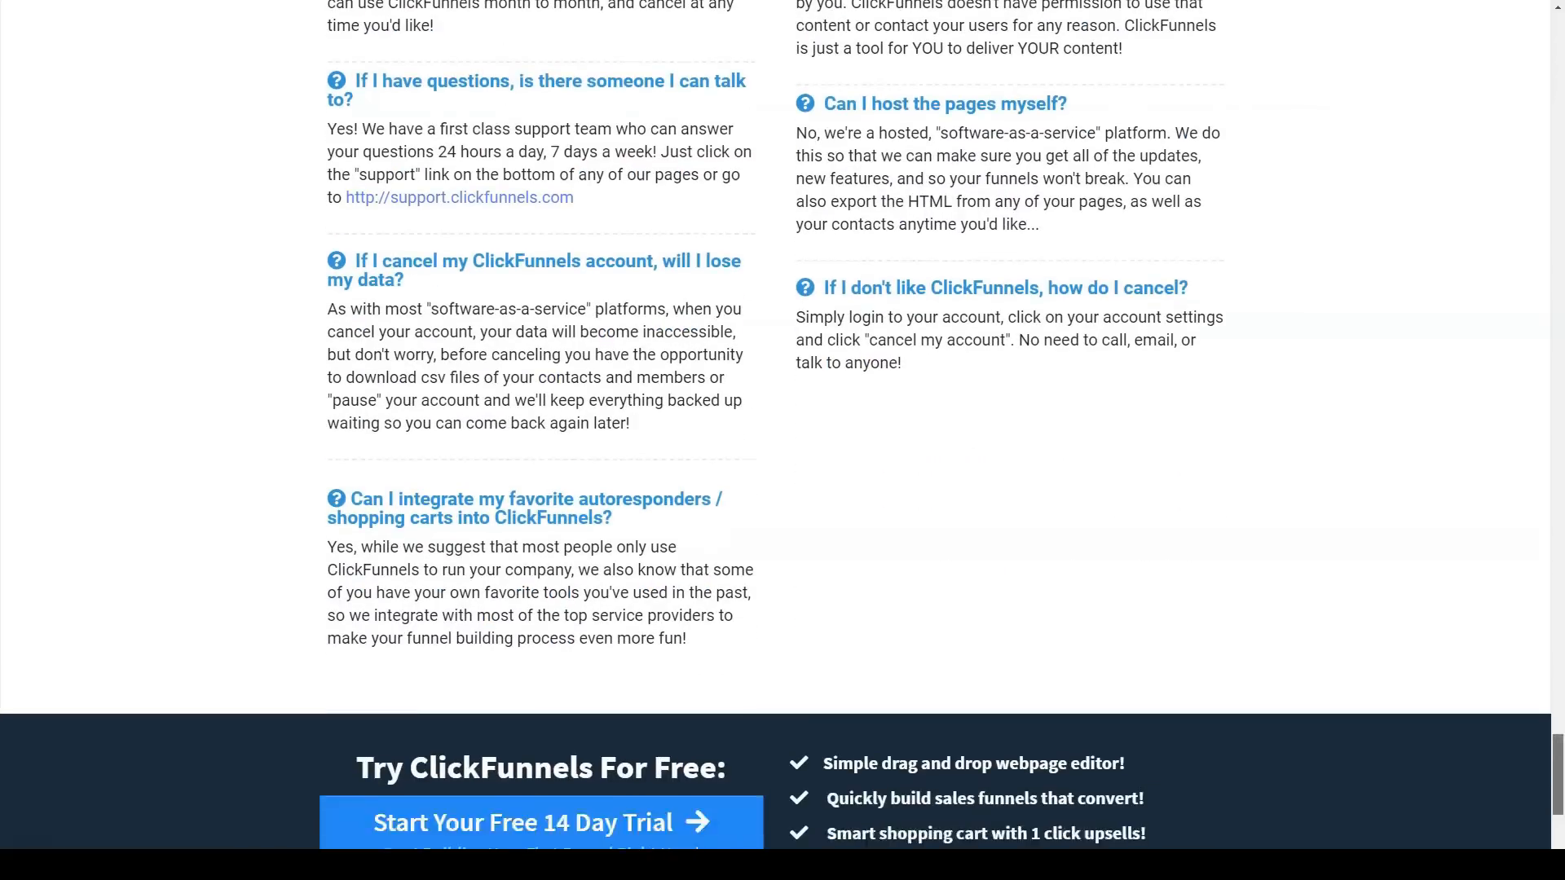
{"action": "scroll", "scroll_direction": "down", "scroll_amount": 3}
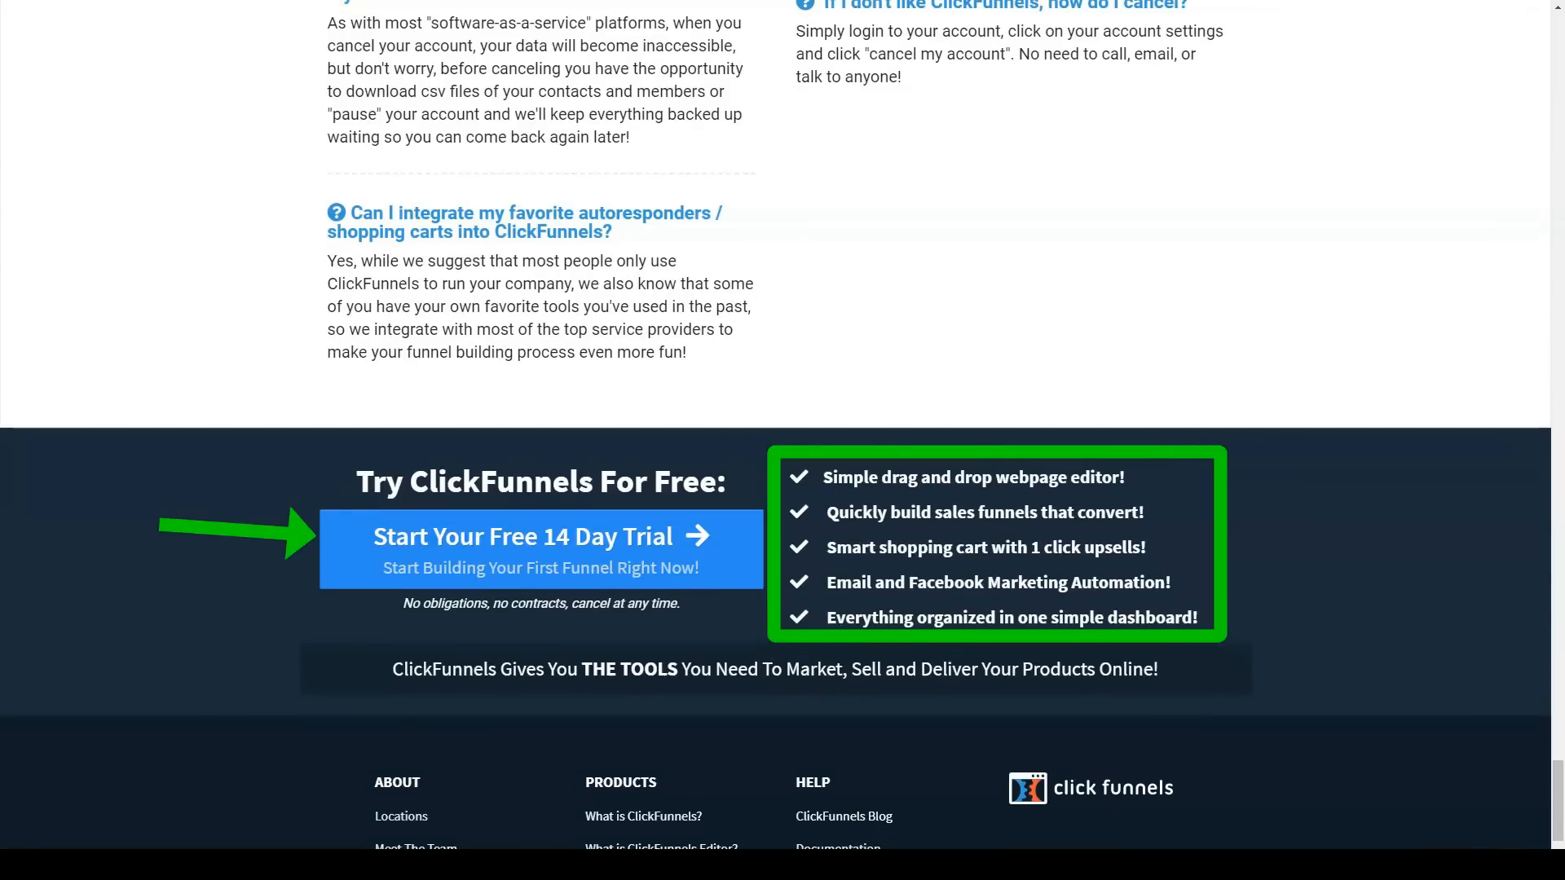
Step: Start the 14-day trial and read the plan table past email and affiliate rows
{"action": "left_click", "coordinate": [539, 537]}
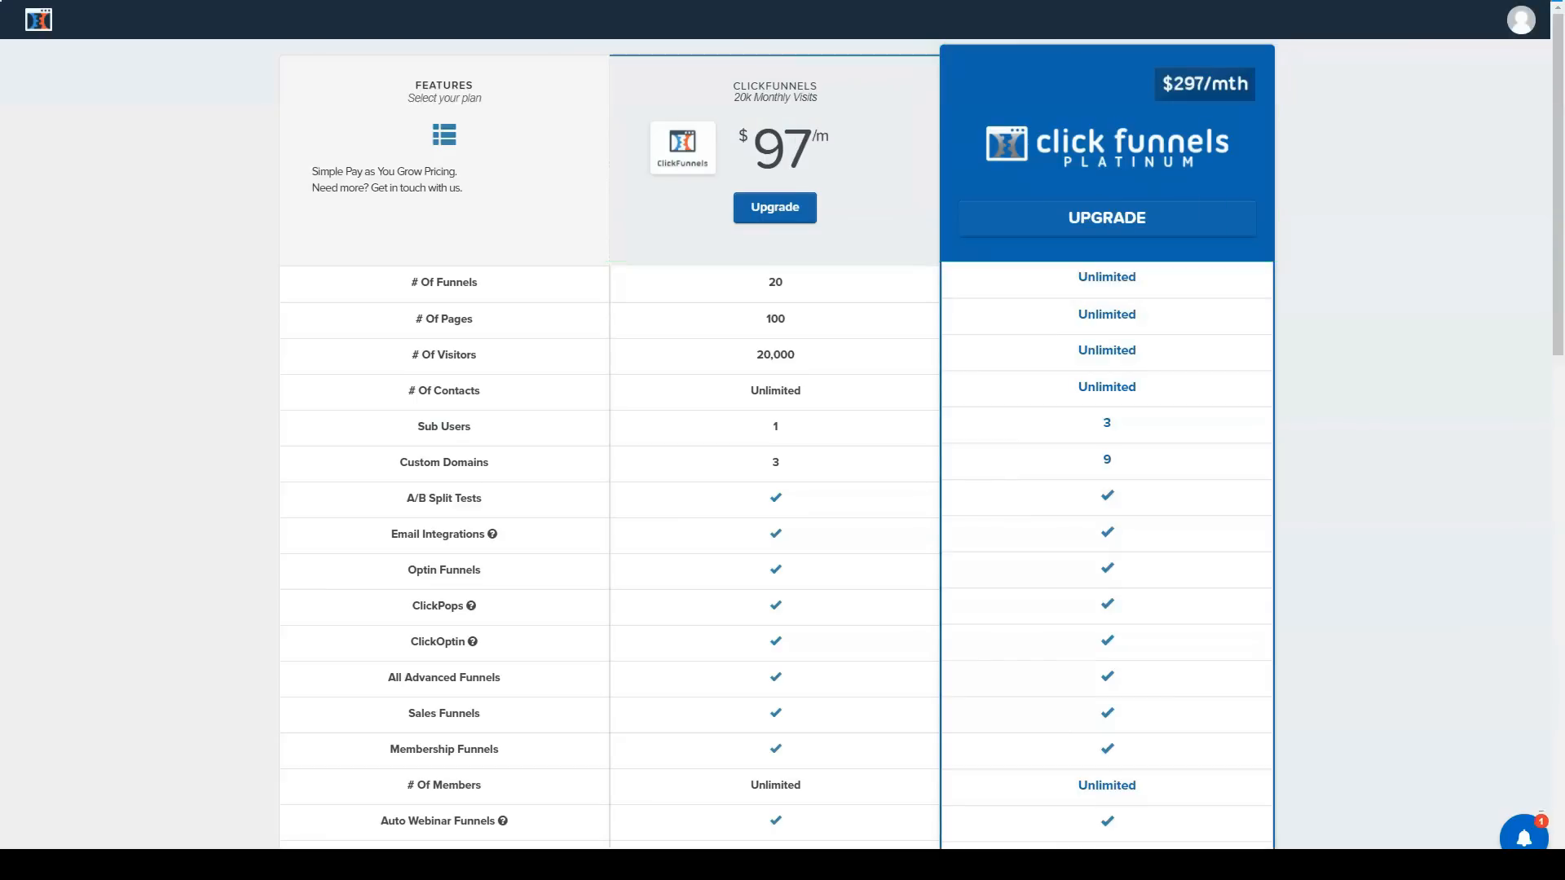
{"action": "scroll", "scroll_direction": "down", "scroll_amount": 3}
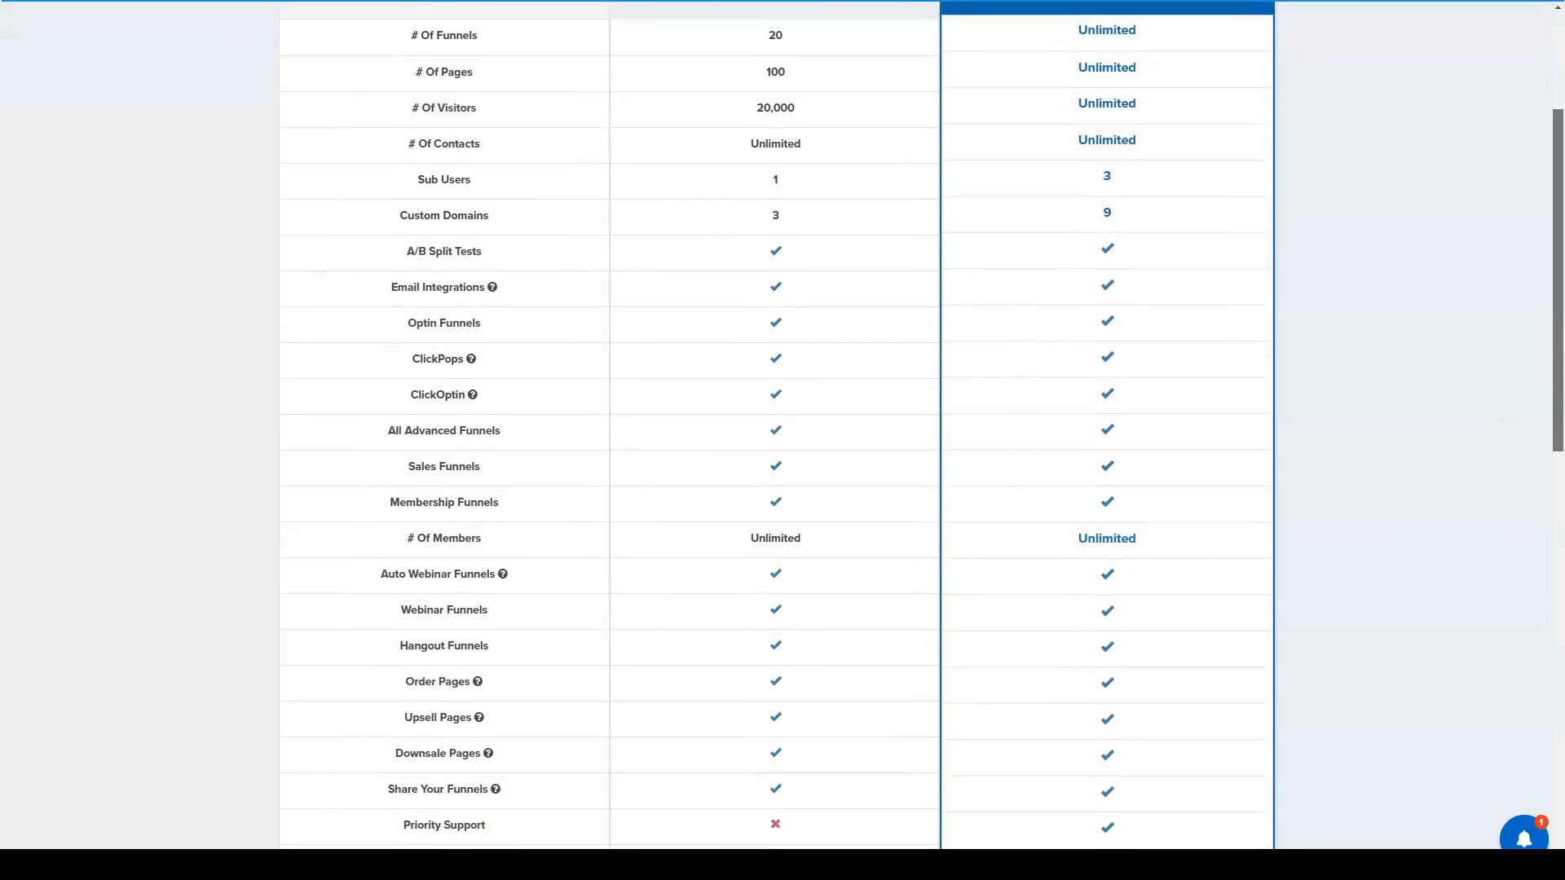
{"action": "scroll", "scroll_direction": "down", "scroll_amount": 3}
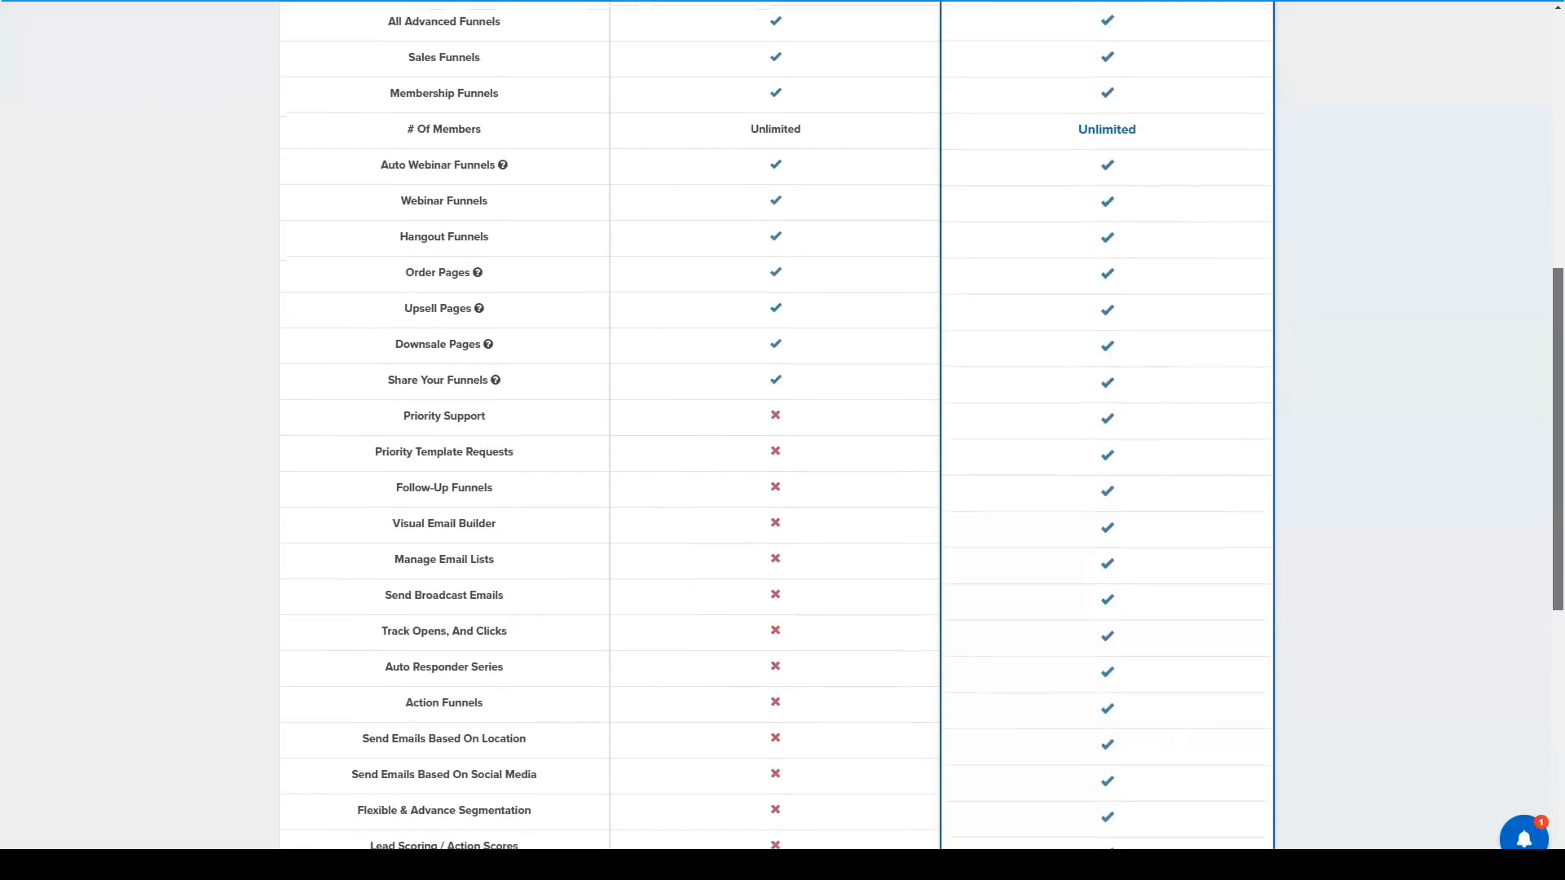
{"action": "scroll", "scroll_direction": "down", "scroll_amount": 3}
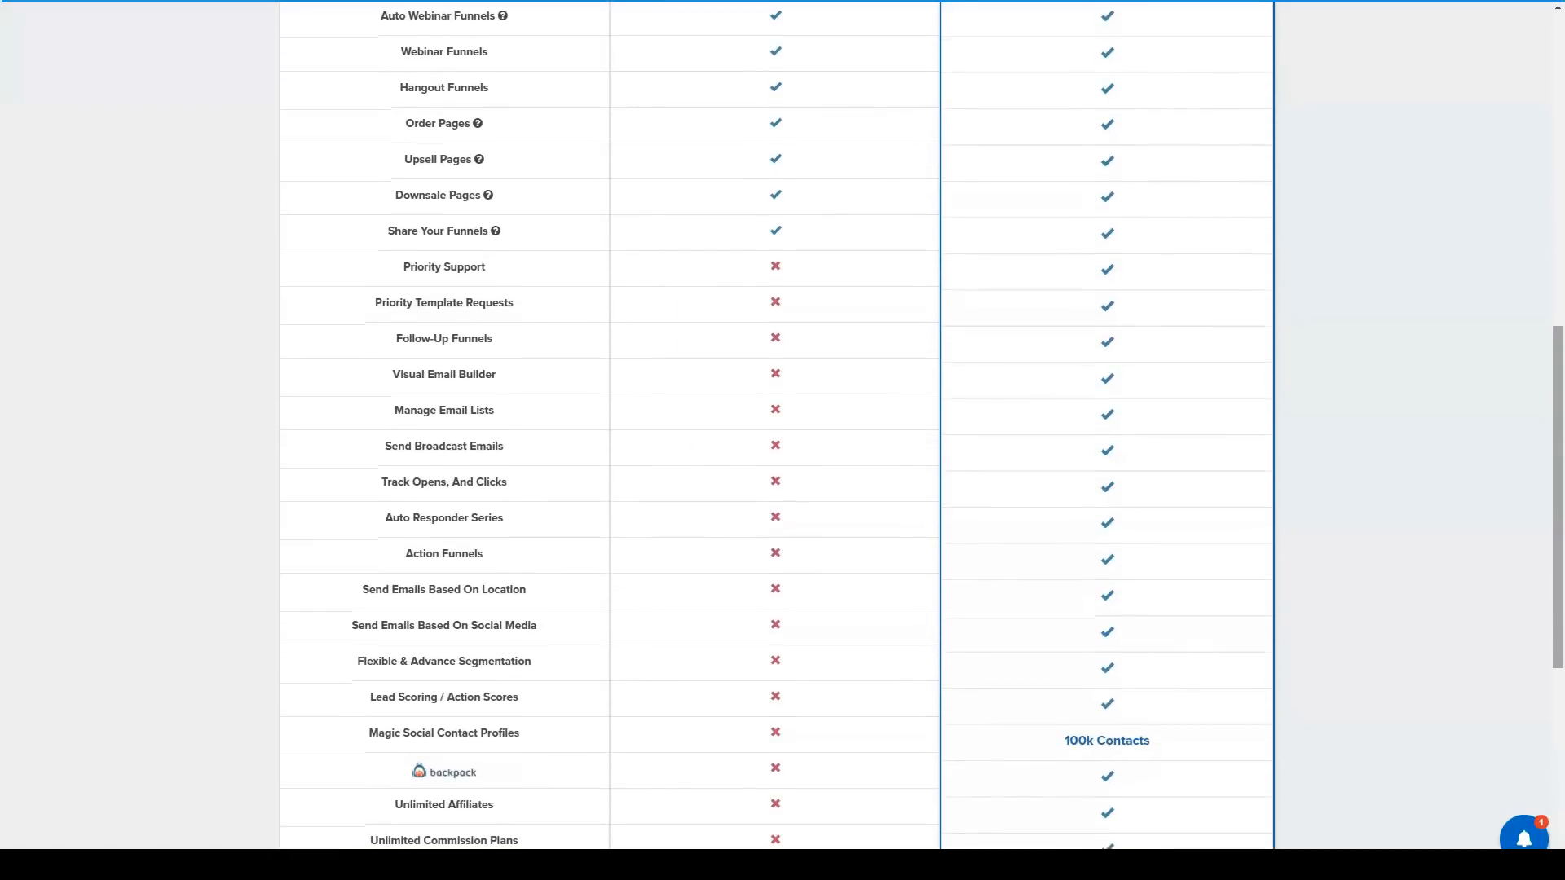
{"action": "scroll", "scroll_direction": "down", "scroll_amount": 3}
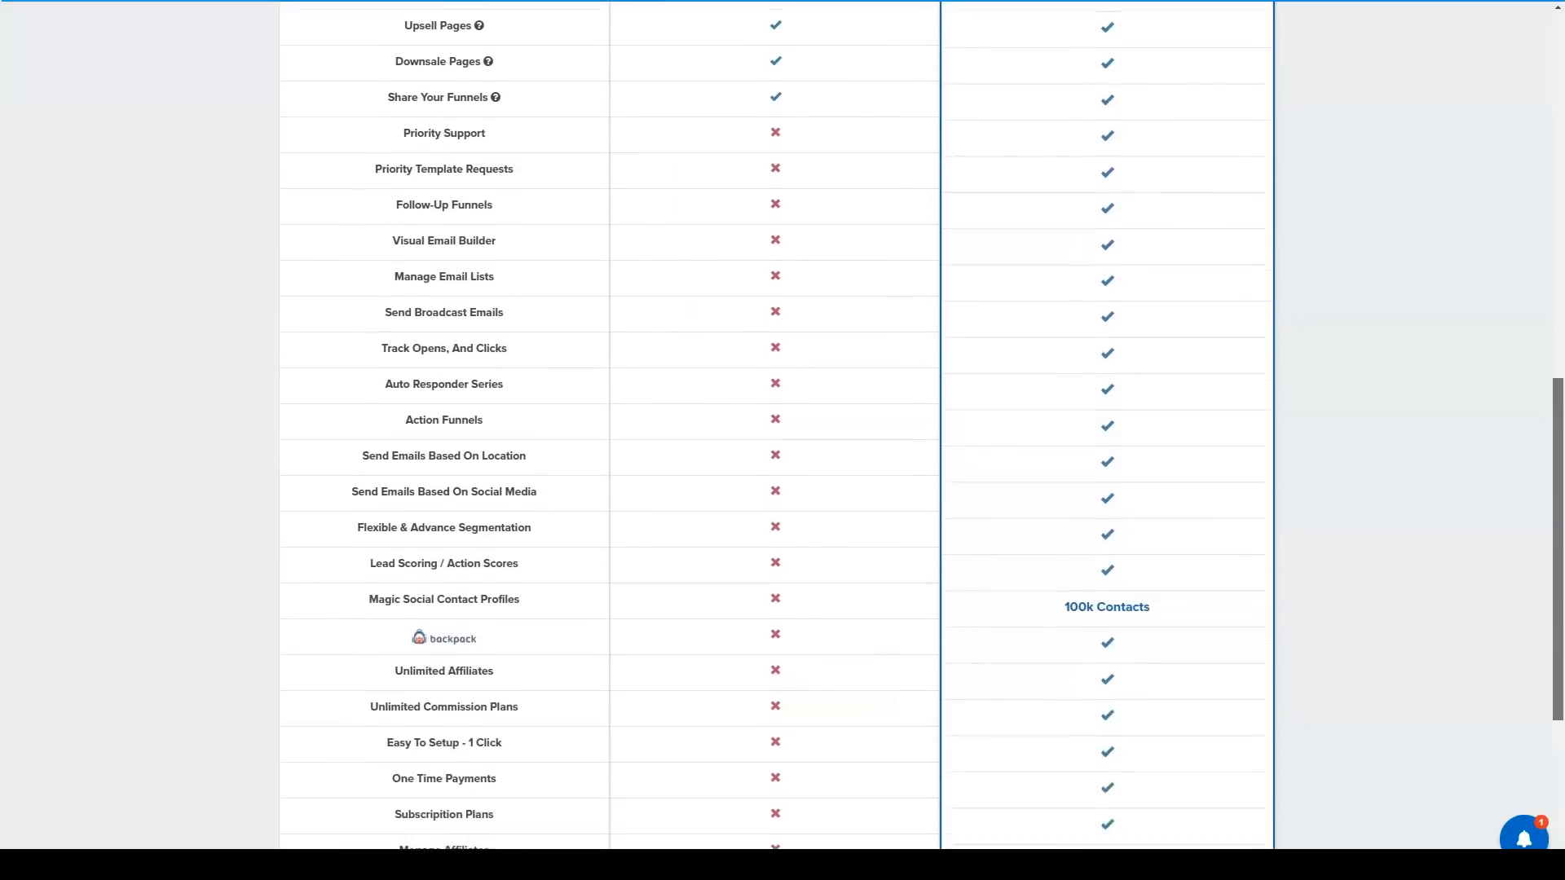
{"action": "scroll", "scroll_direction": "down", "scroll_amount": 3}
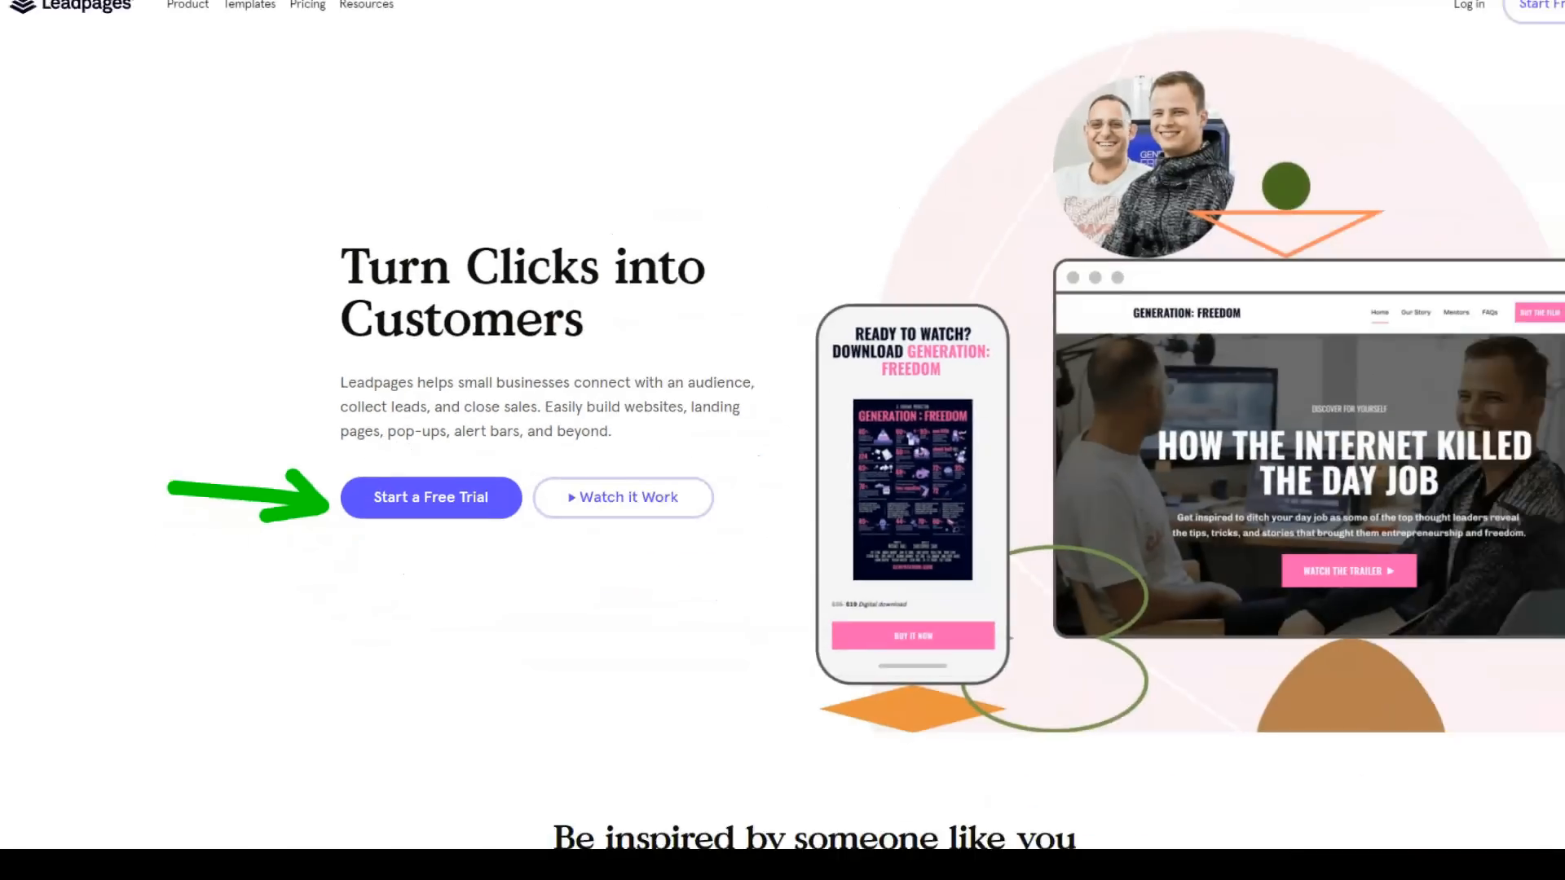
Step: Scroll the Leadpages homepage through analytics, templates, integrations and support to 'Ready to grow?'
{"action": "scroll", "scroll_direction": "down", "scroll_amount": 3}
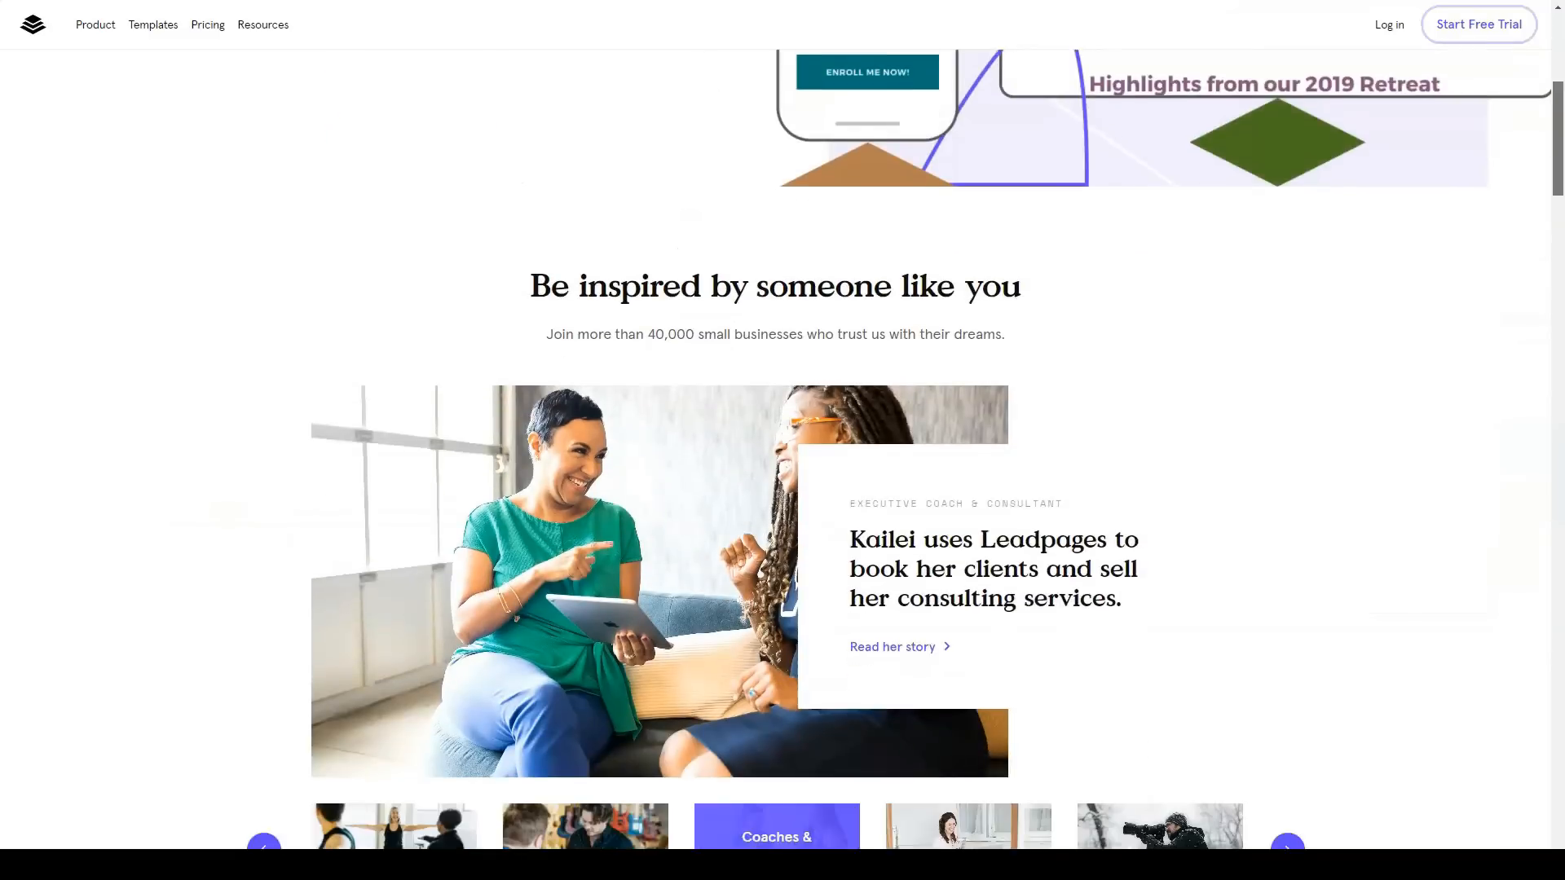
{"action": "scroll", "scroll_direction": "down", "scroll_amount": 3}
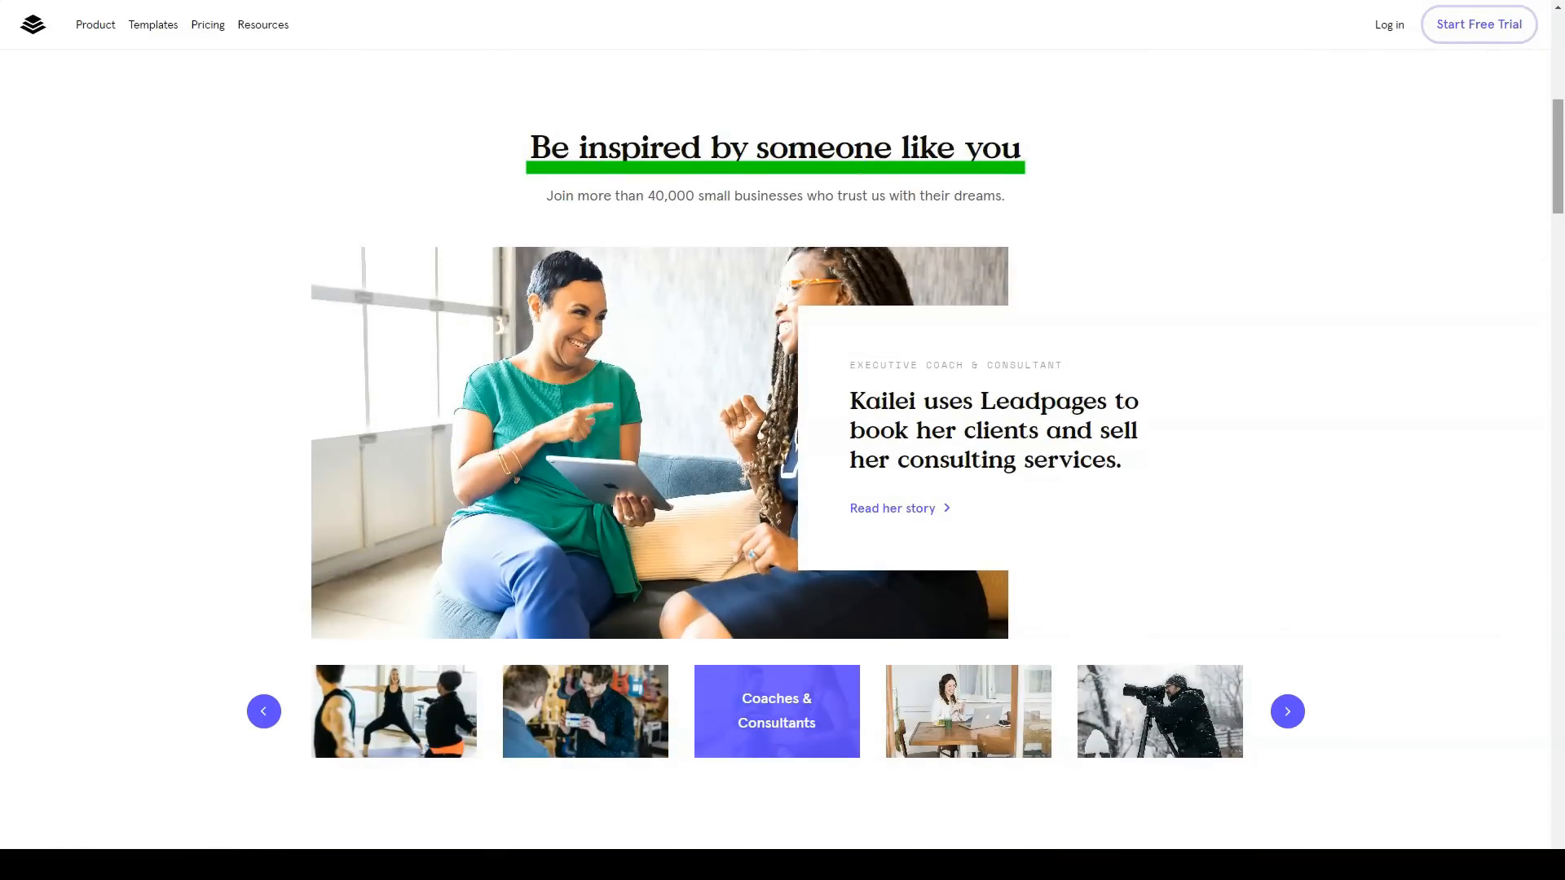
{"action": "scroll", "scroll_direction": "down", "scroll_amount": 3}
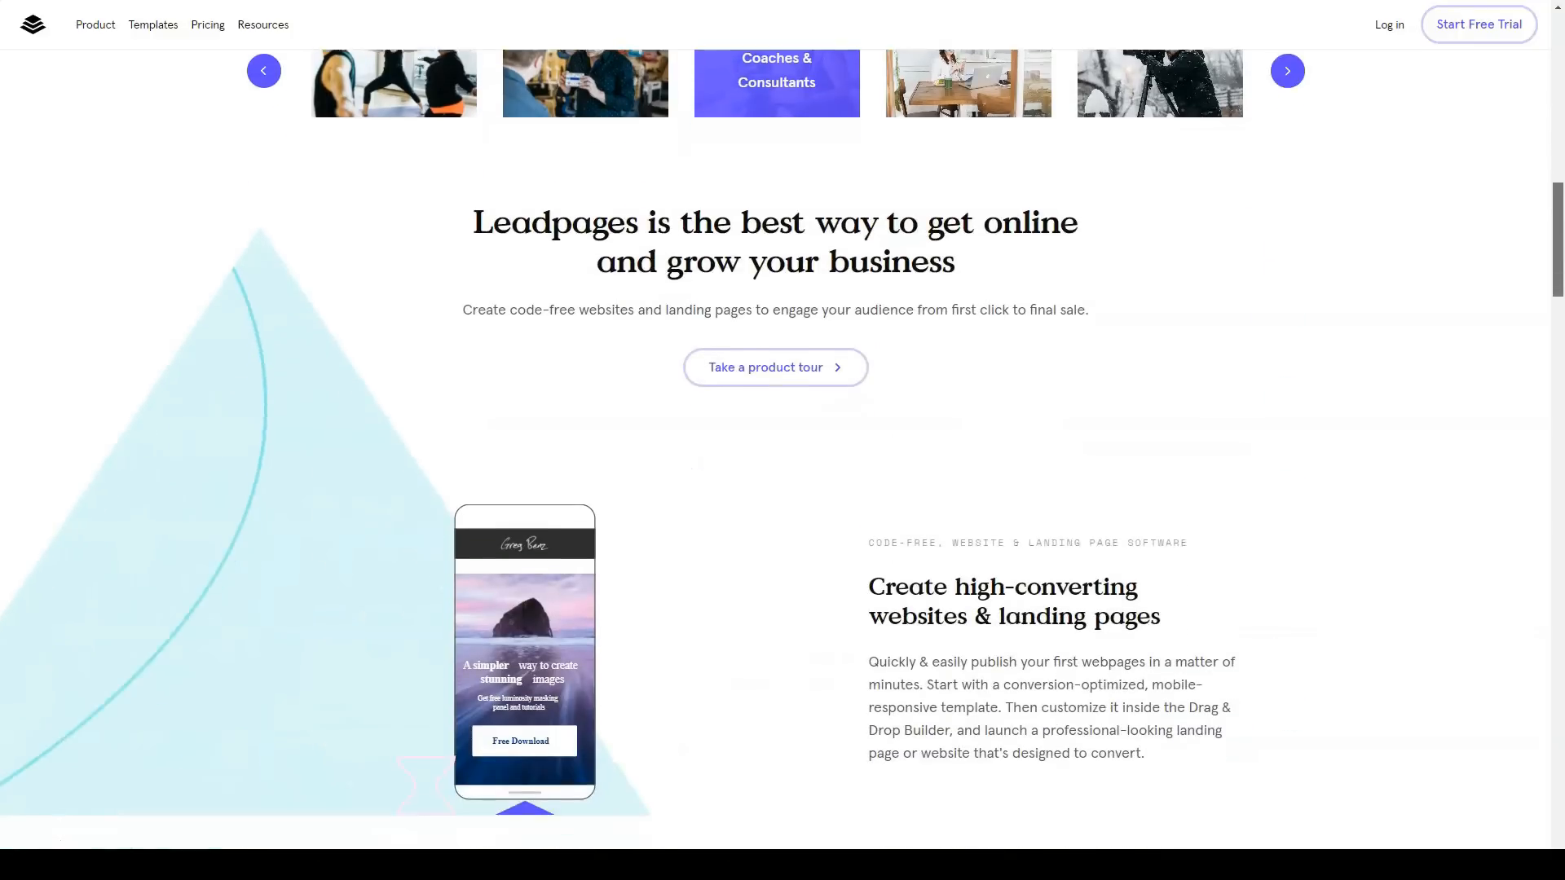
{"action": "scroll", "scroll_direction": "down", "scroll_amount": 3}
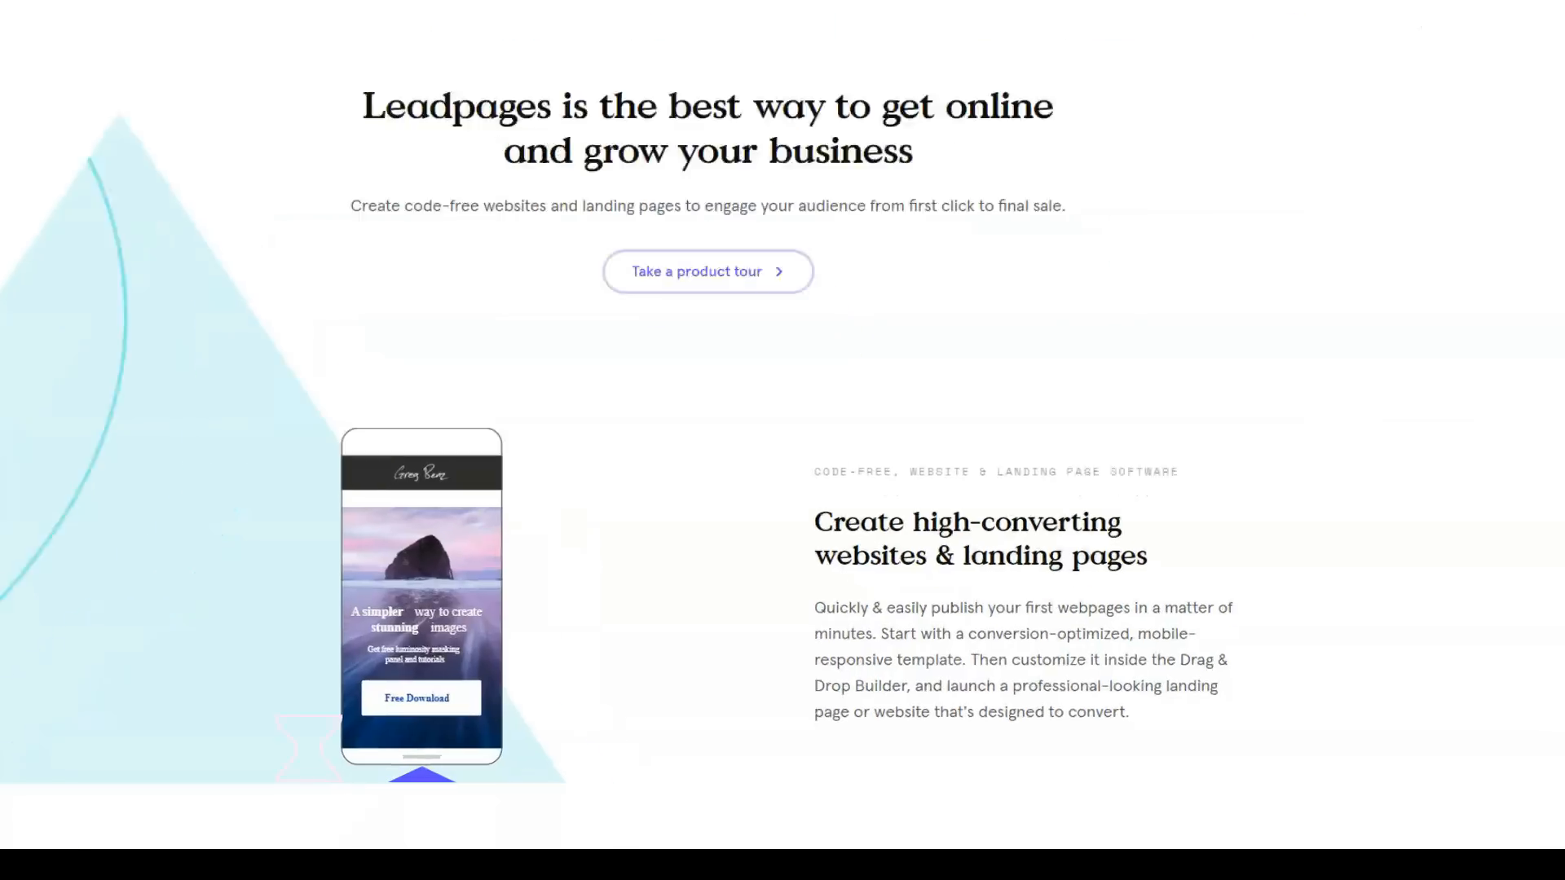
{"action": "scroll", "scroll_direction": "down", "scroll_amount": 3}
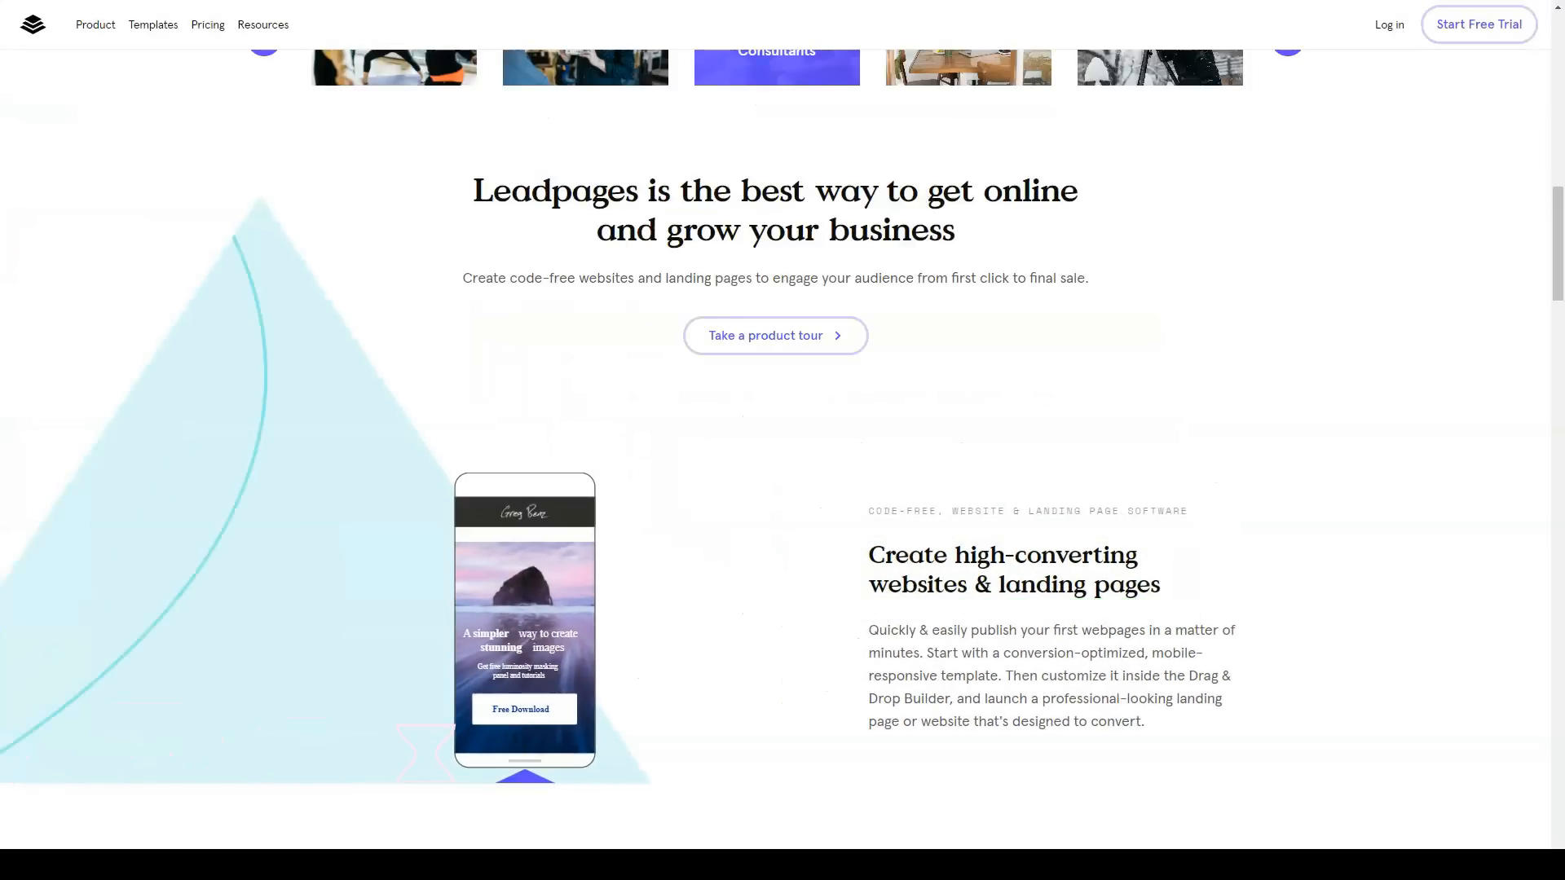
{"action": "scroll", "scroll_direction": "down", "scroll_amount": 3}
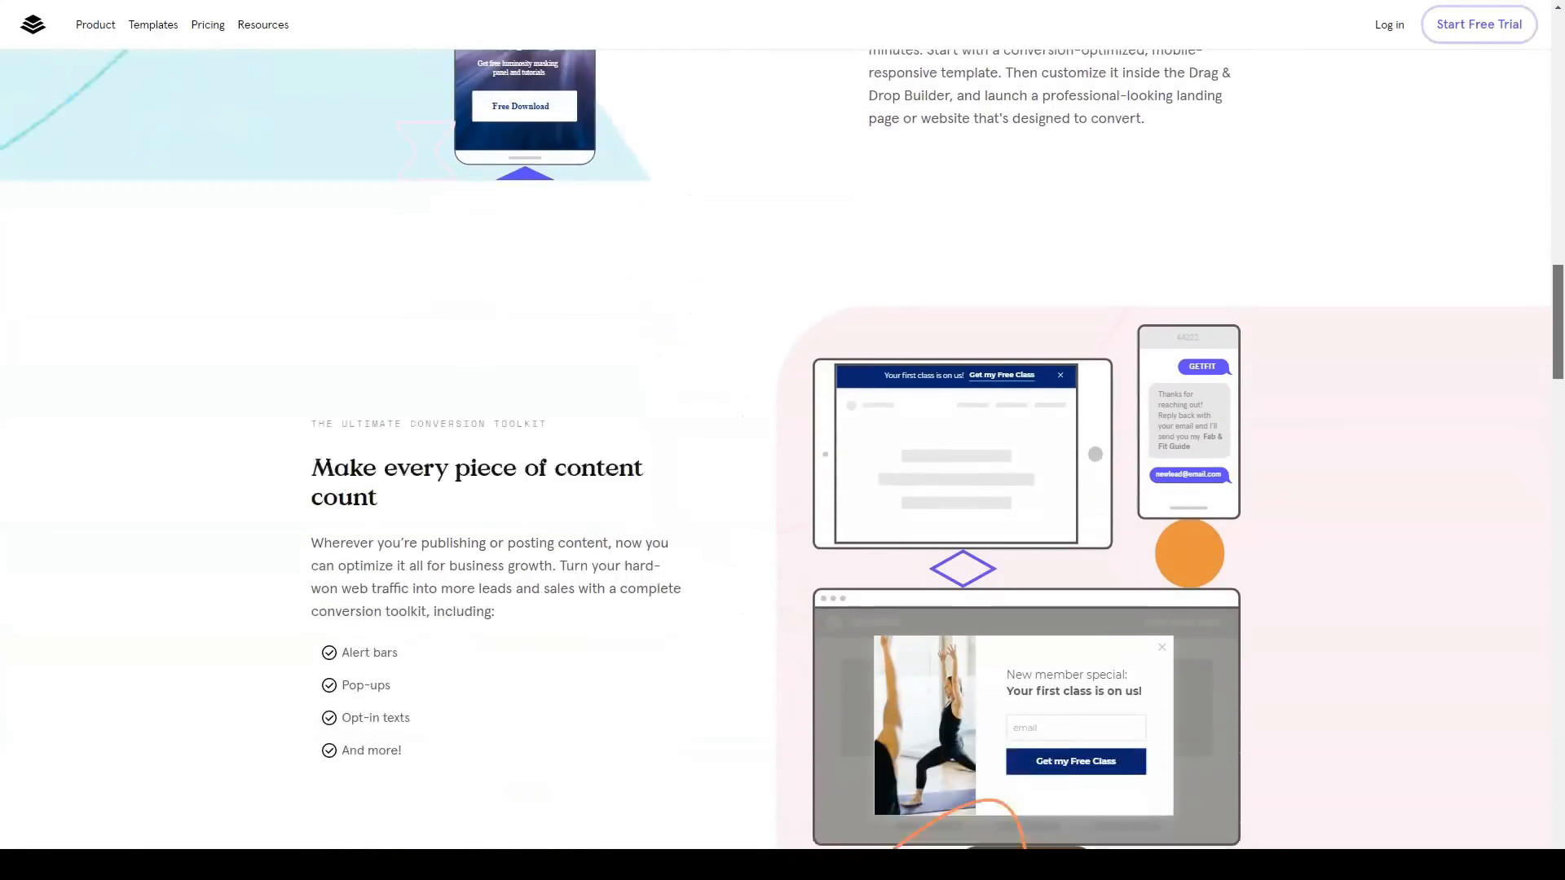
{"action": "scroll", "scroll_direction": "down", "scroll_amount": 3}
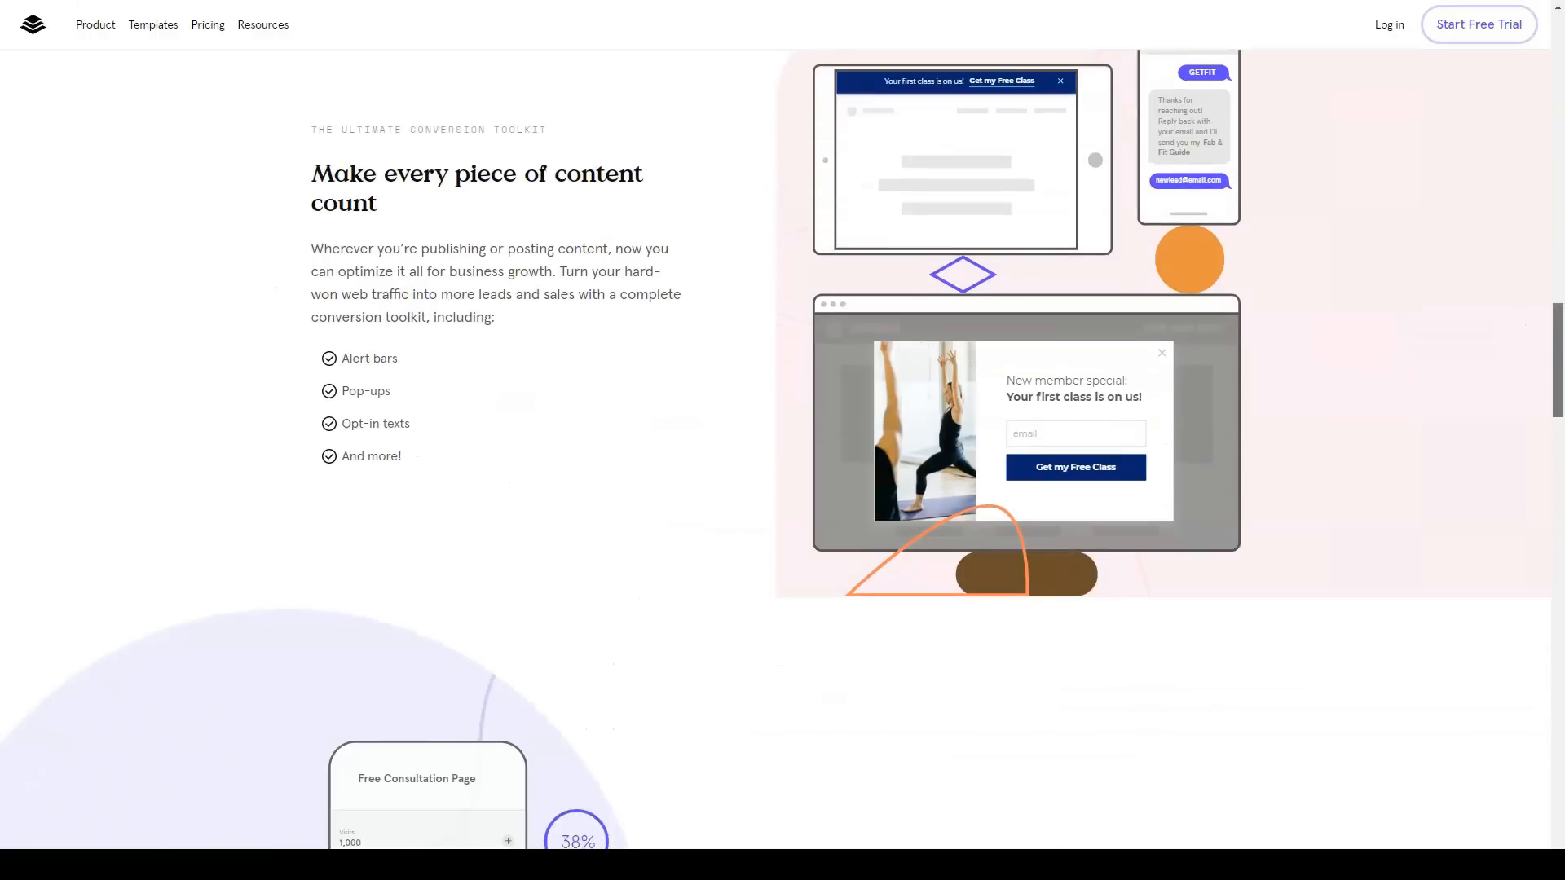
{"action": "scroll", "scroll_direction": "down", "scroll_amount": 3}
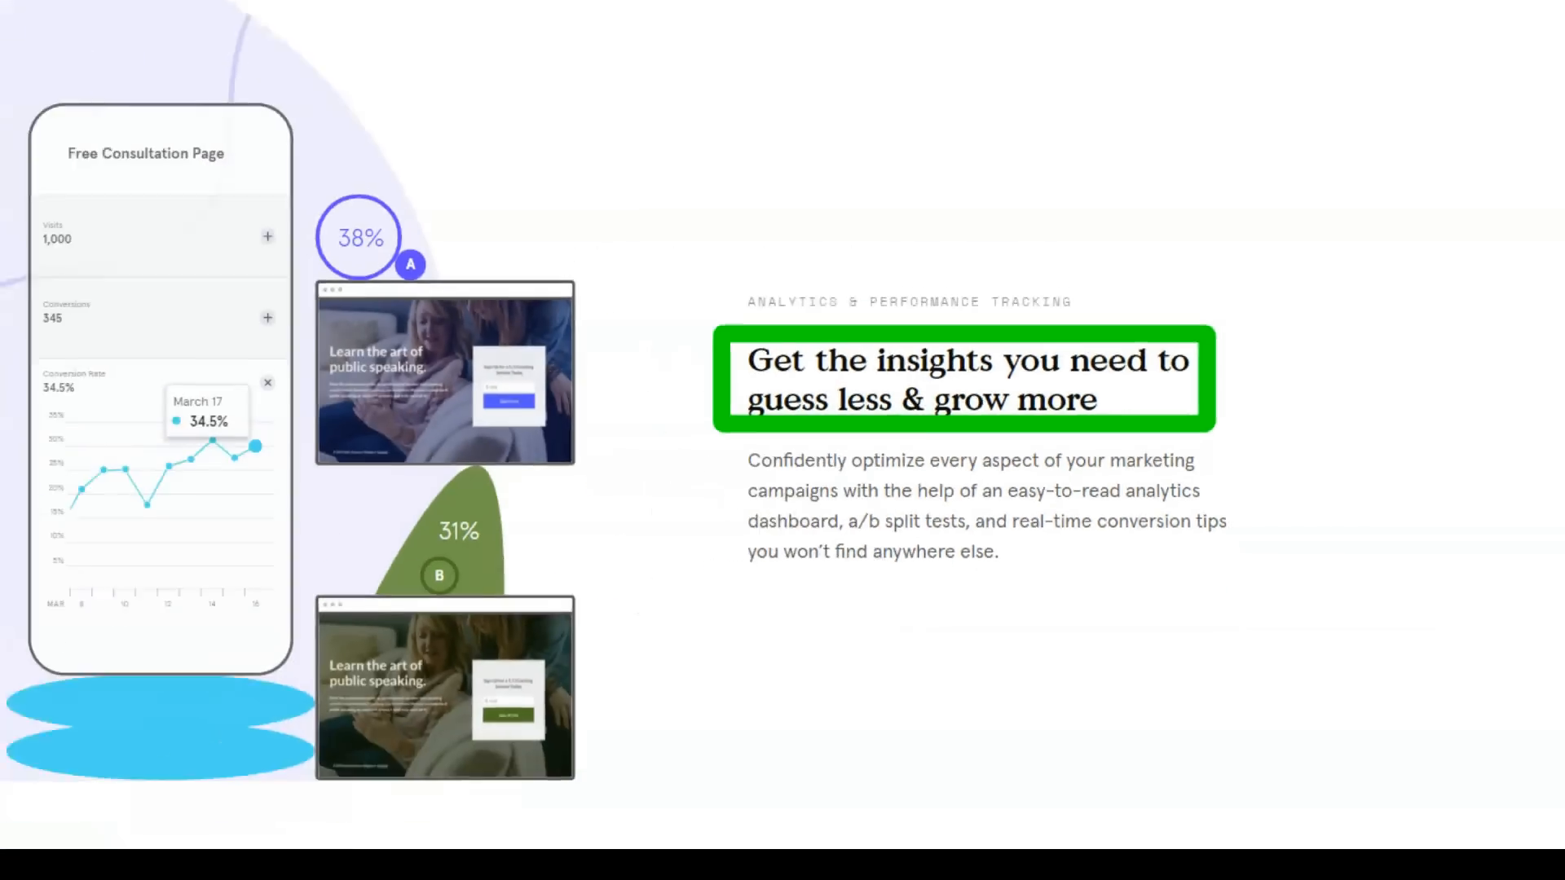
{"action": "scroll", "scroll_direction": "down", "scroll_amount": 3}
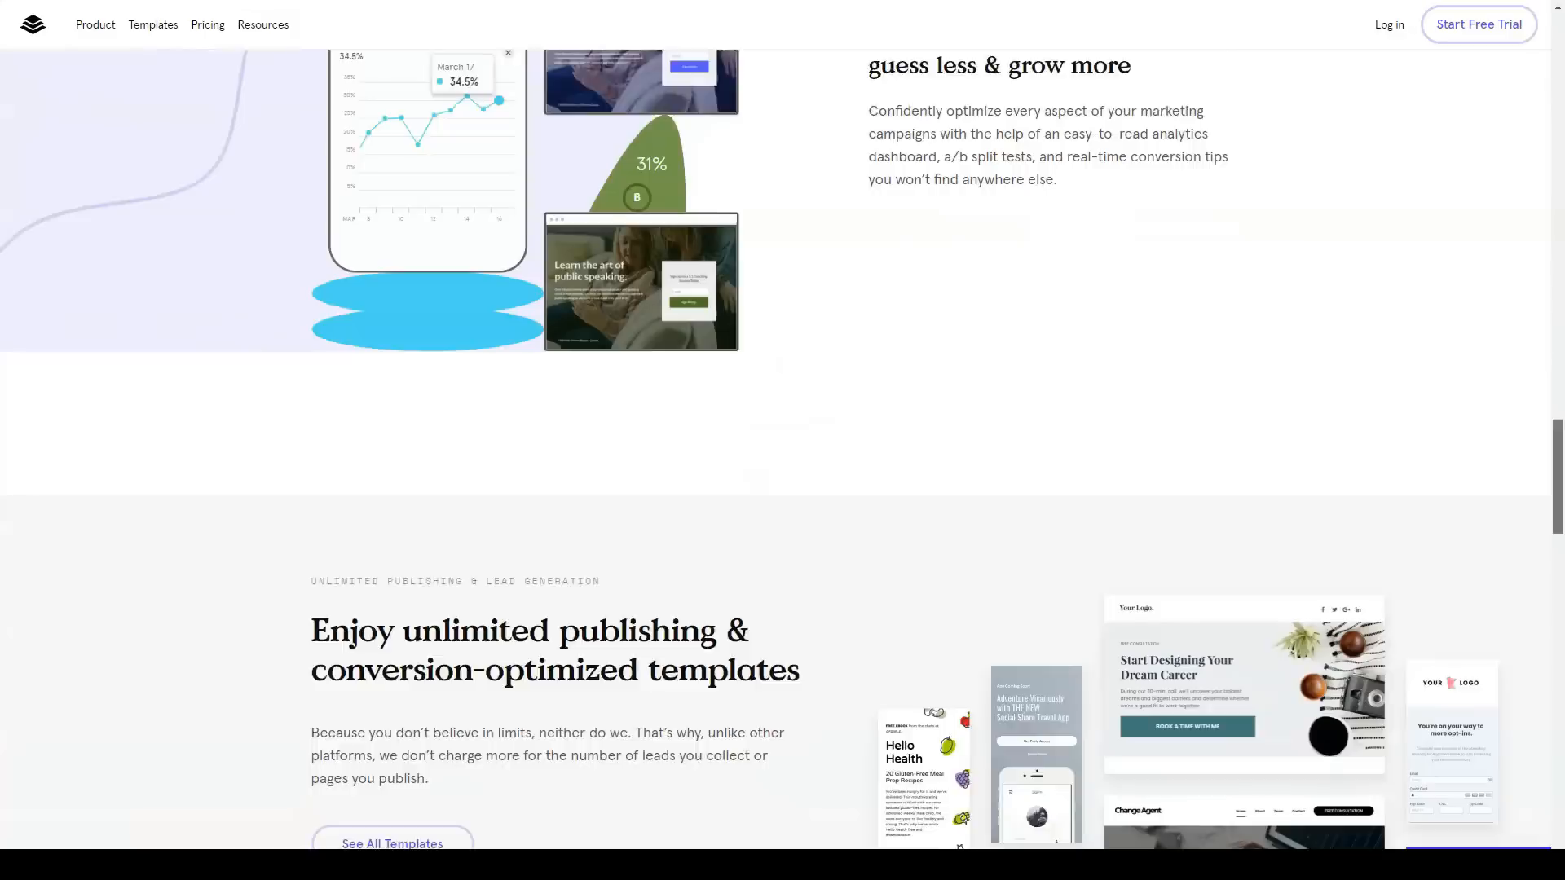
{"action": "scroll", "scroll_direction": "down", "scroll_amount": 3}
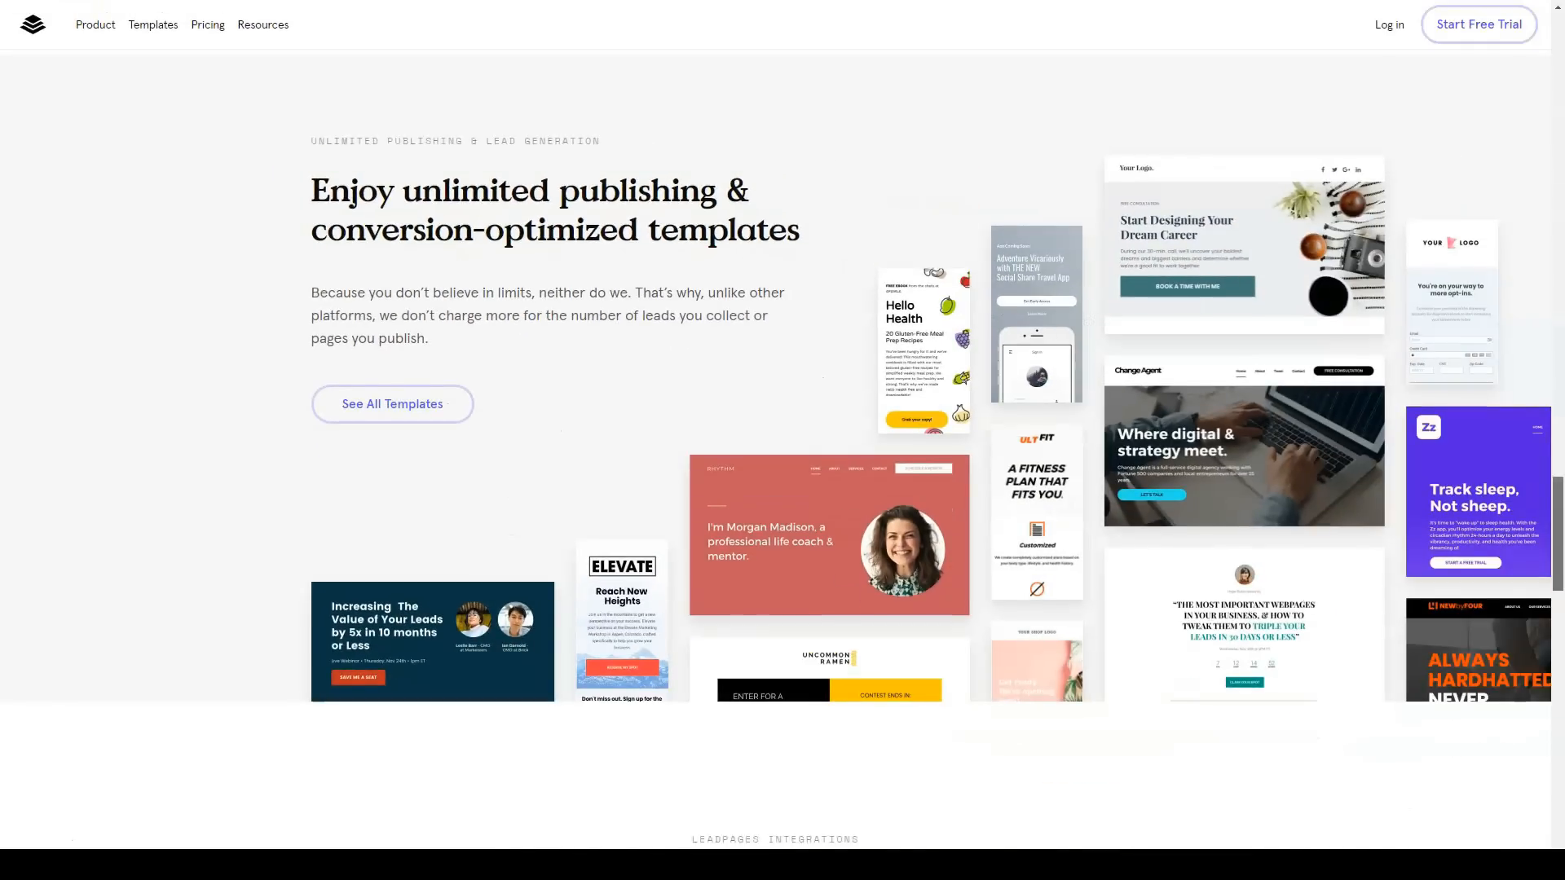
{"action": "scroll", "scroll_direction": "down", "scroll_amount": 3}
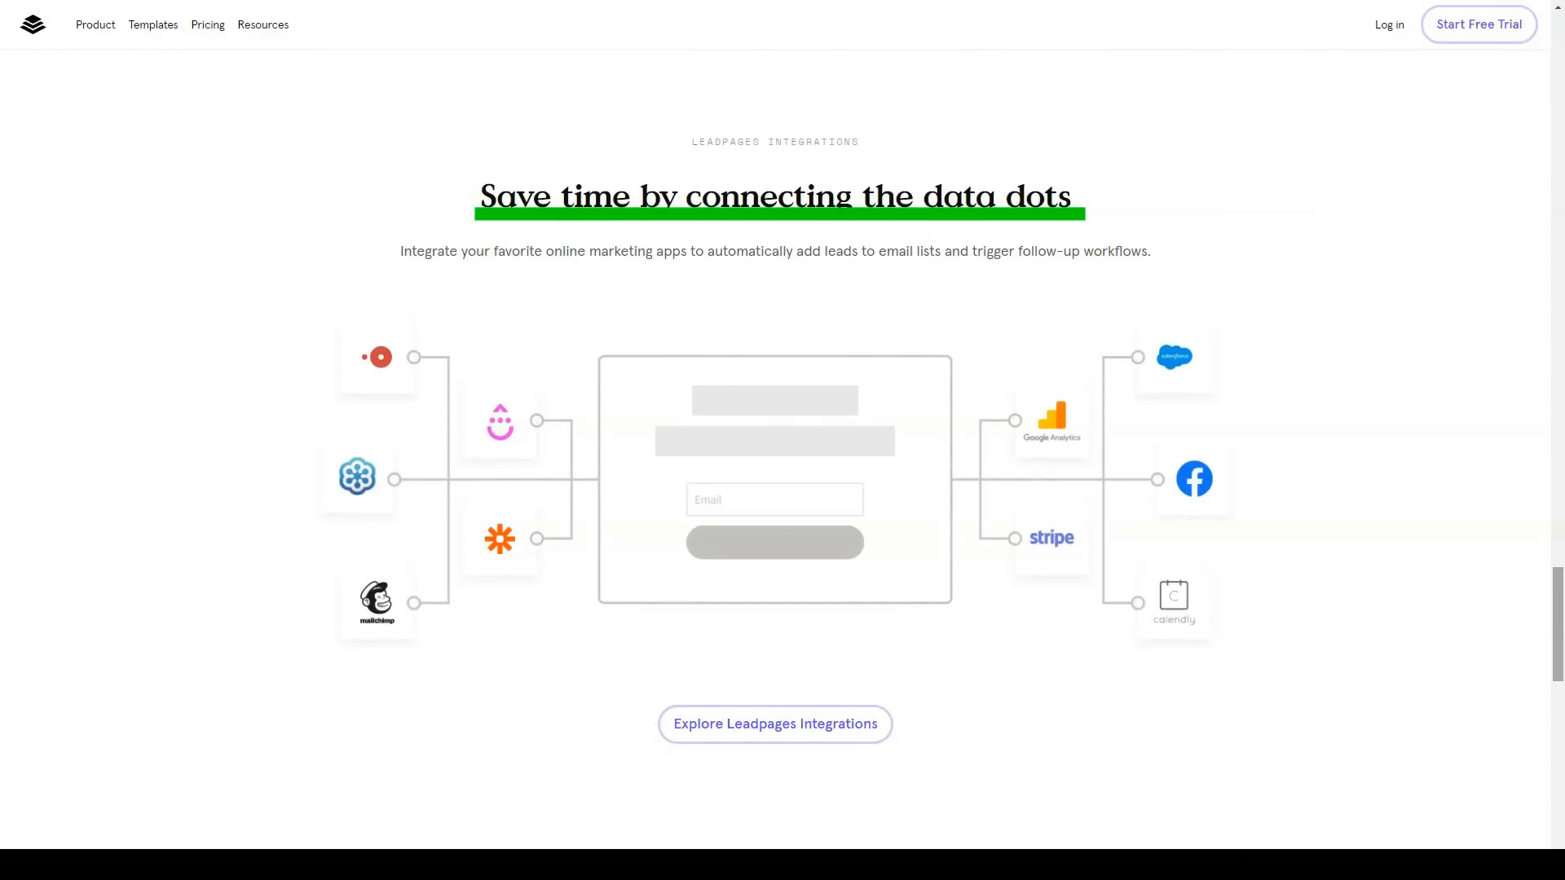
{"action": "scroll", "scroll_direction": "down", "scroll_amount": 3}
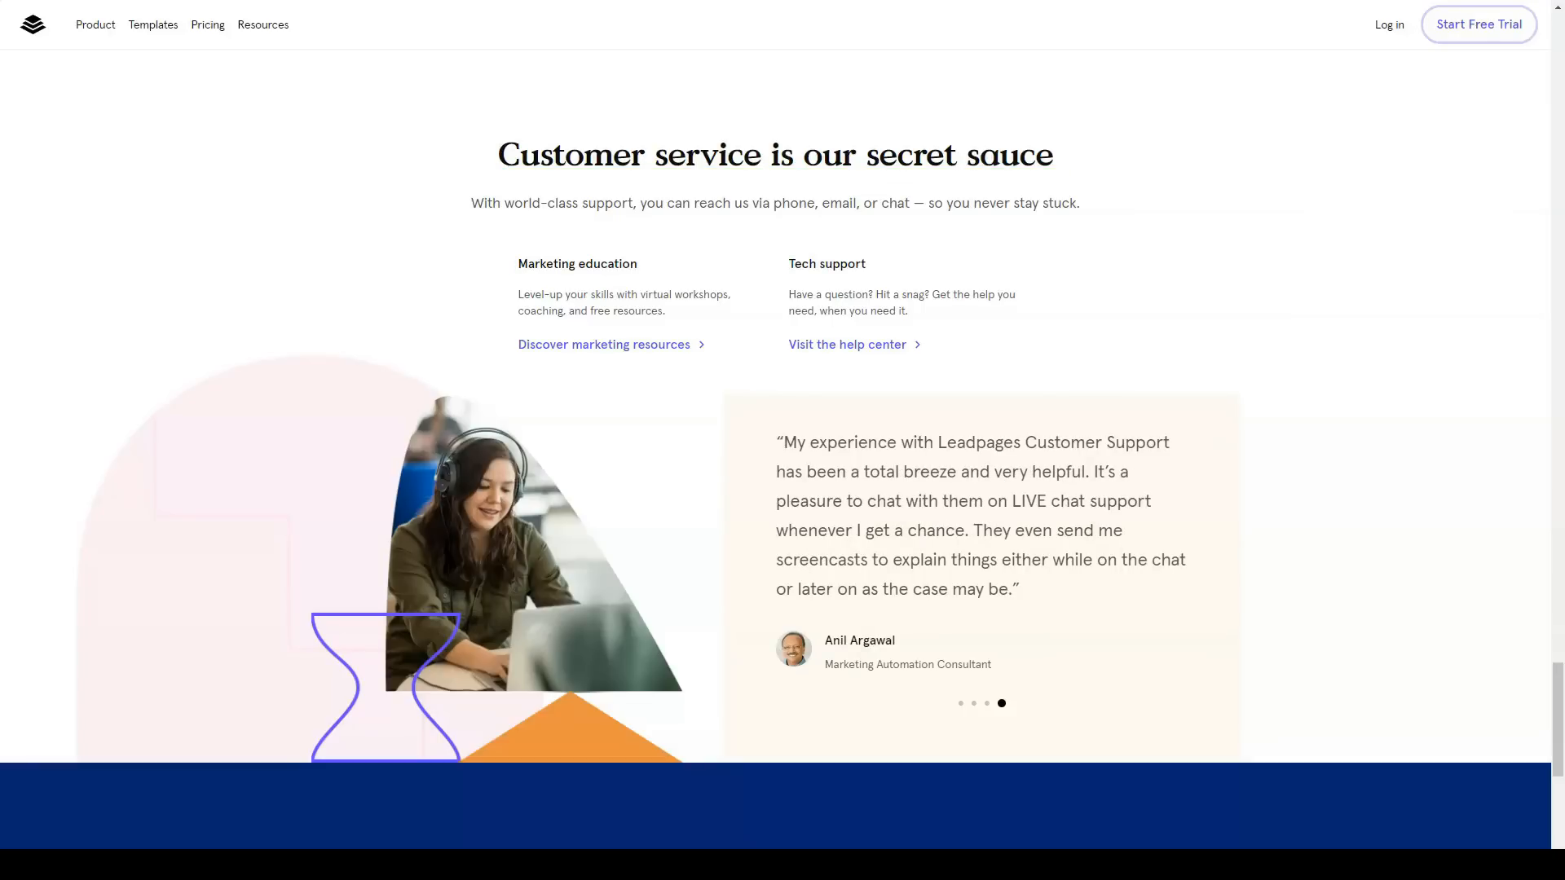
{"action": "scroll", "scroll_direction": "down", "scroll_amount": 3}
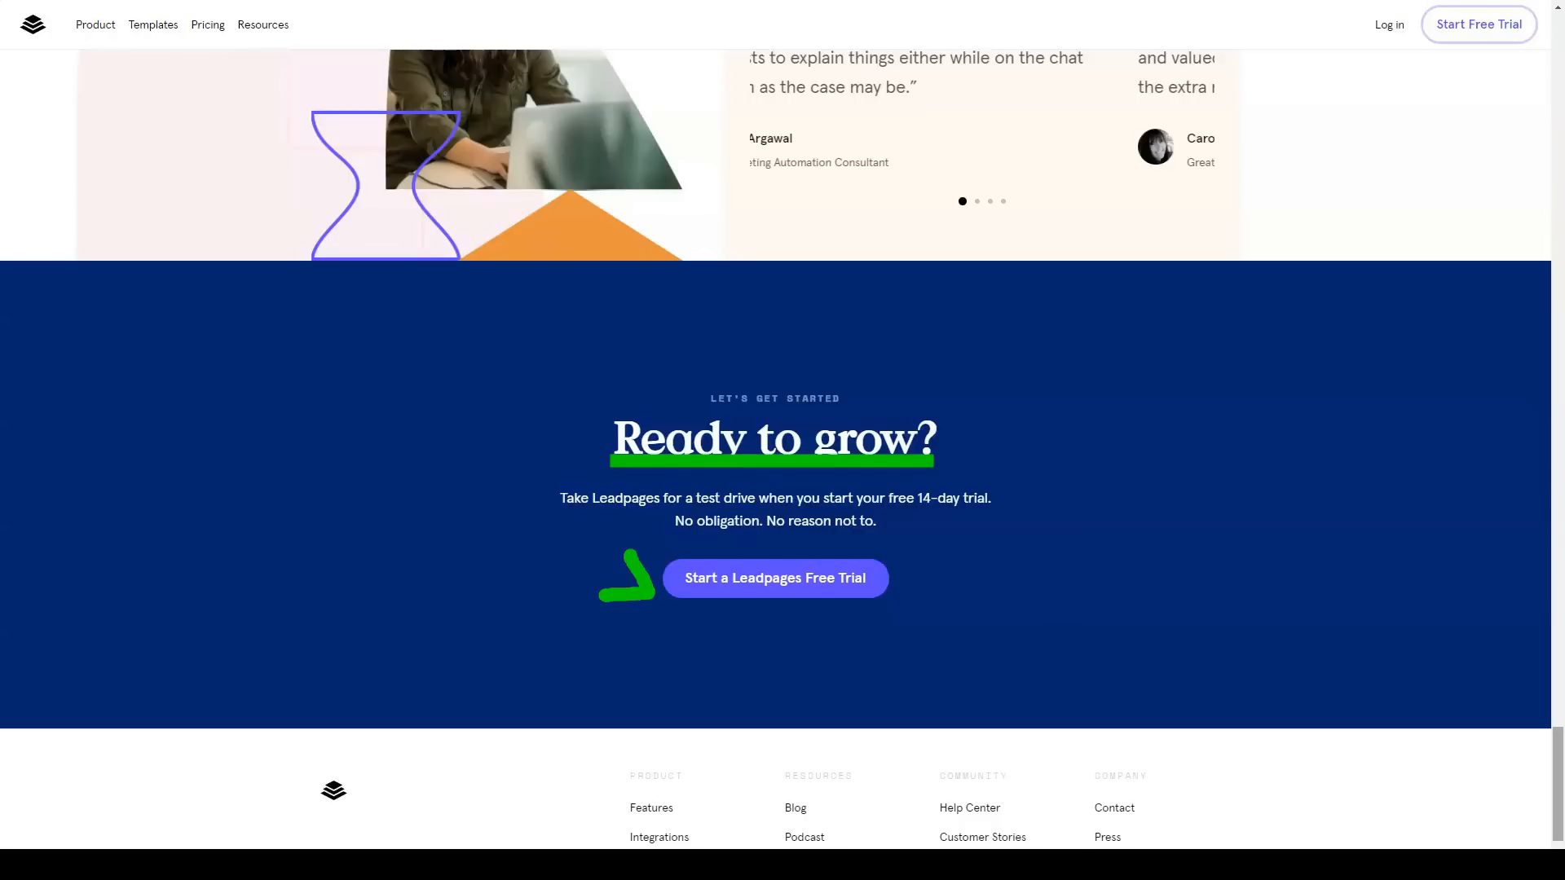
Step: Open the Leadpages Site Builder page from the Product menu
{"action": "left_click", "coordinate": [95, 26]}
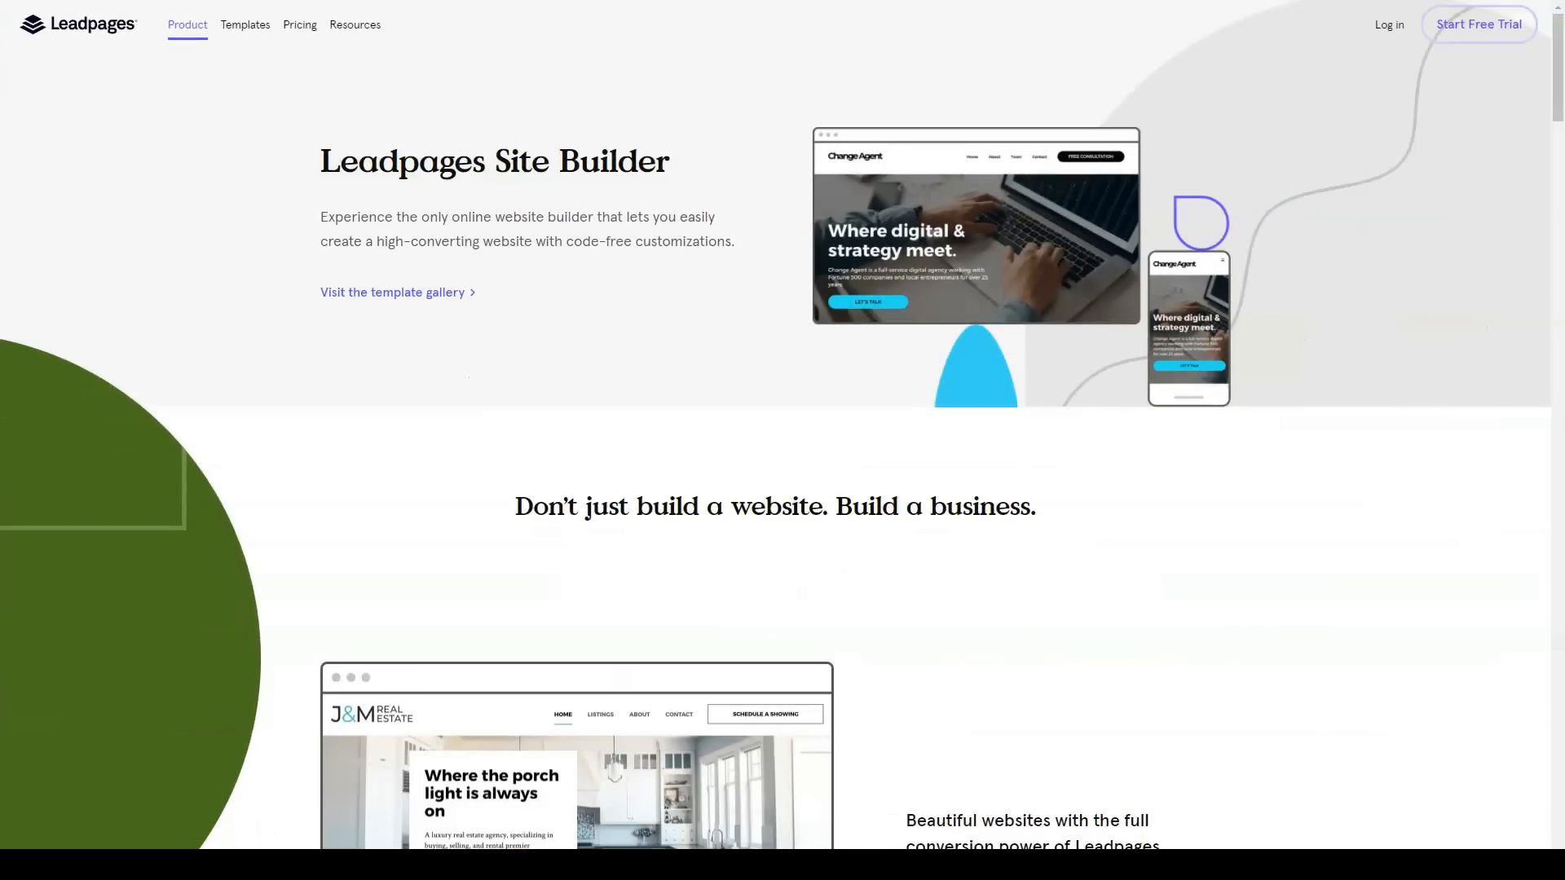
Step: Scroll through templates, conversion toolkit, load speed, mobile and analytics to Built-in SEO
{"action": "scroll", "scroll_direction": "down", "scroll_amount": 3}
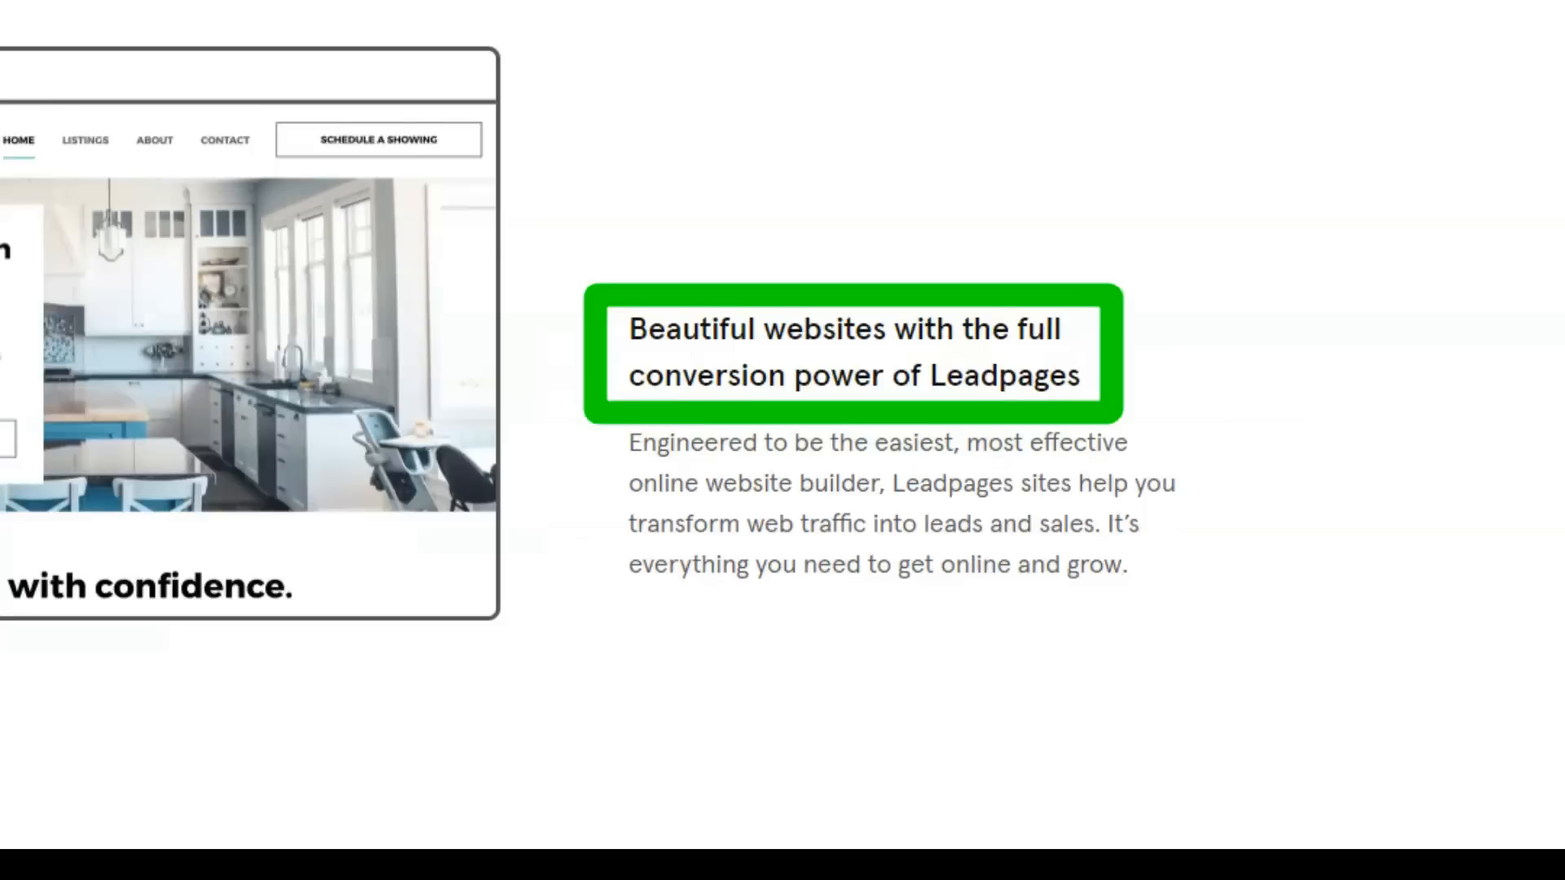
{"action": "scroll", "scroll_direction": "down", "scroll_amount": 3}
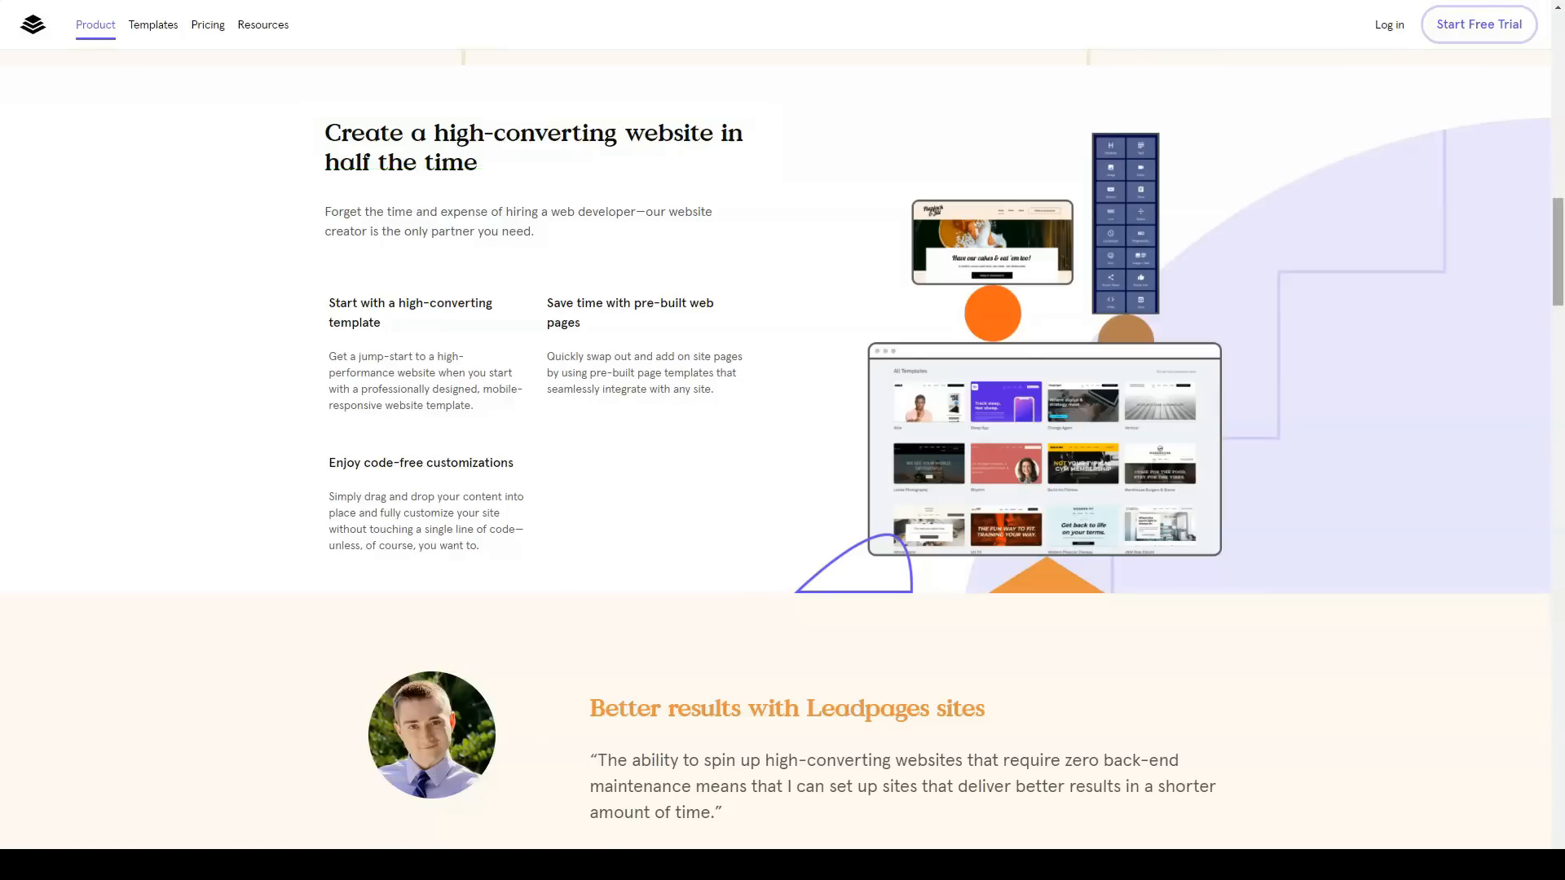
{"action": "scroll", "scroll_direction": "down", "scroll_amount": 3}
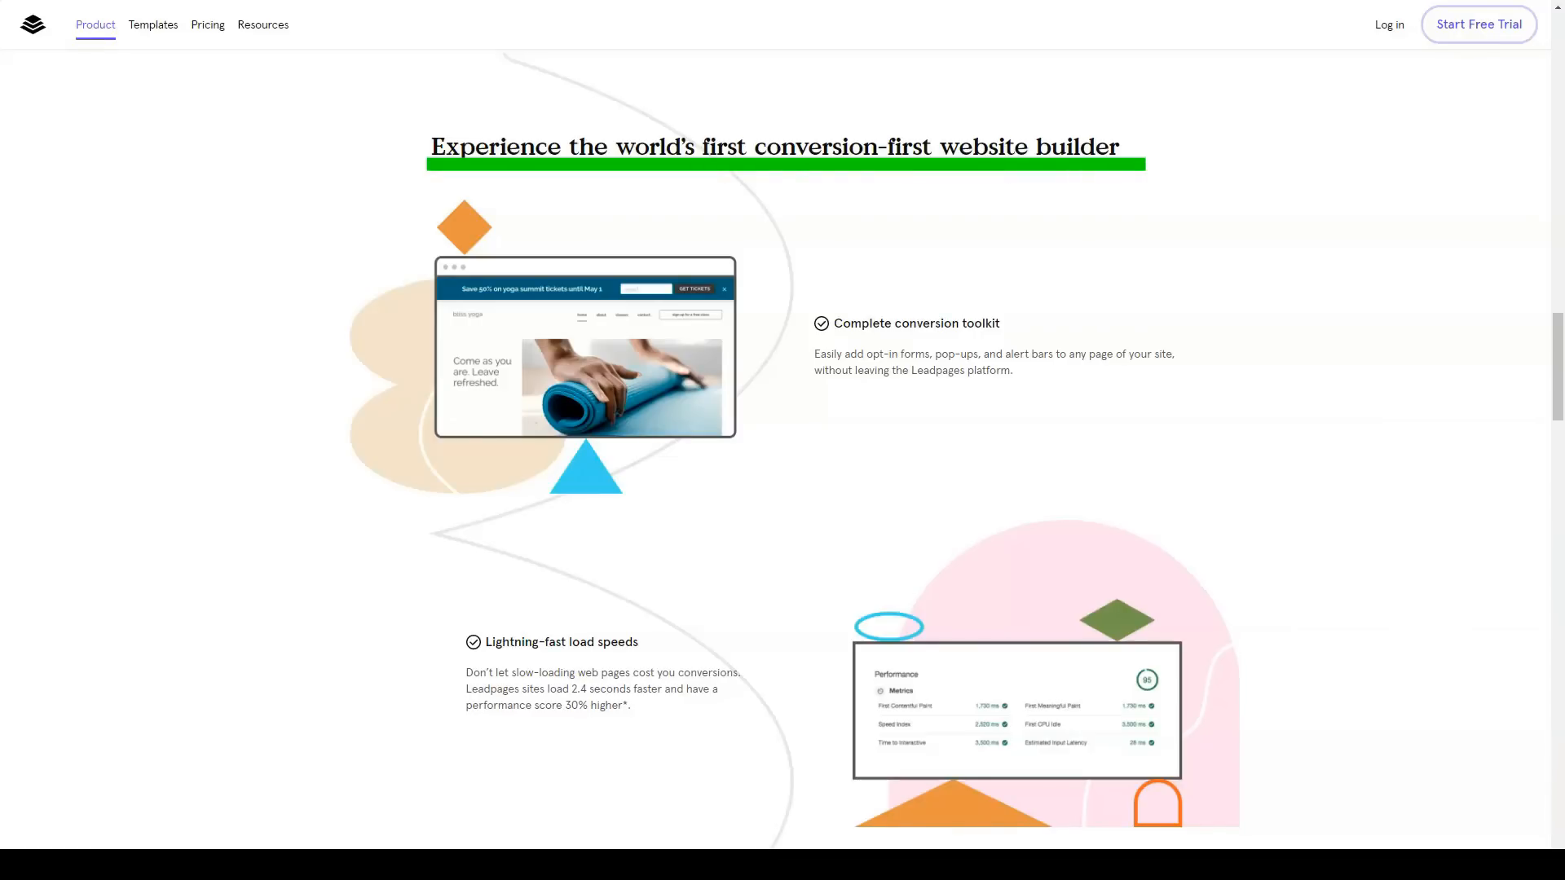
{"action": "scroll", "scroll_direction": "down", "scroll_amount": 3}
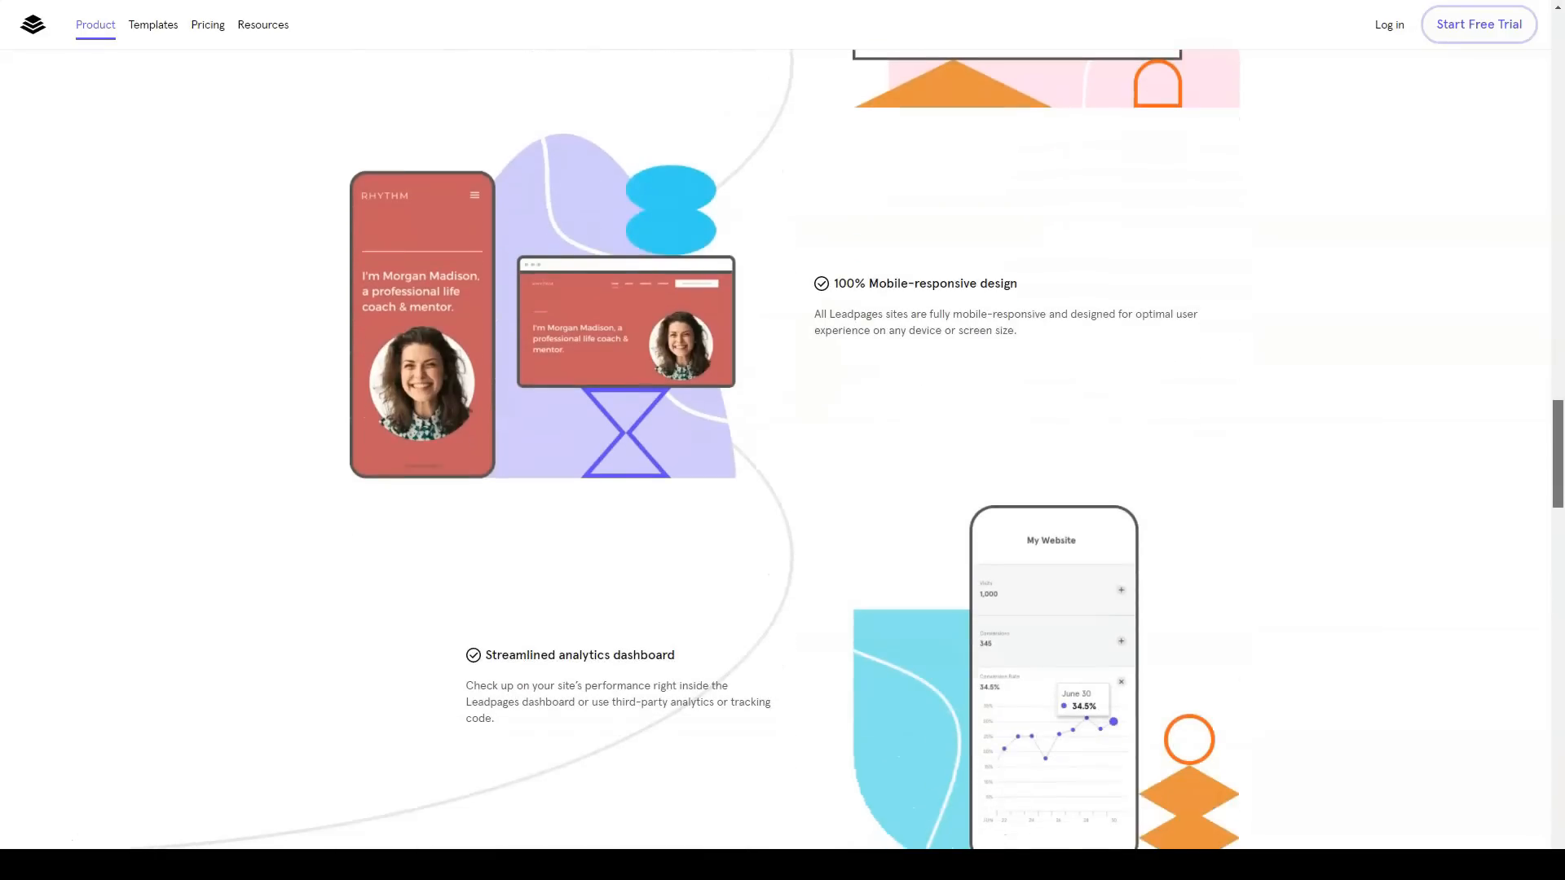
{"action": "scroll", "scroll_direction": "down", "scroll_amount": 3}
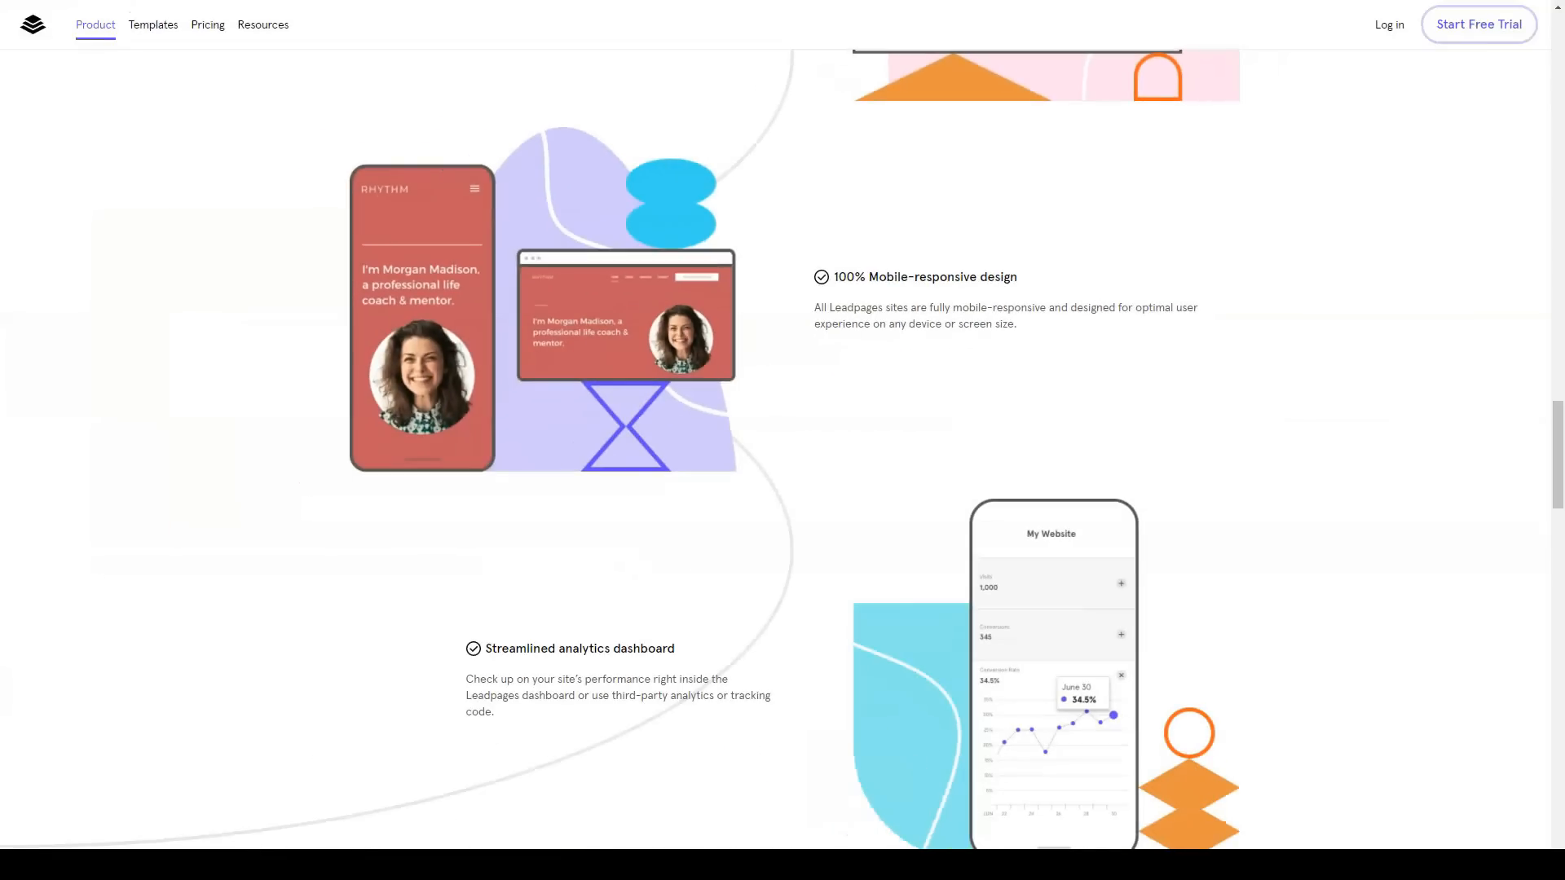
{"action": "scroll", "scroll_direction": "down", "scroll_amount": 3}
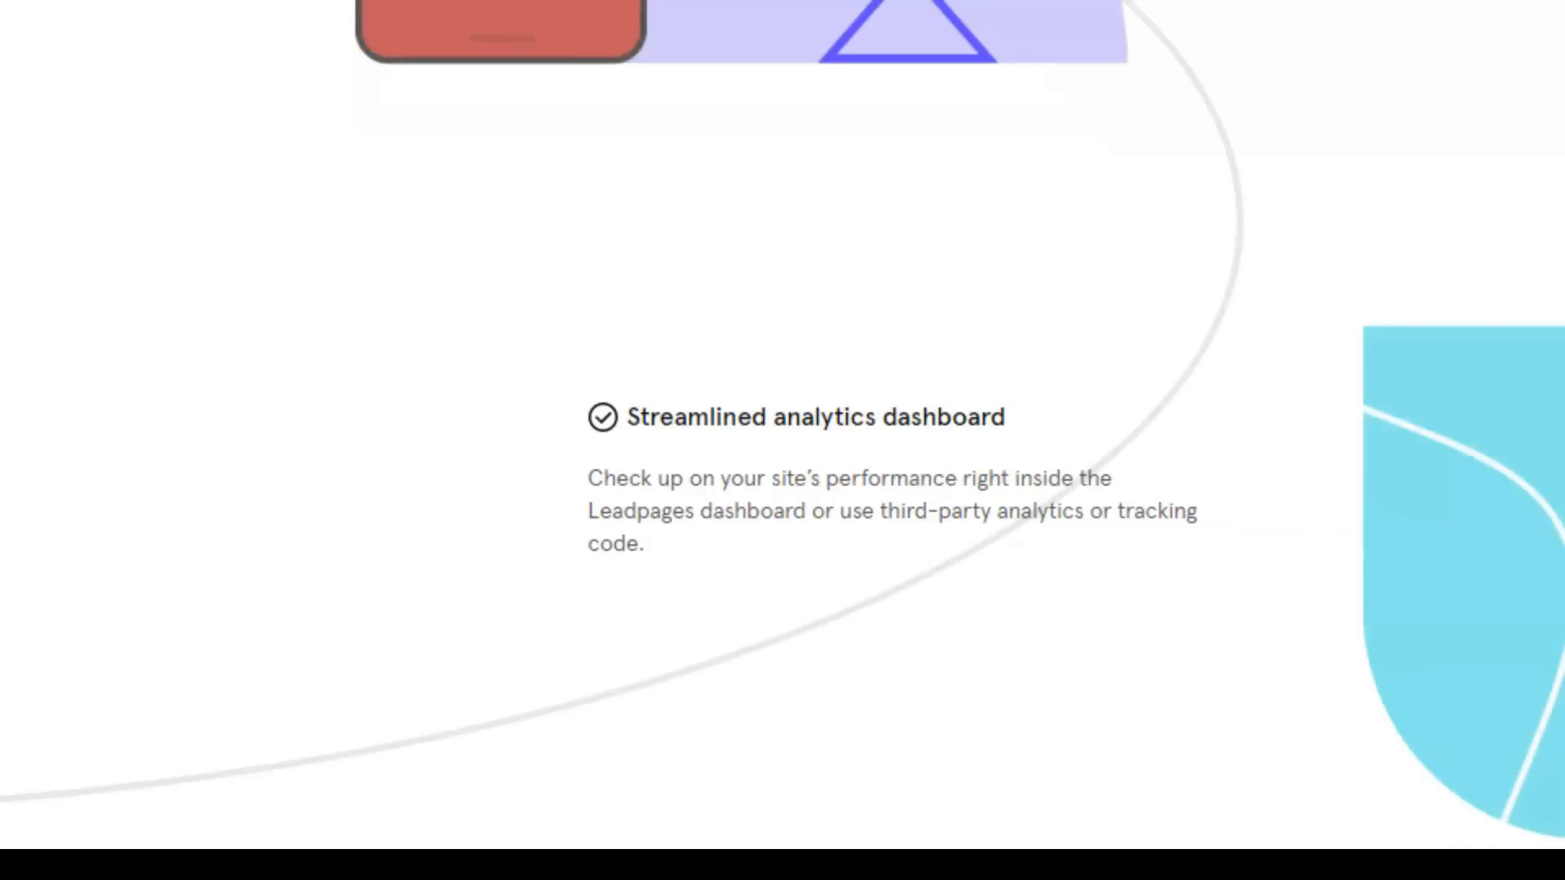
{"action": "scroll", "scroll_direction": "up", "scroll_amount": 3}
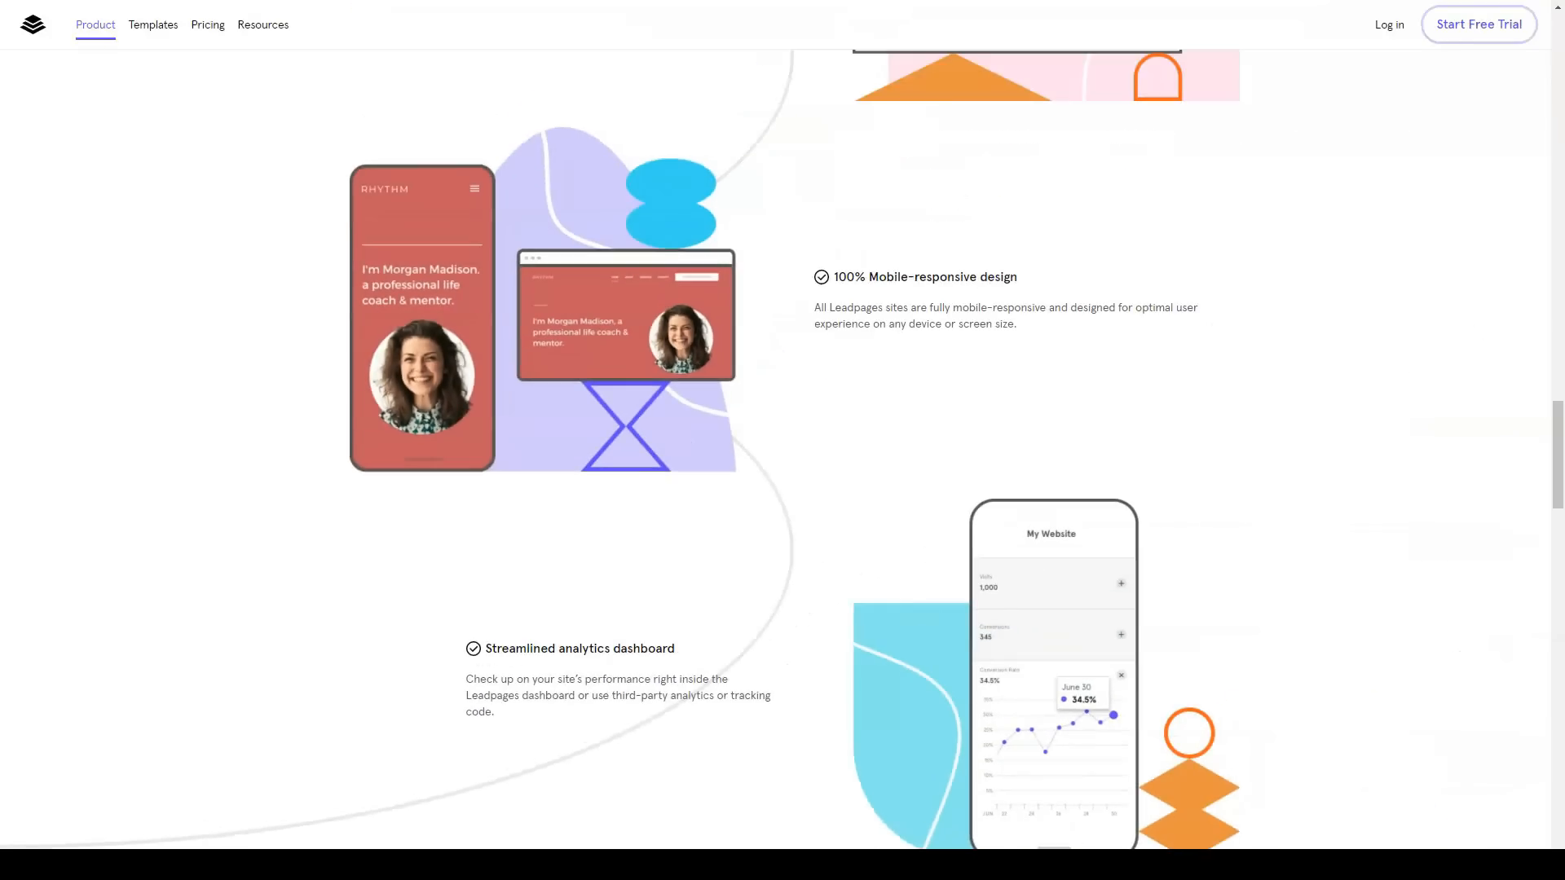
{"action": "scroll", "scroll_direction": "down", "scroll_amount": 3}
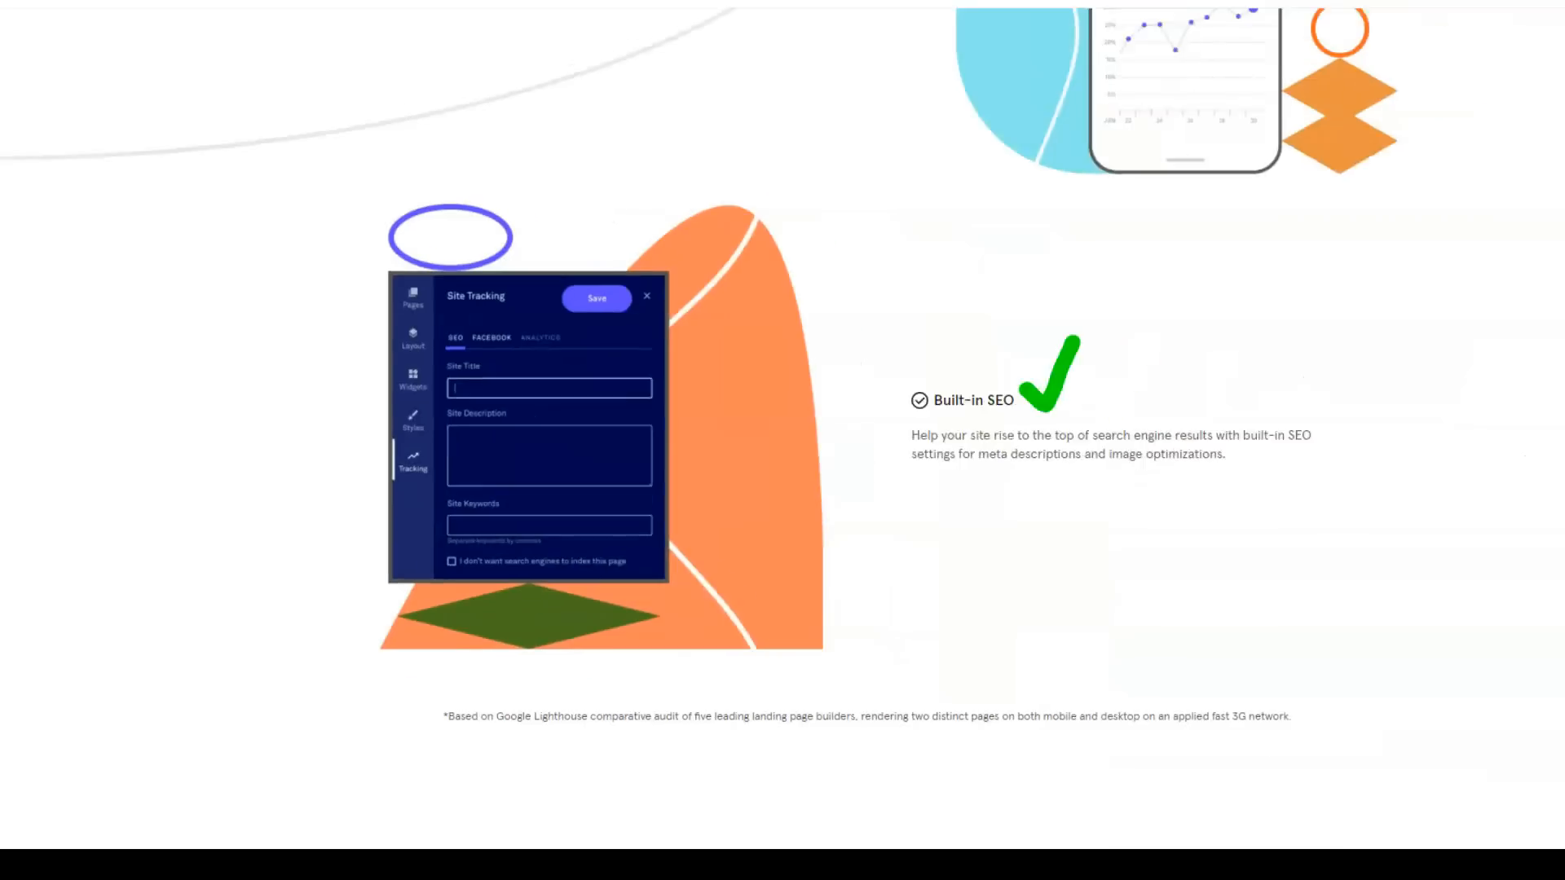
Step: Read past testimonials, domain logos and toolkit cards, then open the Templates gallery
{"action": "scroll", "scroll_direction": "down", "scroll_amount": 3}
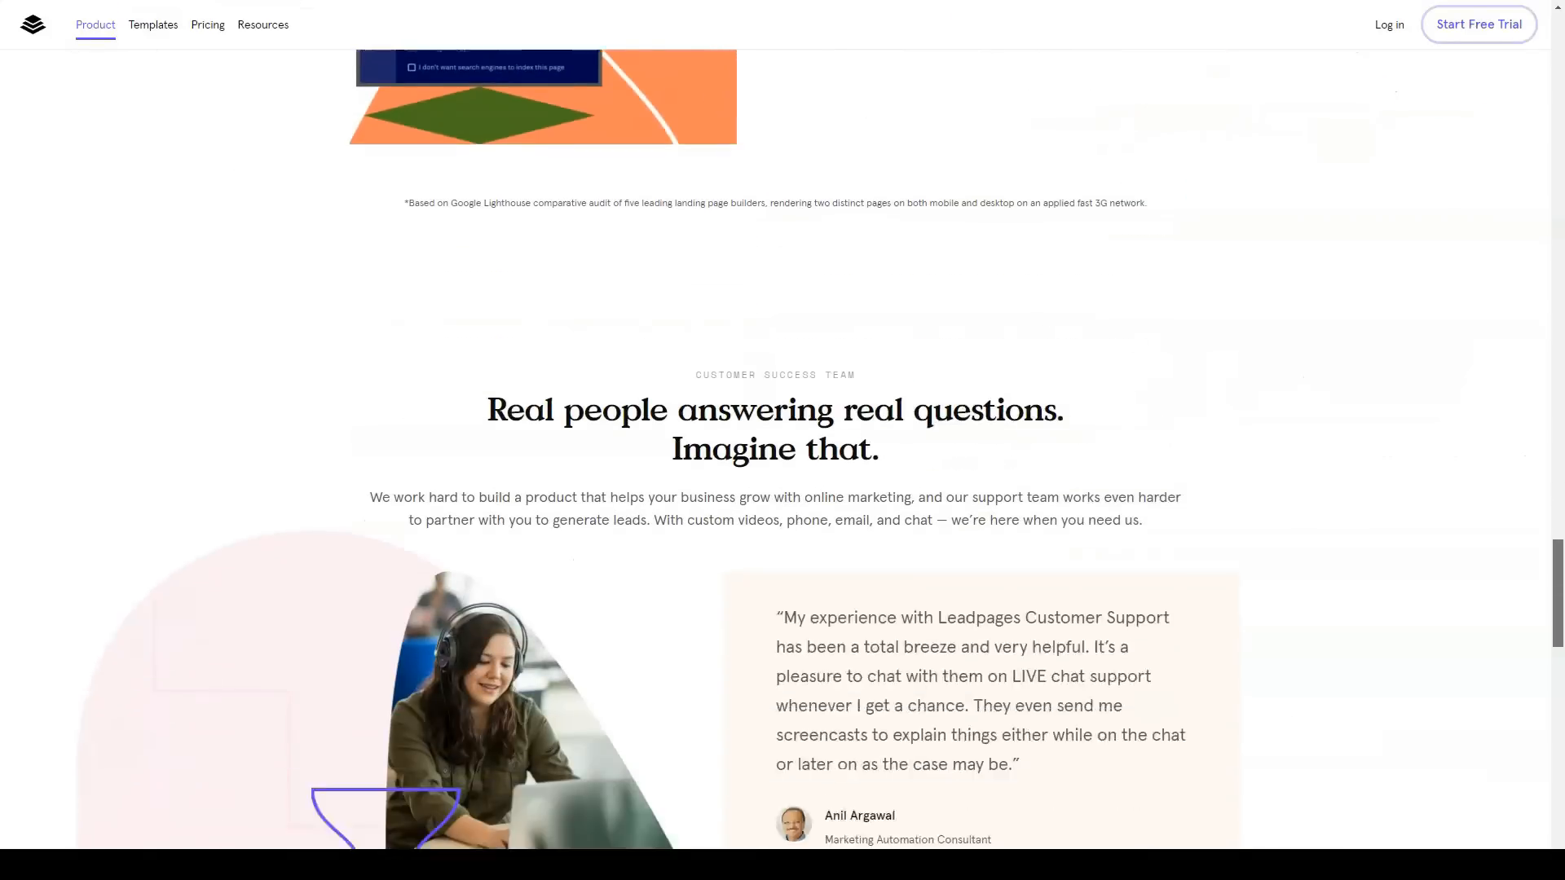
{"action": "scroll", "scroll_direction": "down", "scroll_amount": 3}
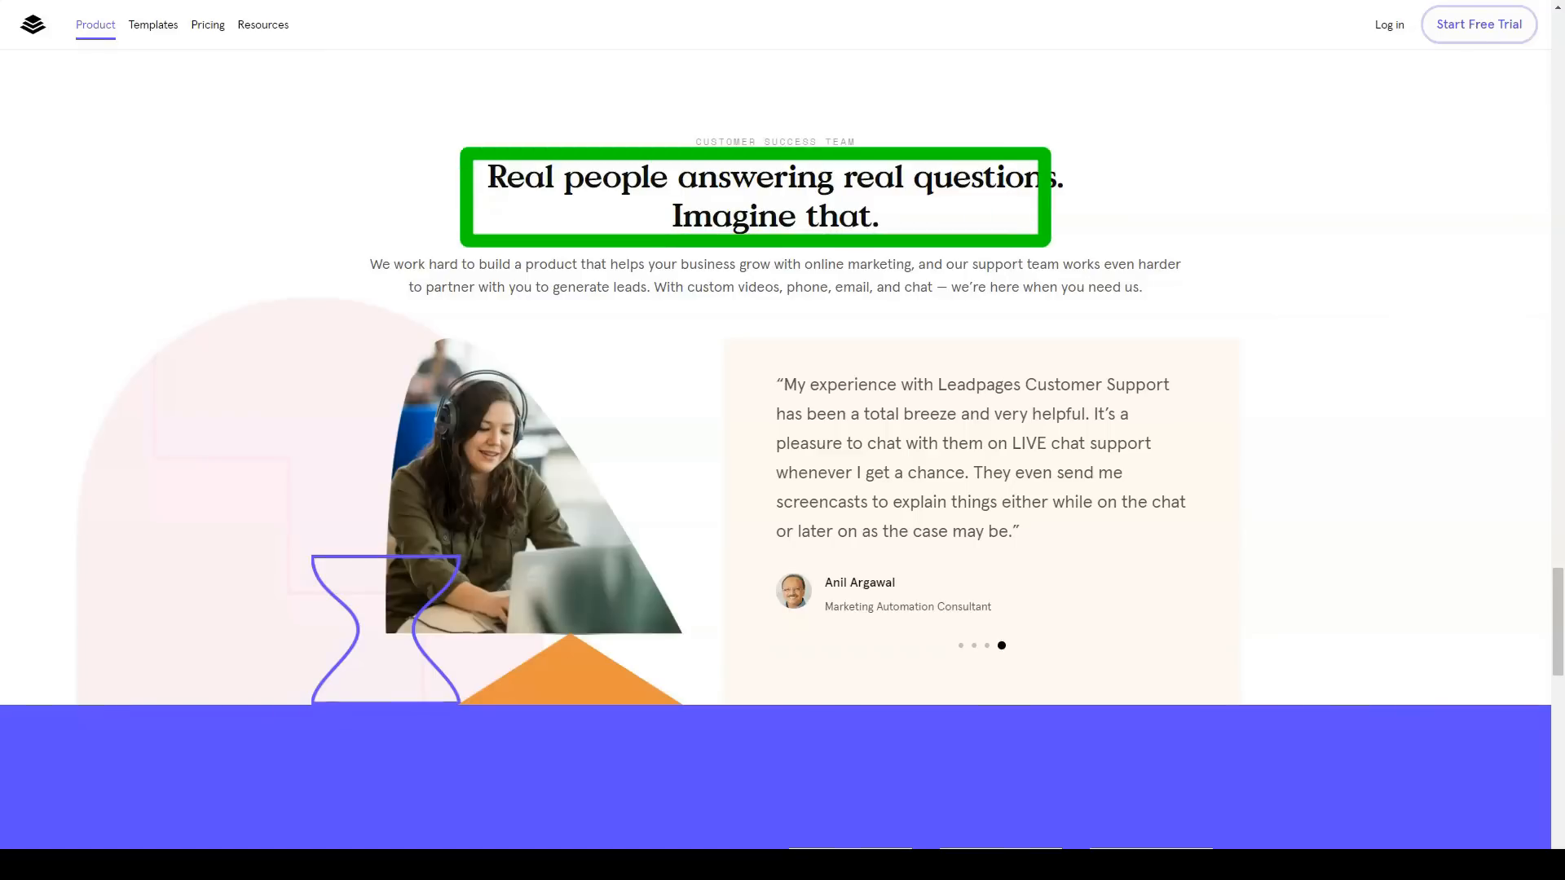
{"action": "scroll", "scroll_direction": "down", "scroll_amount": 3}
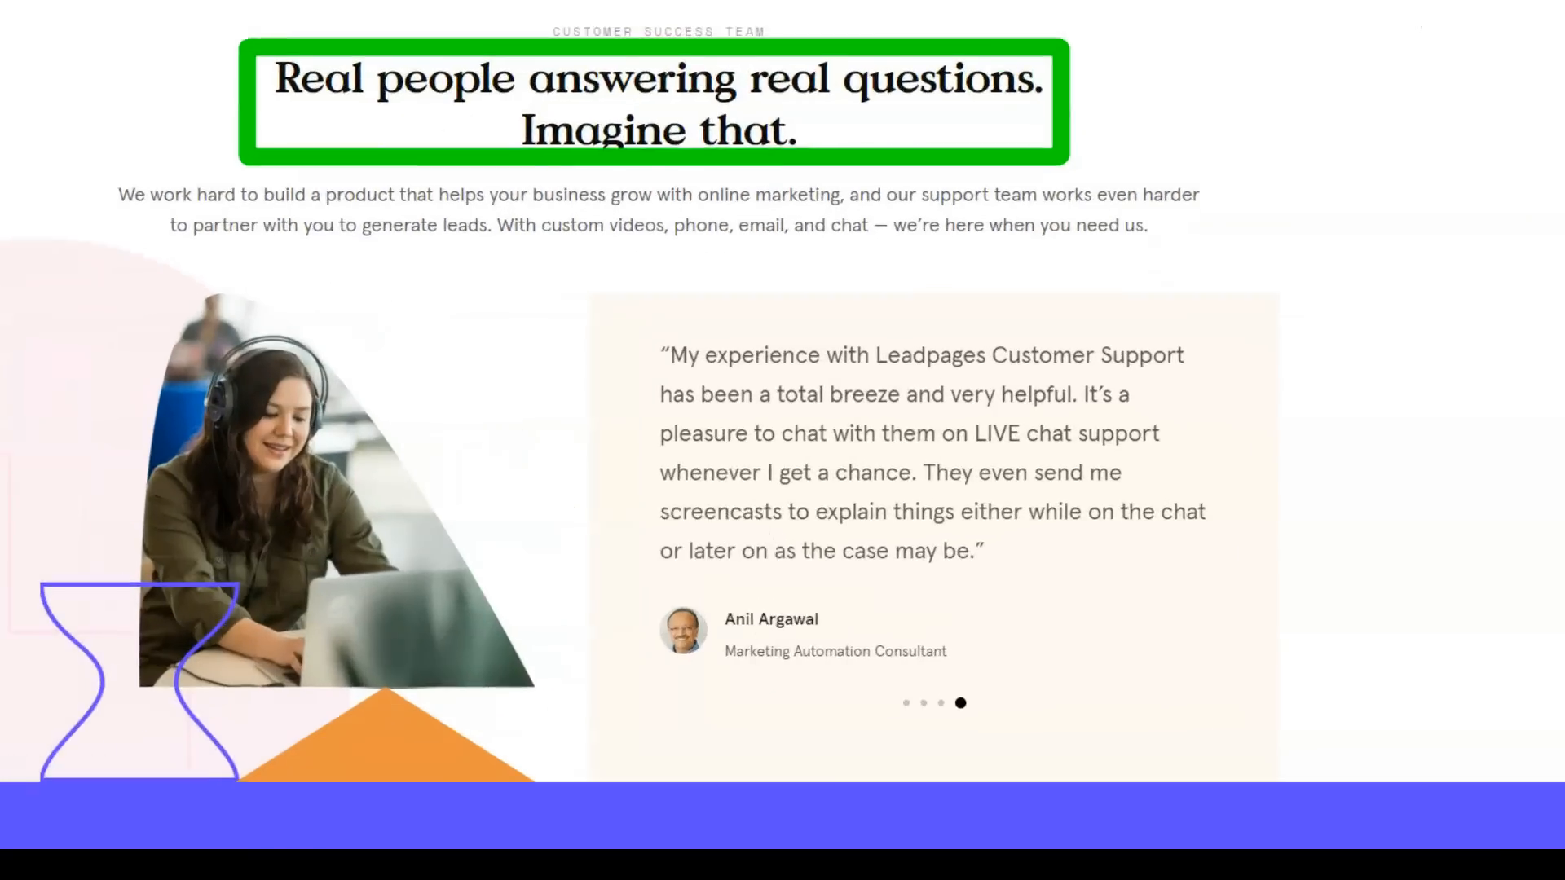
{"action": "scroll", "scroll_direction": "down", "scroll_amount": 3}
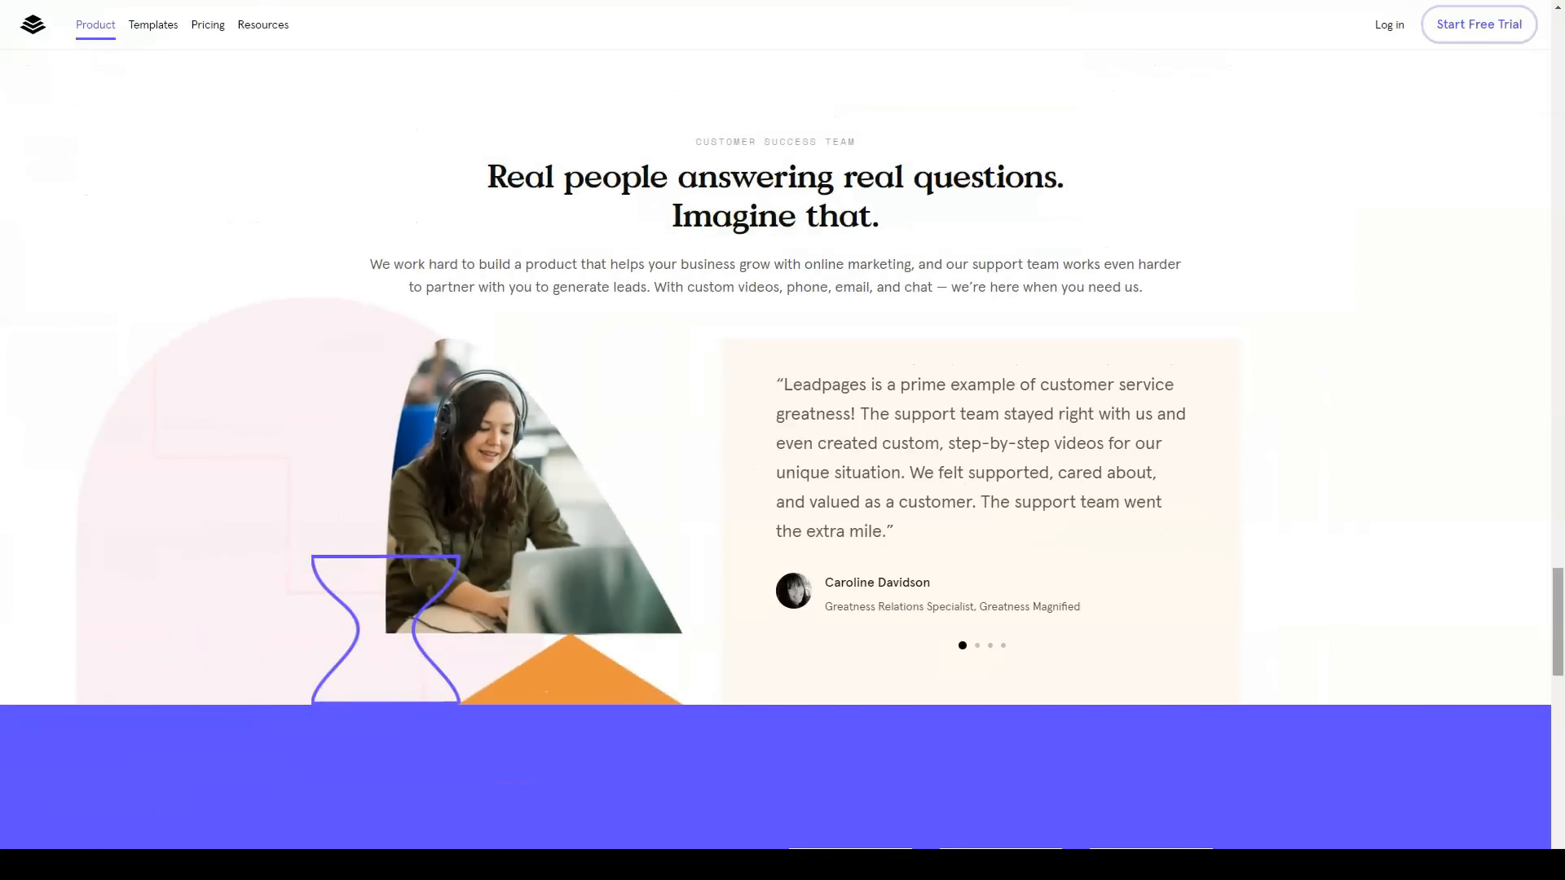
{"action": "scroll", "scroll_direction": "down", "scroll_amount": 3}
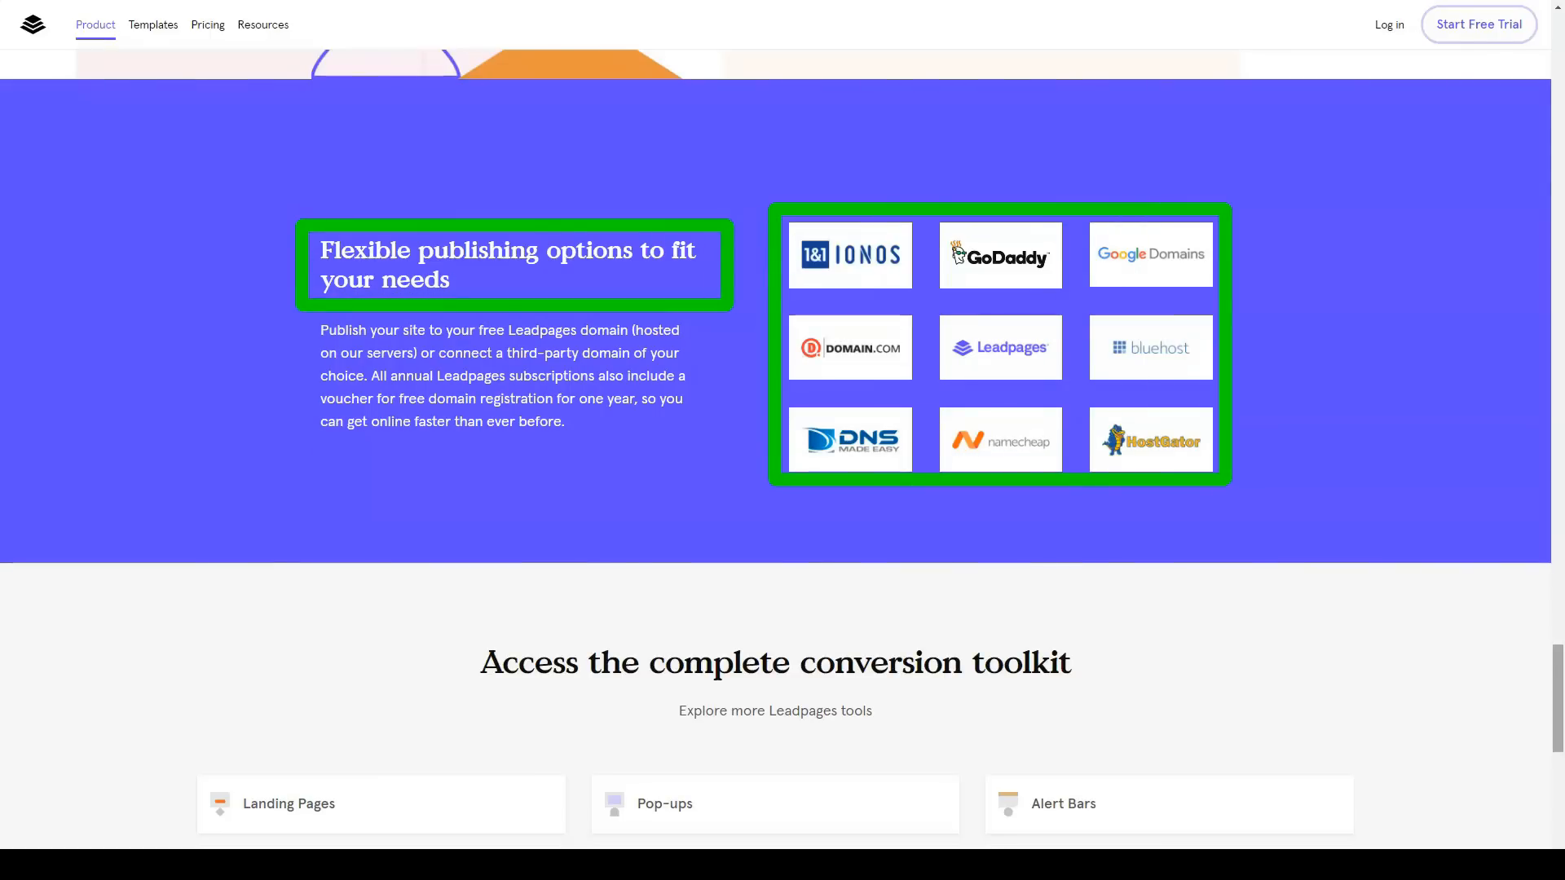
{"action": "scroll", "scroll_direction": "down", "scroll_amount": 3}
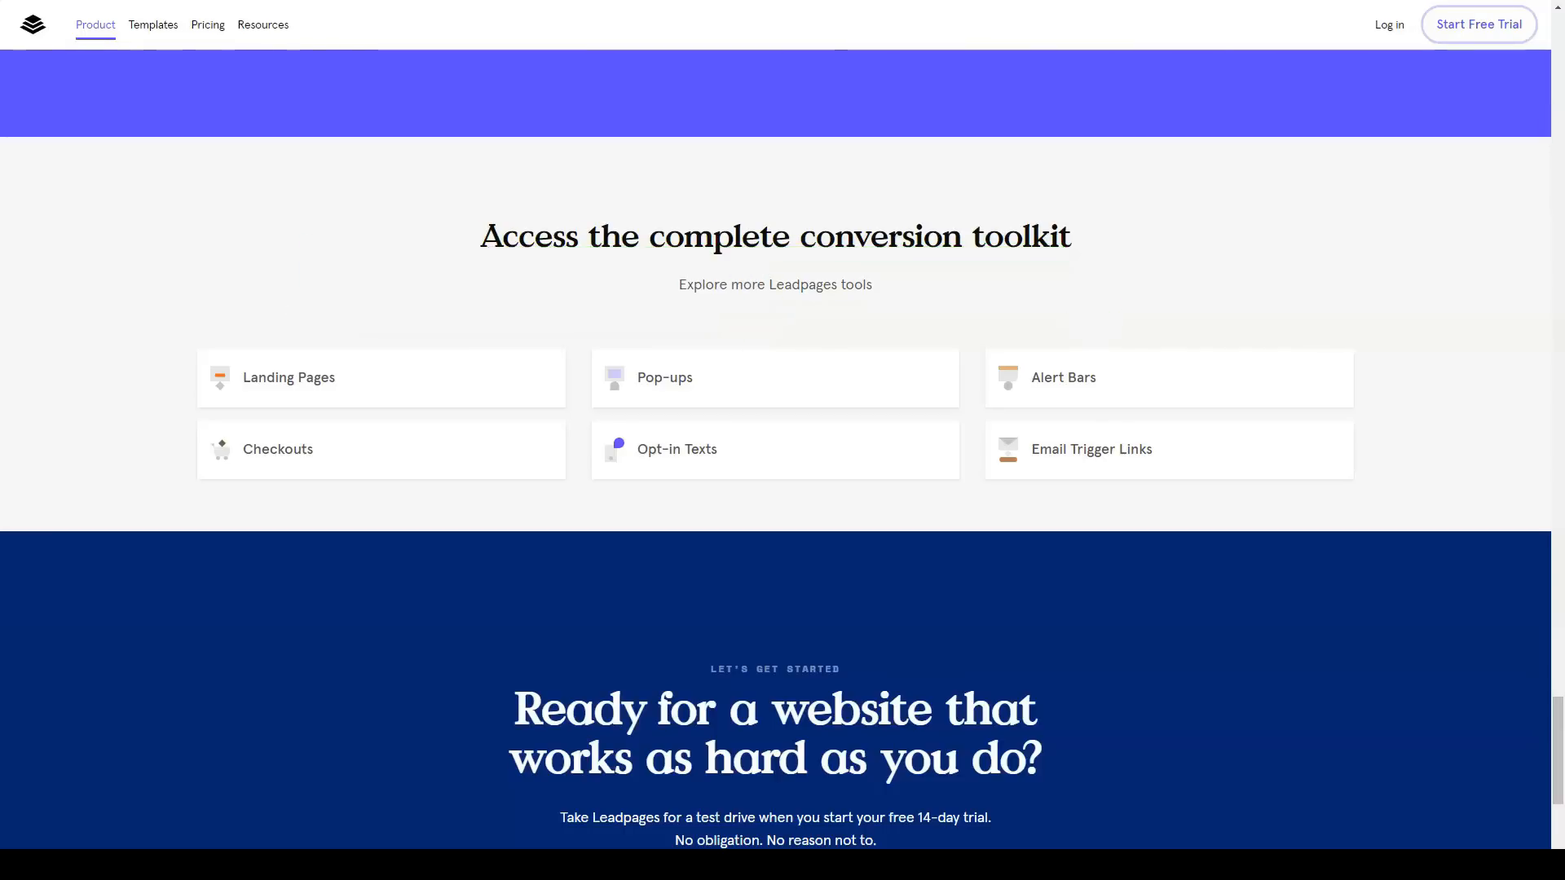
{"action": "scroll", "scroll_direction": "down", "scroll_amount": 3}
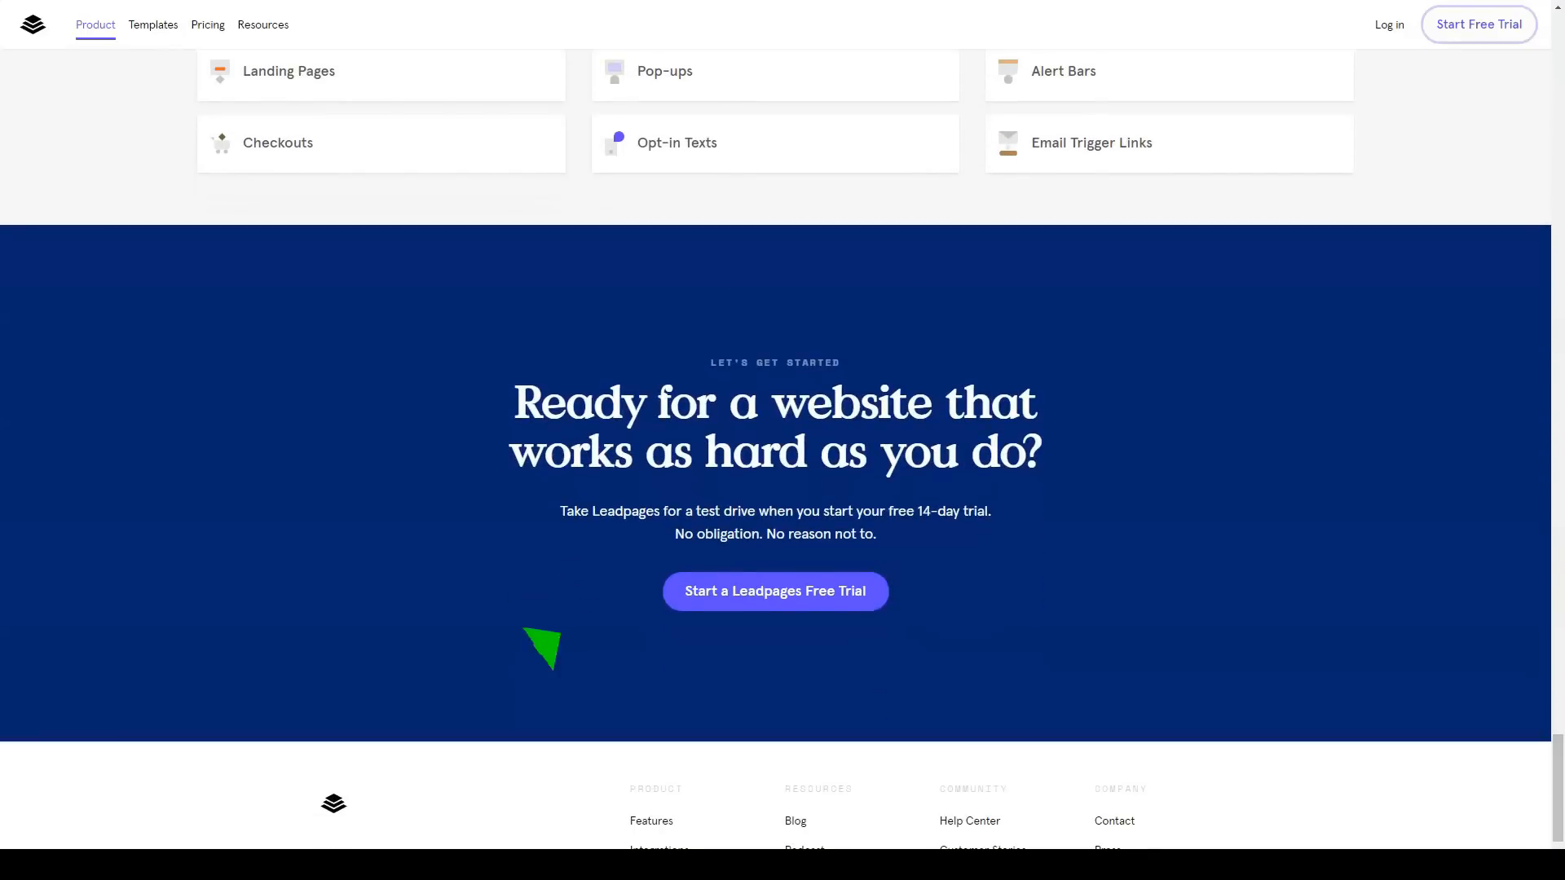
{"action": "left_click", "coordinate": [153, 24]}
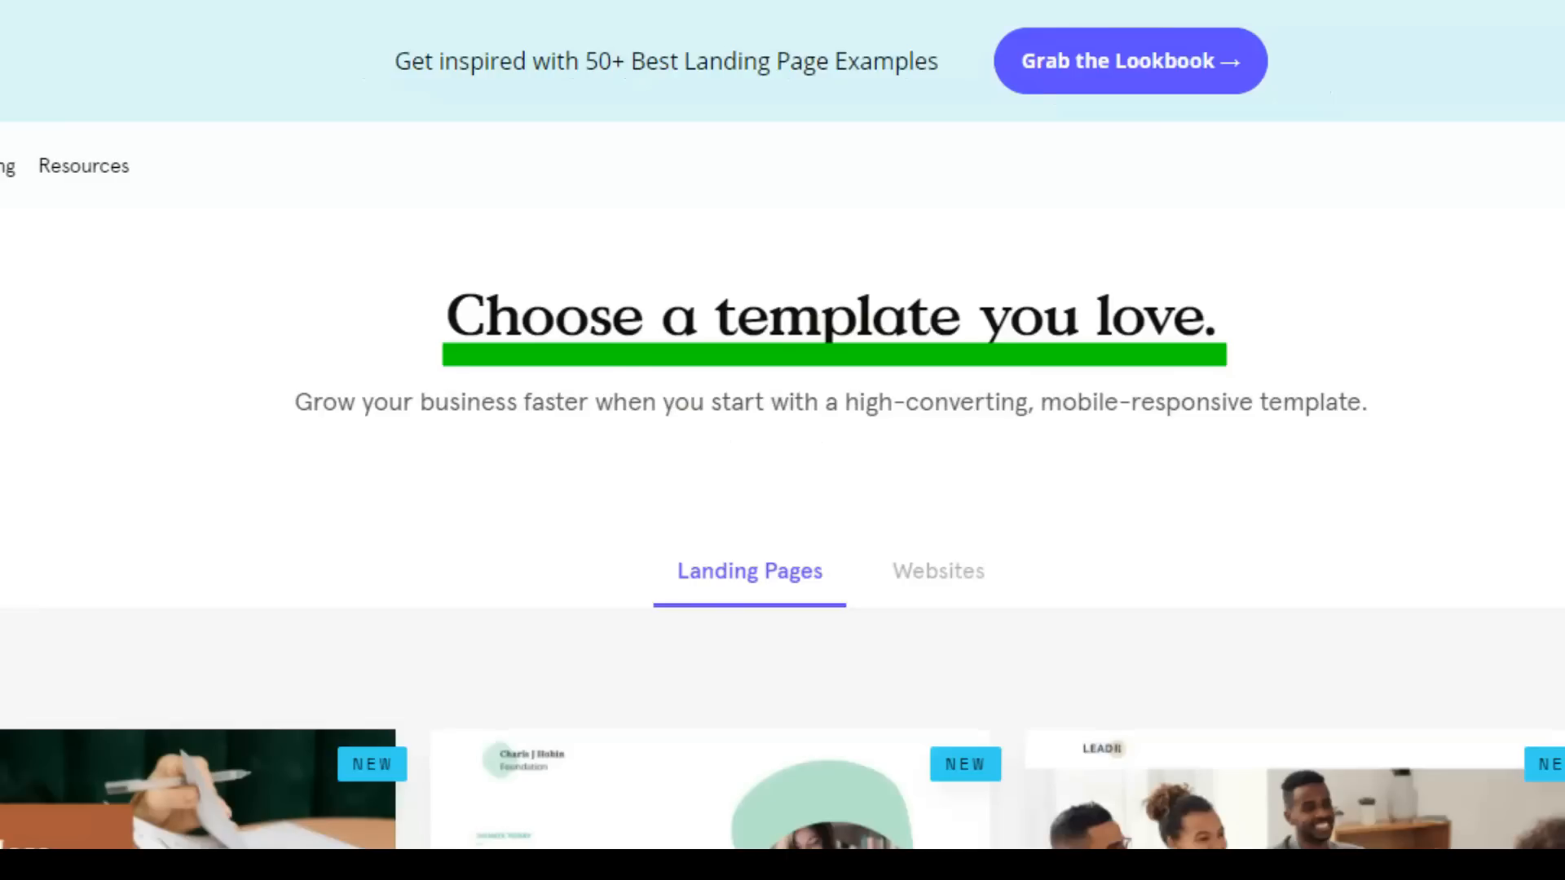
Step: Leave the Leadpages Templates page for the SamCart homepage
{"action": "scroll", "scroll_direction": "up", "scroll_amount": 3}
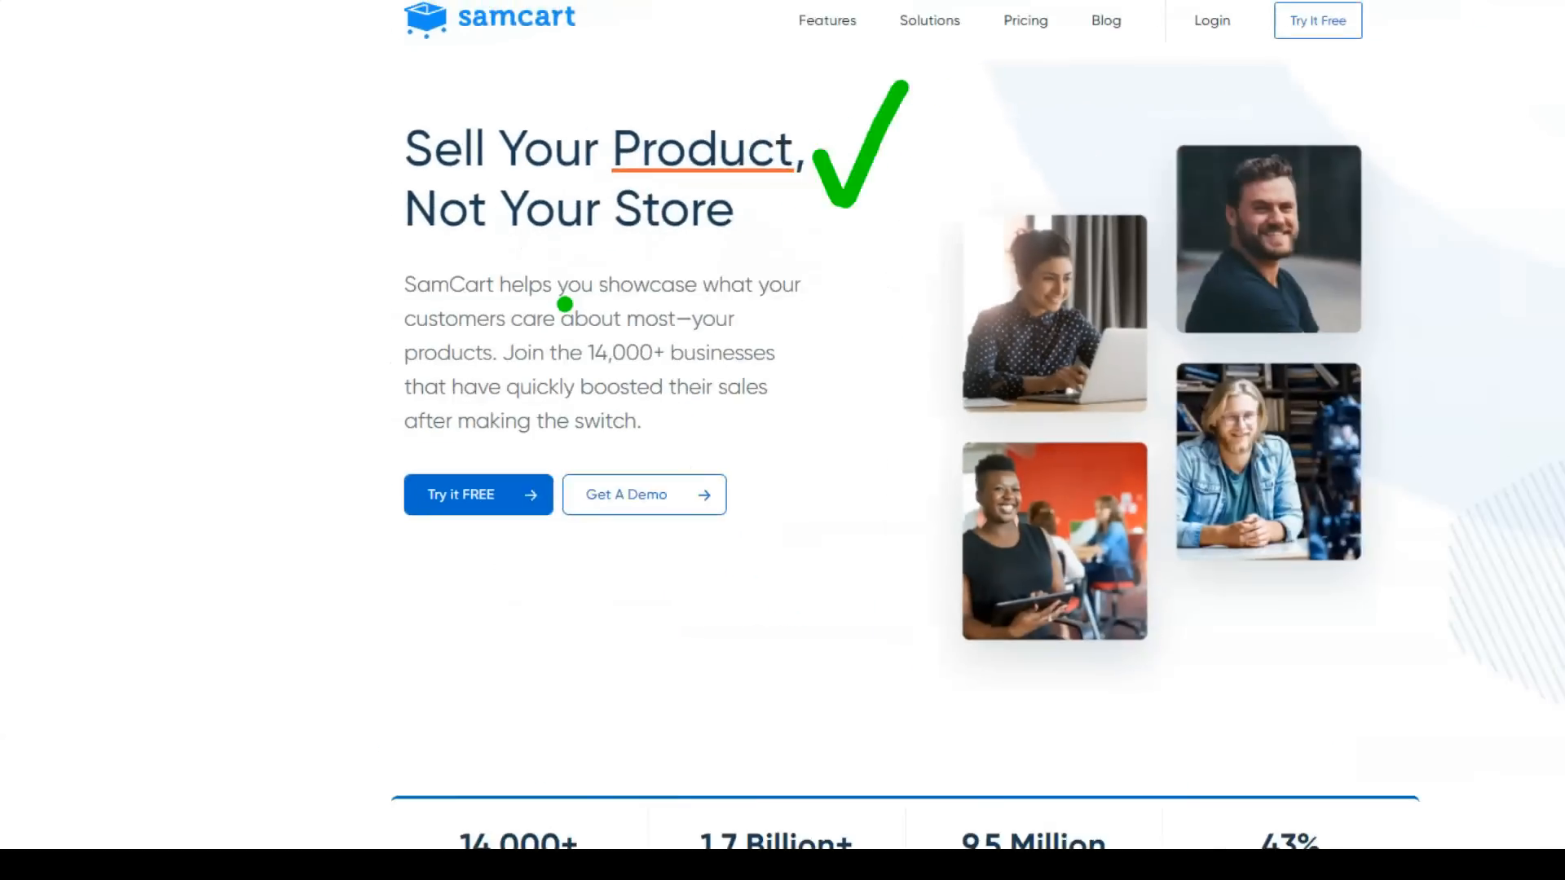
Step: Scroll the SamCart homepage from headline stats through the manage-and-scale and order-value sections
{"action": "scroll", "scroll_direction": "down", "scroll_amount": 3}
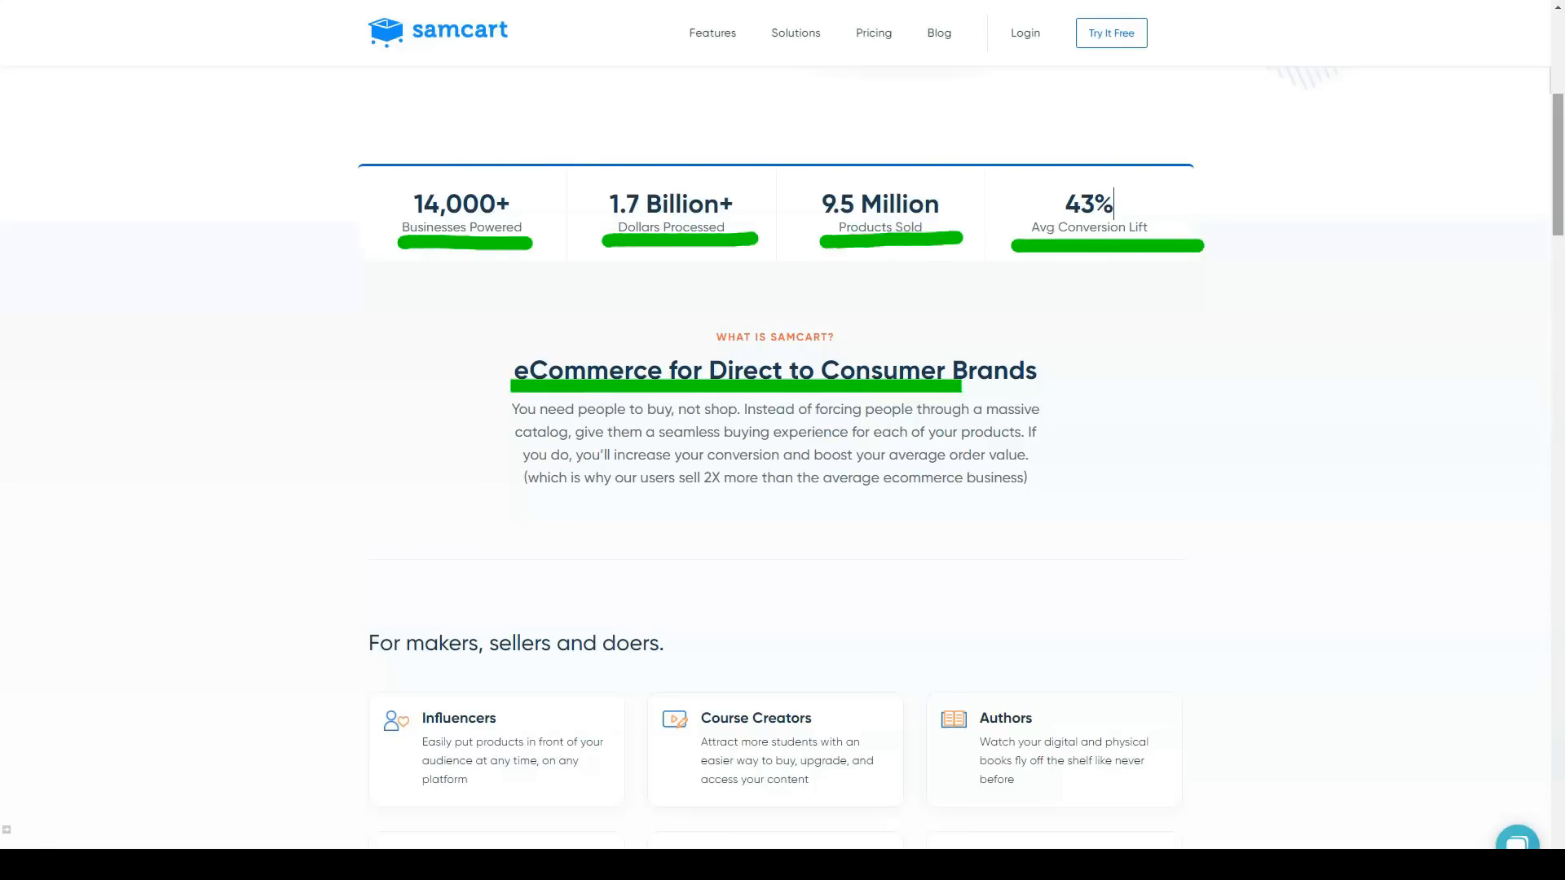
{"action": "scroll", "scroll_direction": "down", "scroll_amount": 3}
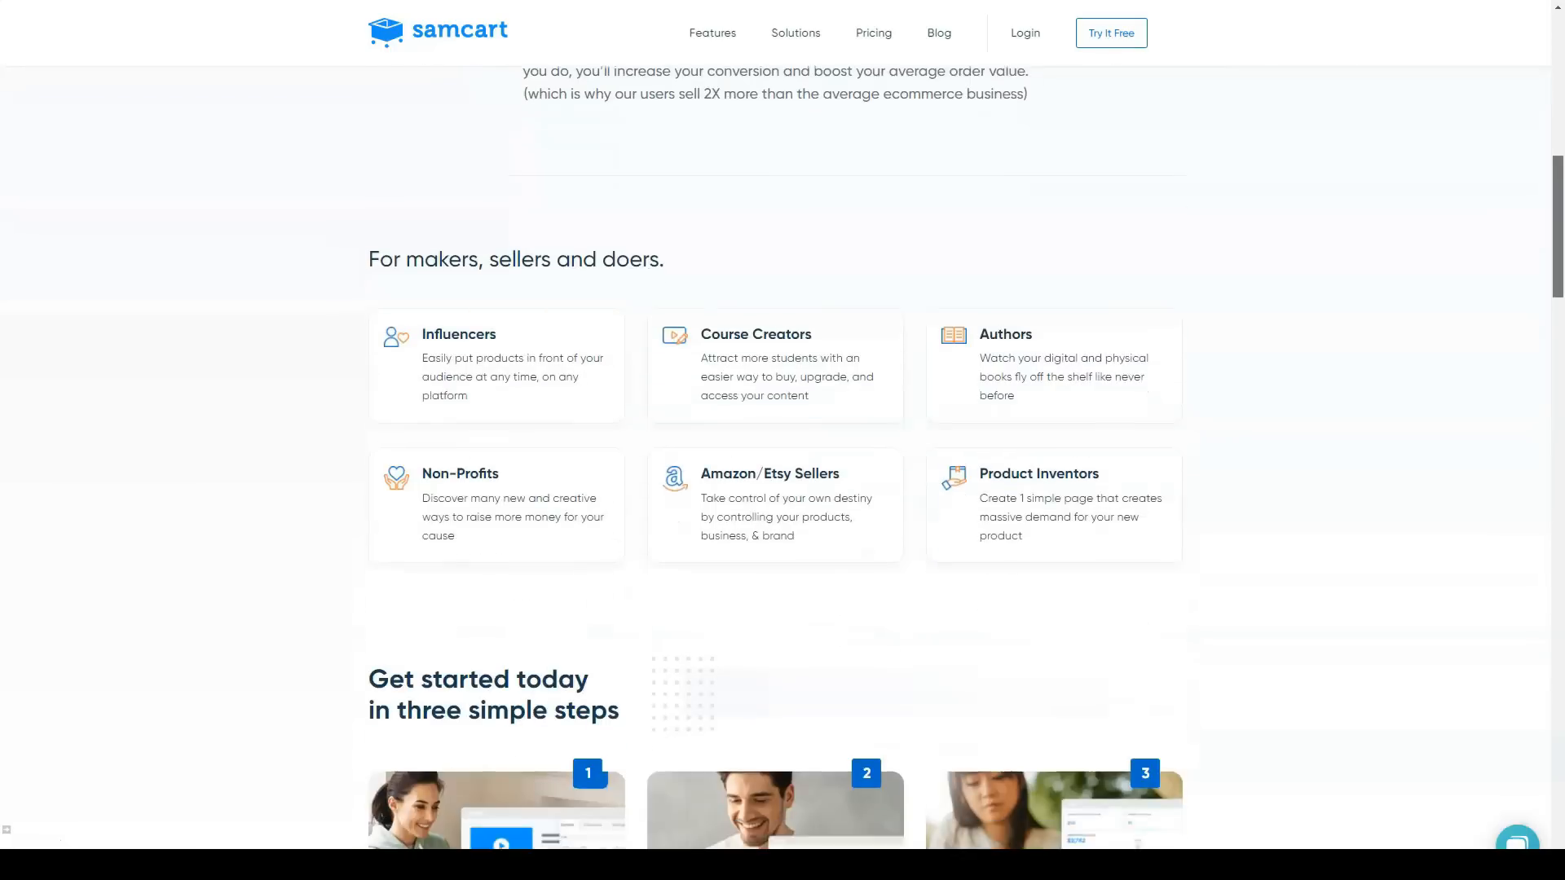
{"action": "scroll", "scroll_direction": "down", "scroll_amount": 3}
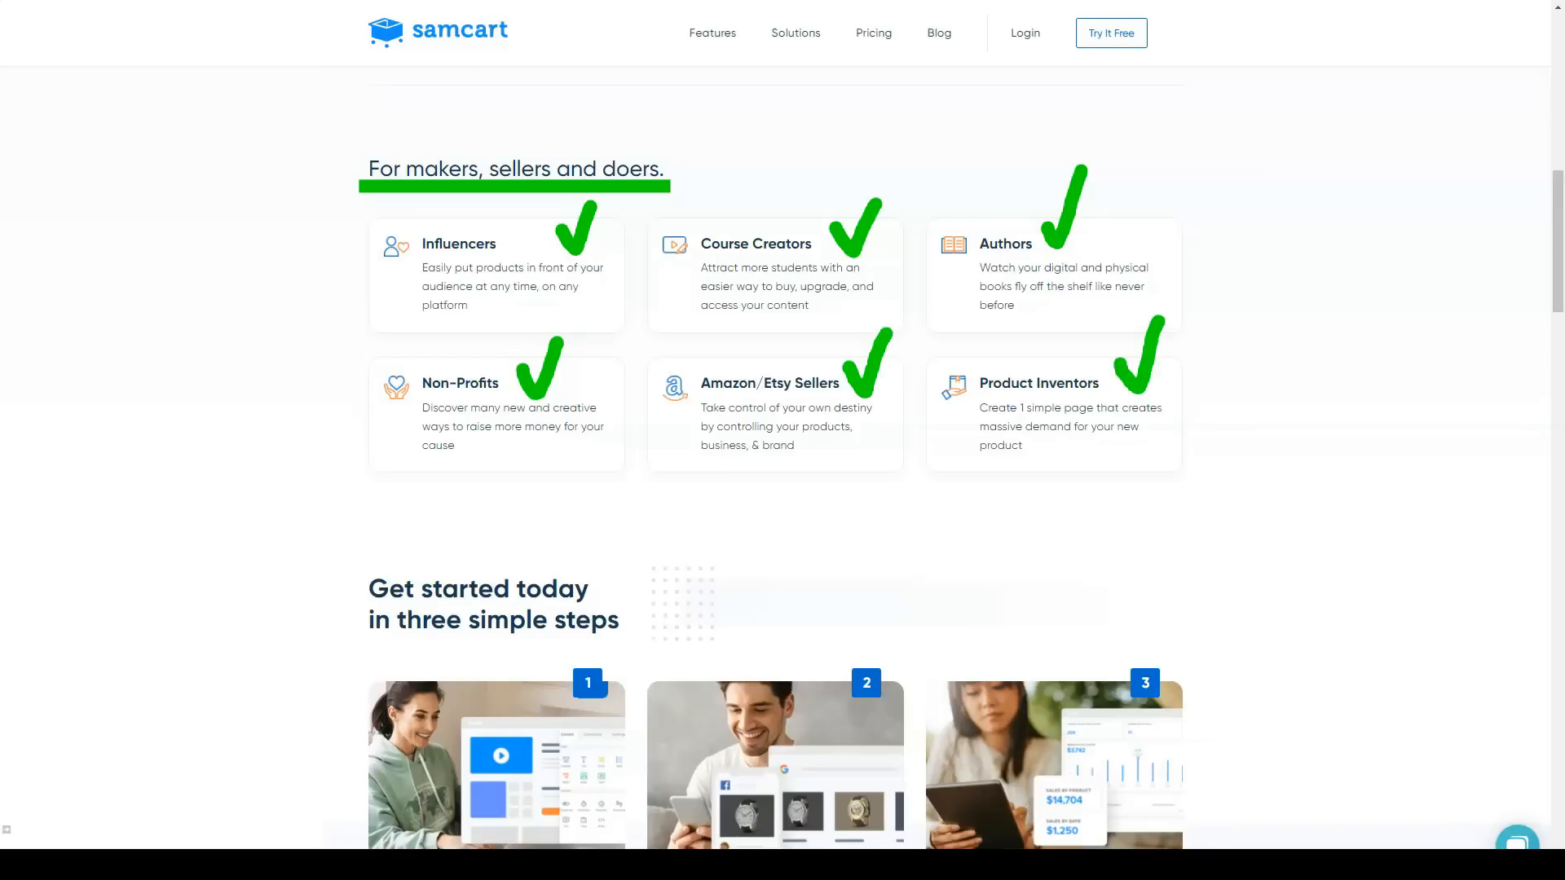
{"action": "scroll", "scroll_direction": "down", "scroll_amount": 3}
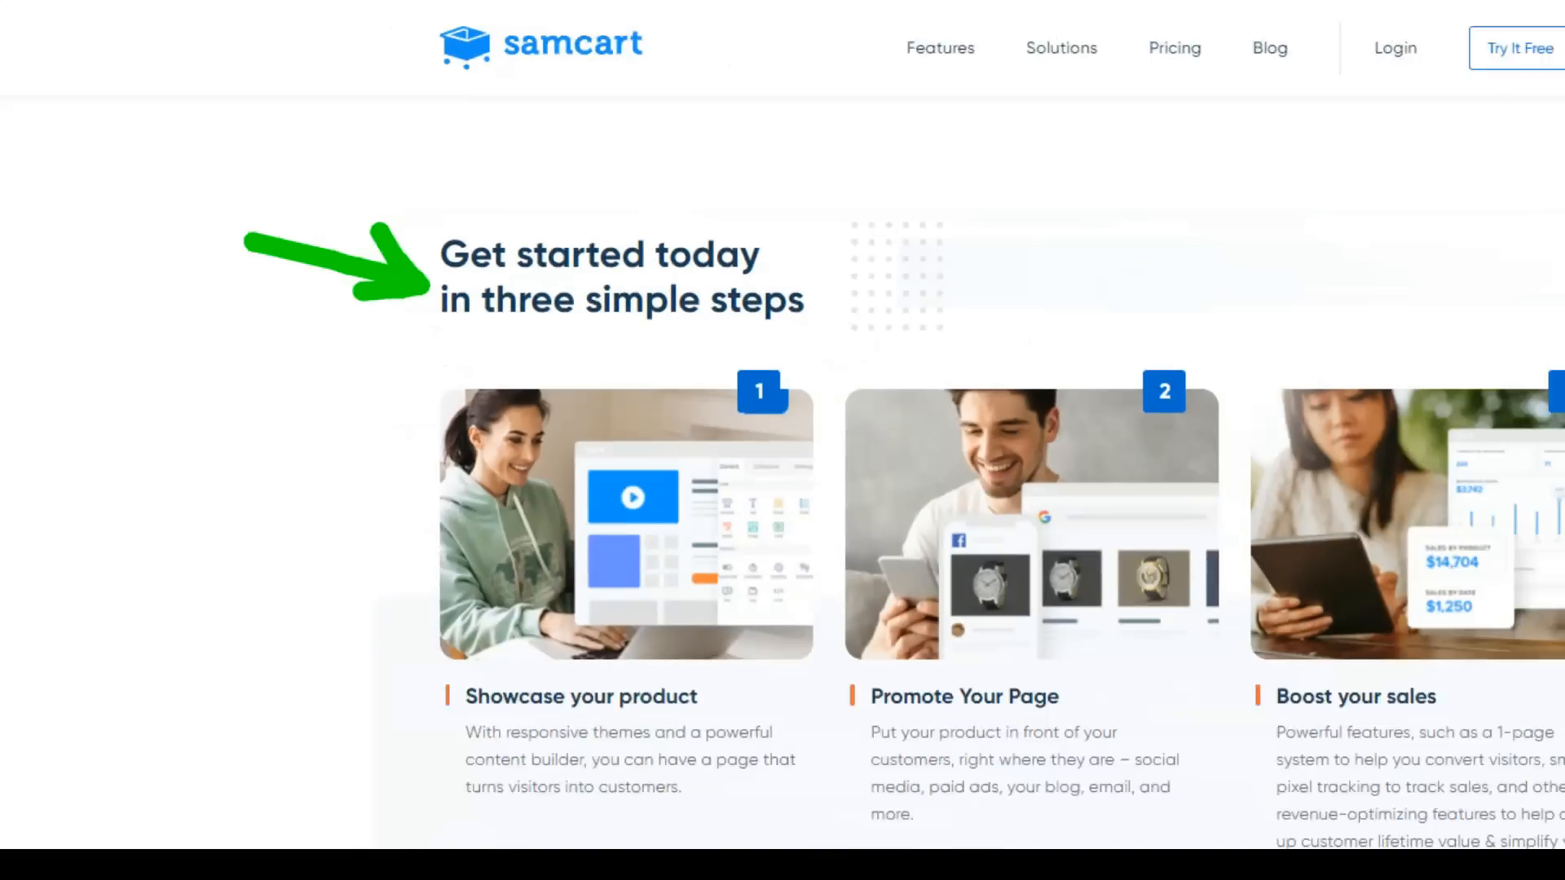
{"action": "scroll", "scroll_direction": "down", "scroll_amount": 3}
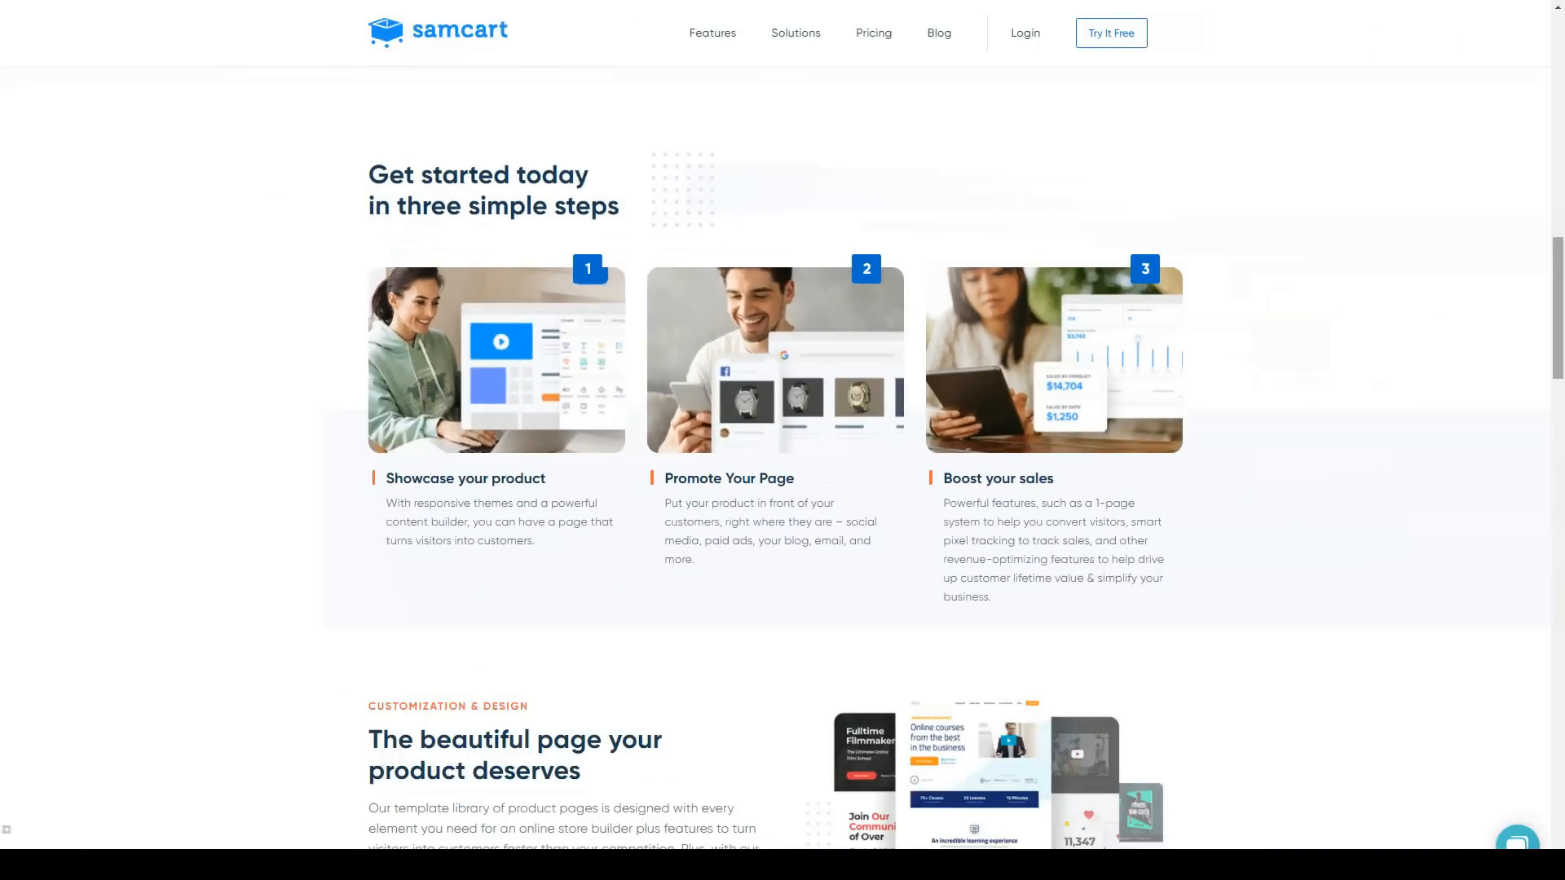
{"action": "scroll", "scroll_direction": "down", "scroll_amount": 3}
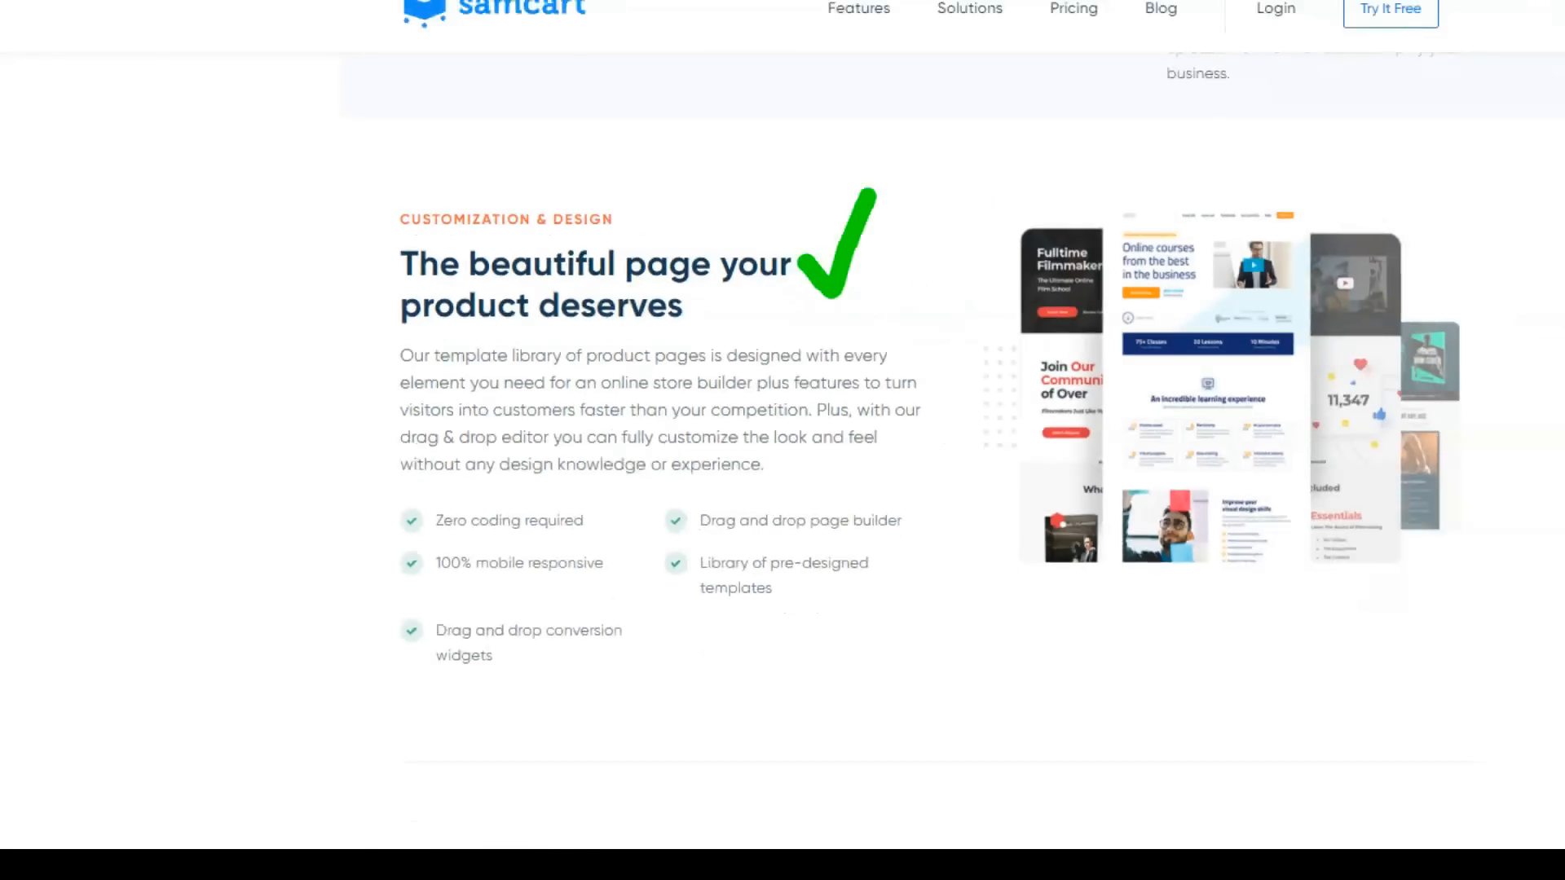
{"action": "scroll", "scroll_direction": "down", "scroll_amount": 3}
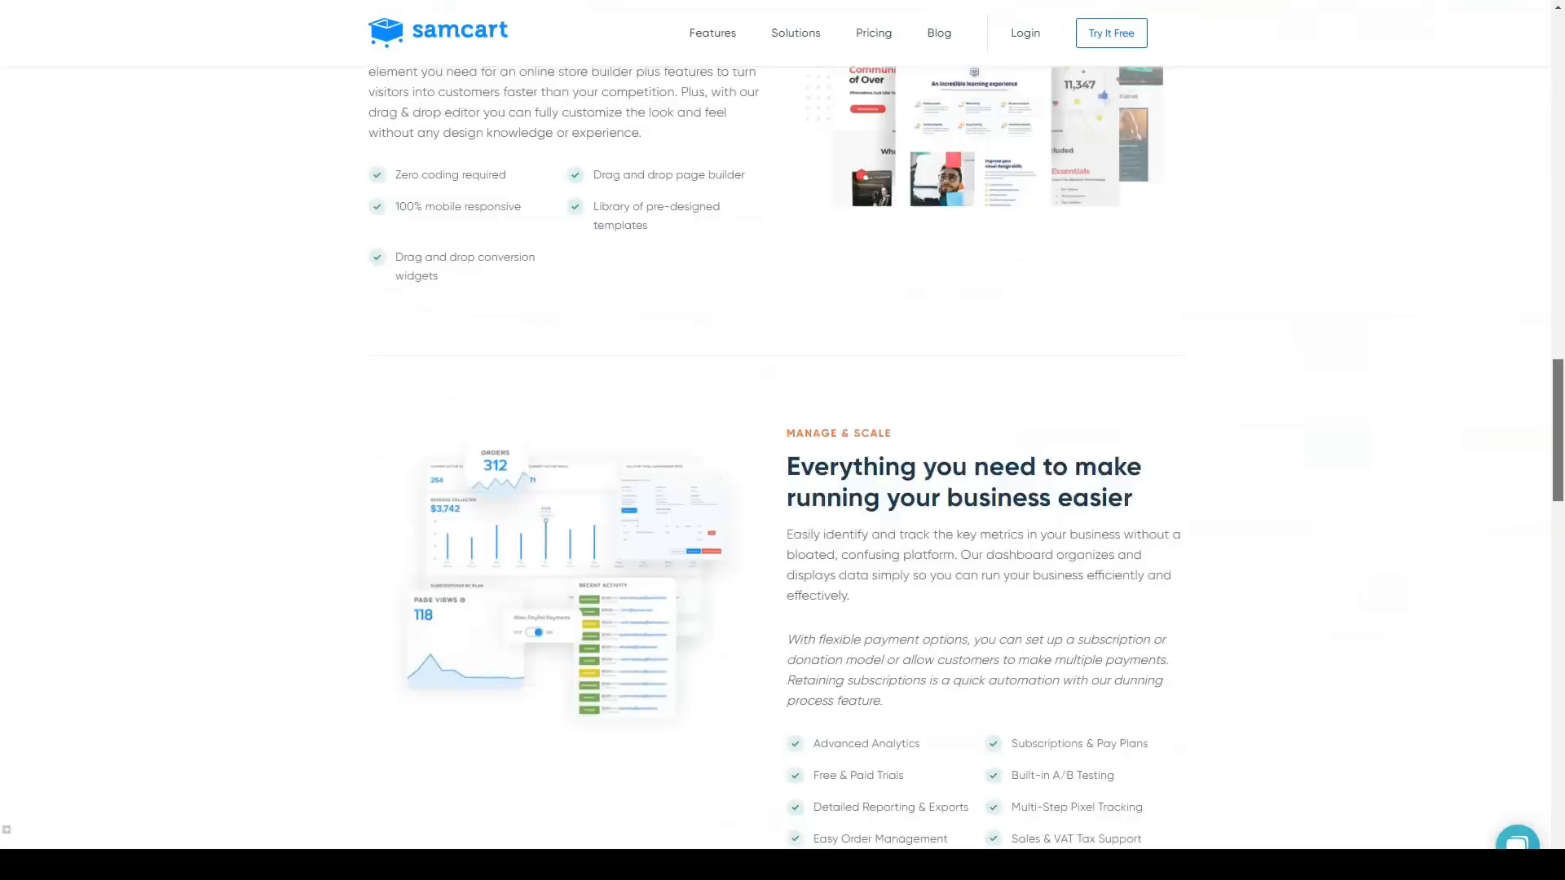
{"action": "scroll", "scroll_direction": "down", "scroll_amount": 3}
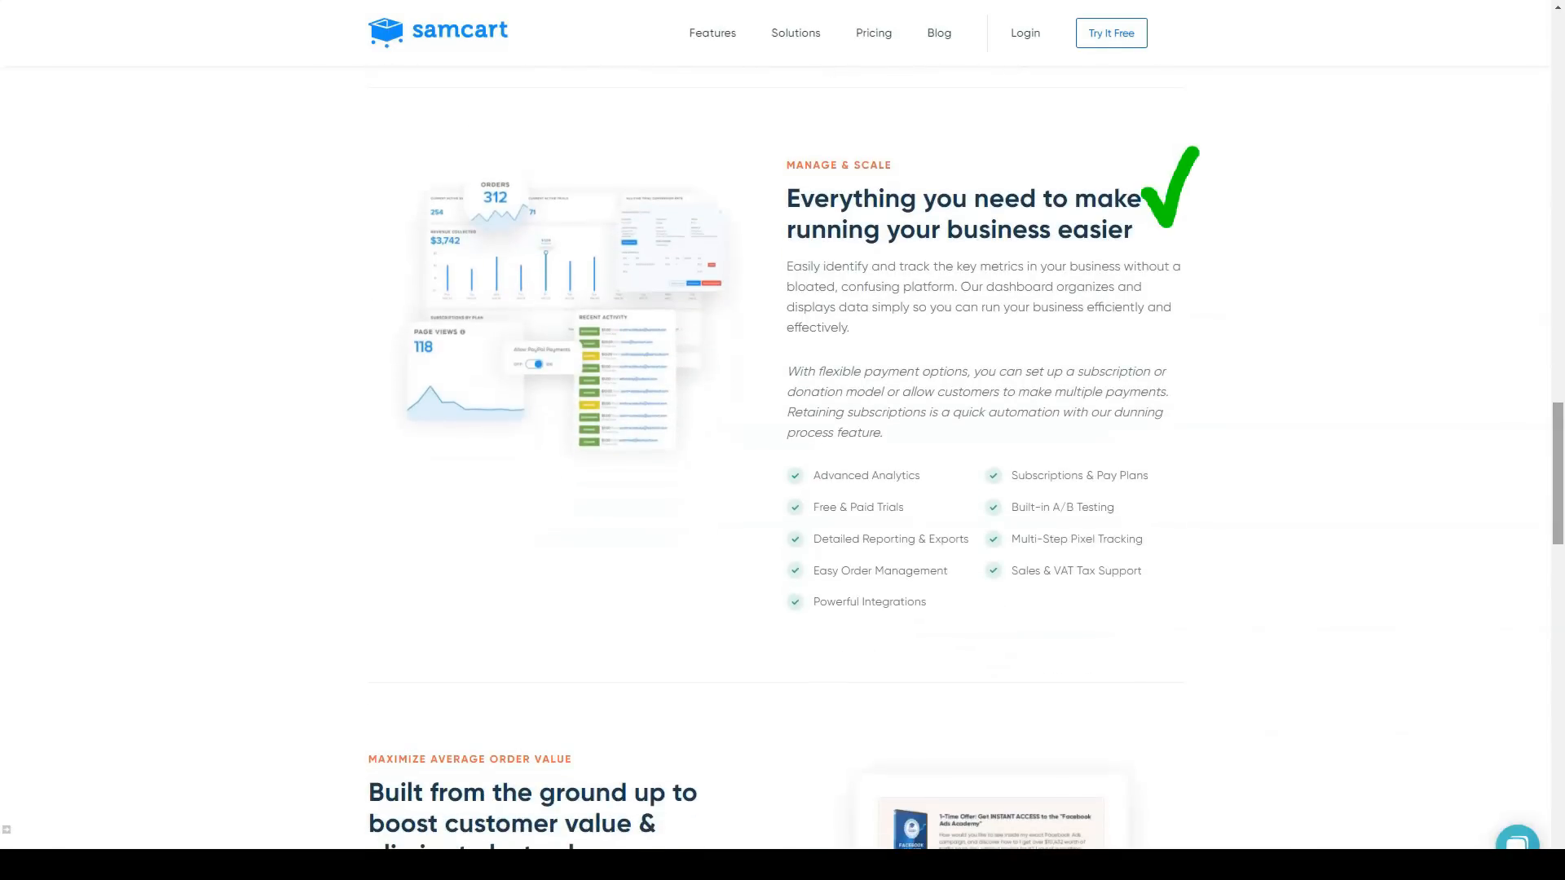
{"action": "scroll", "scroll_direction": "down", "scroll_amount": 3}
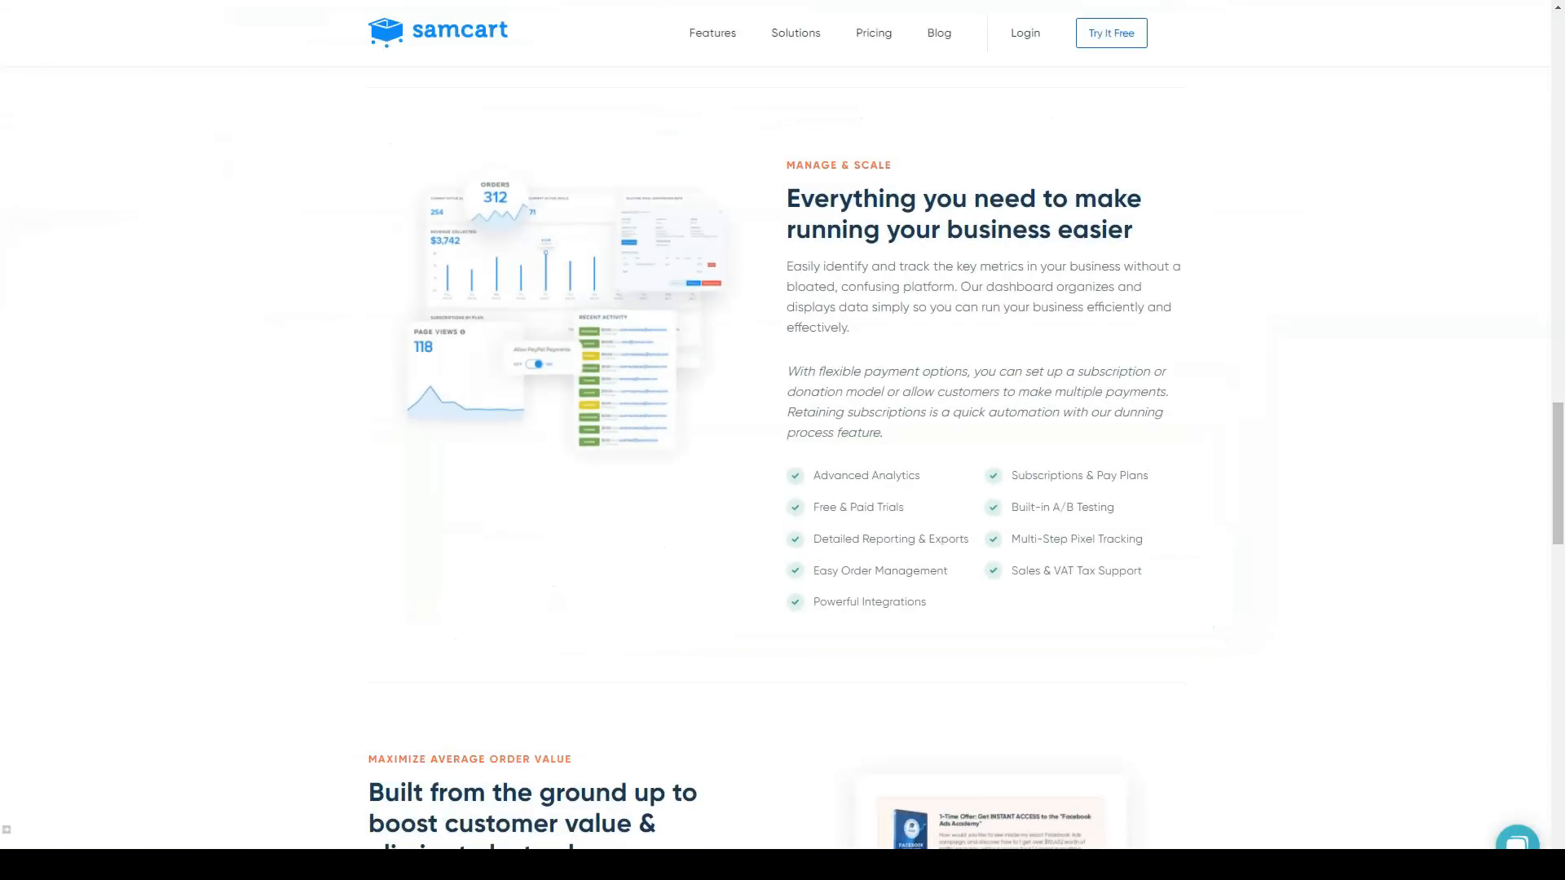
{"action": "scroll", "scroll_direction": "down", "scroll_amount": 3}
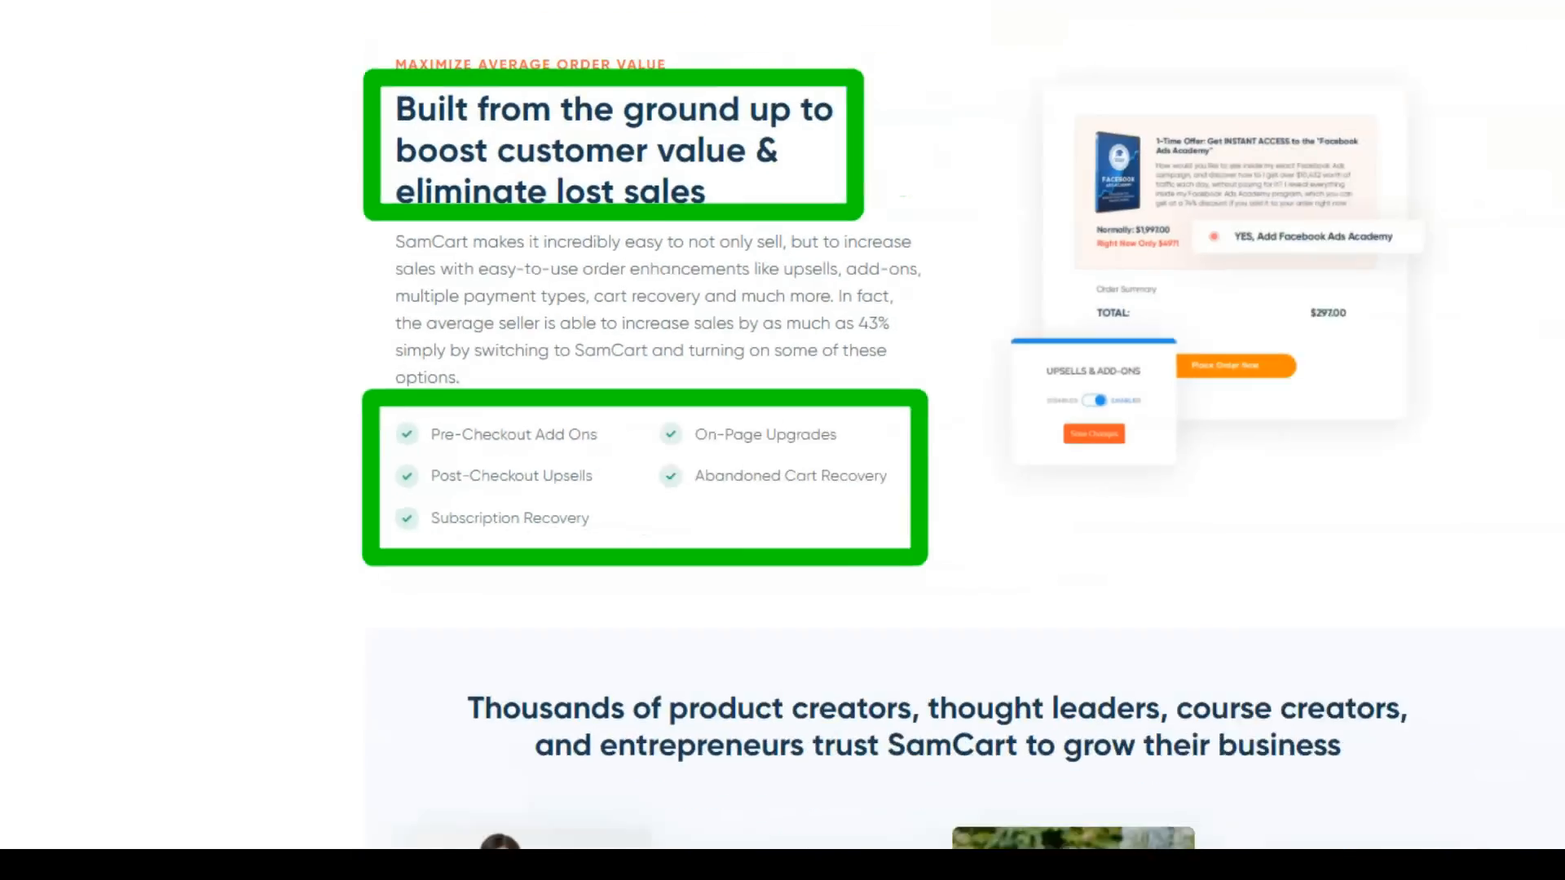
{"action": "scroll", "scroll_direction": "down", "scroll_amount": 3}
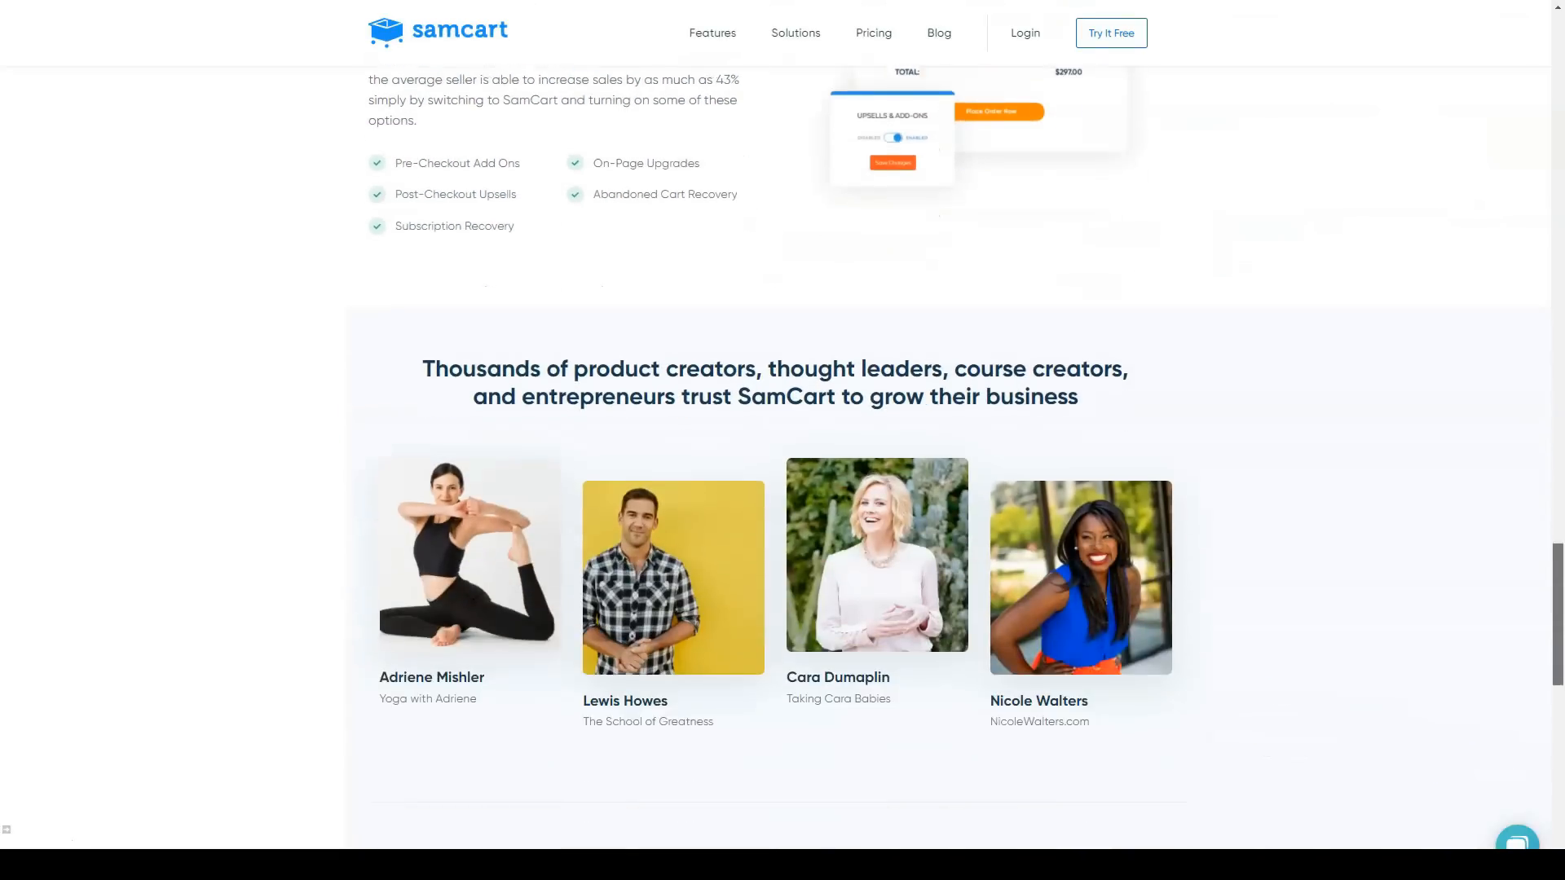
{"action": "scroll", "scroll_direction": "down", "scroll_amount": 3}
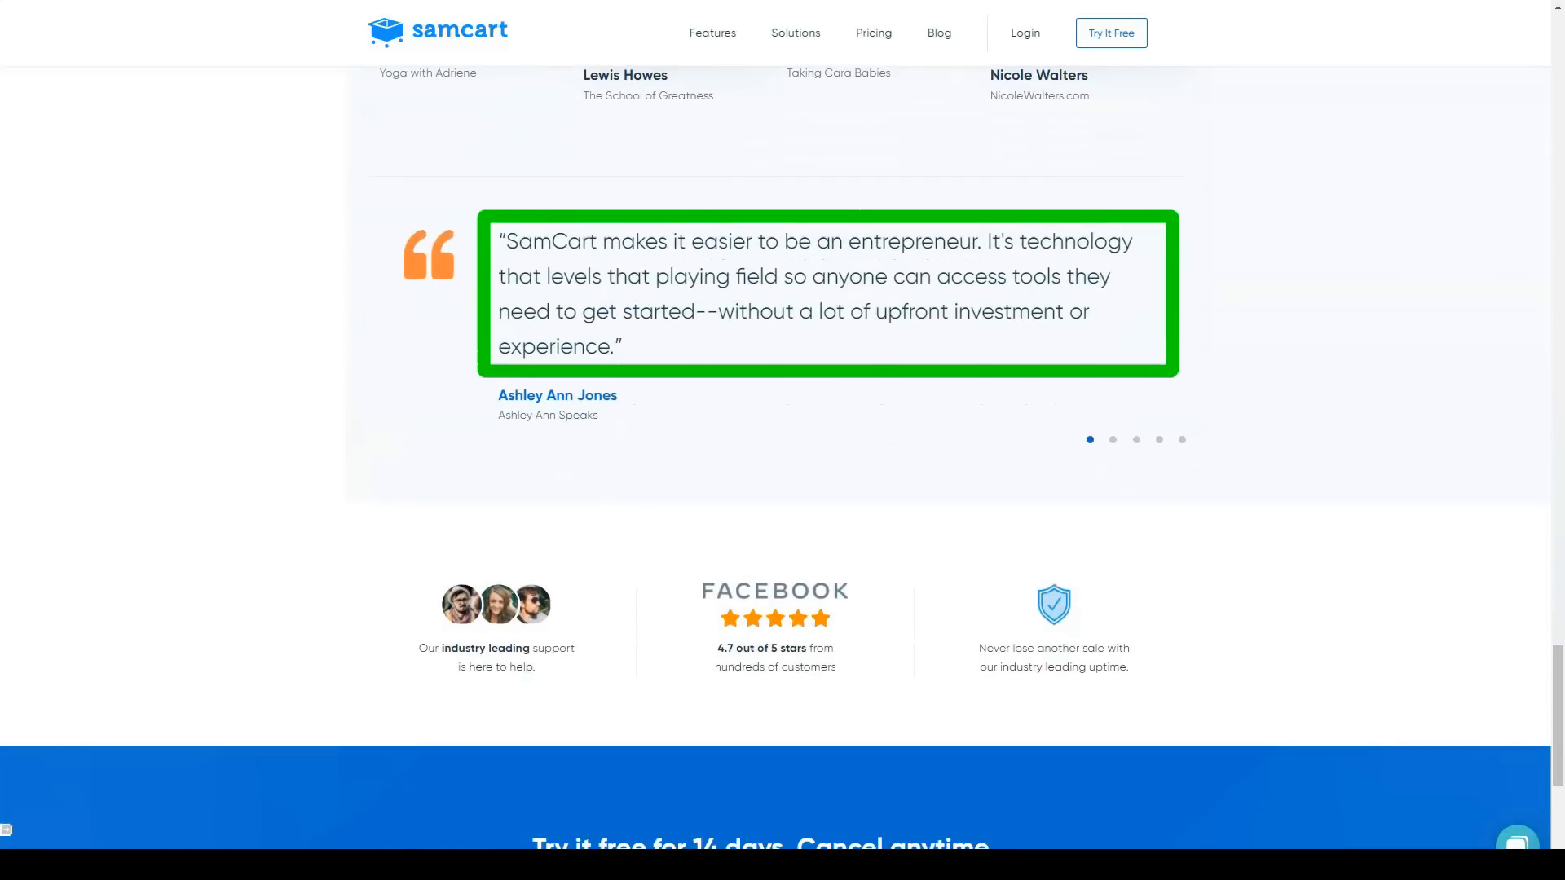
Step: Step through the customer testimonial carousel to the next and then the last testimonial
{"action": "left_click", "coordinate": [1112, 440]}
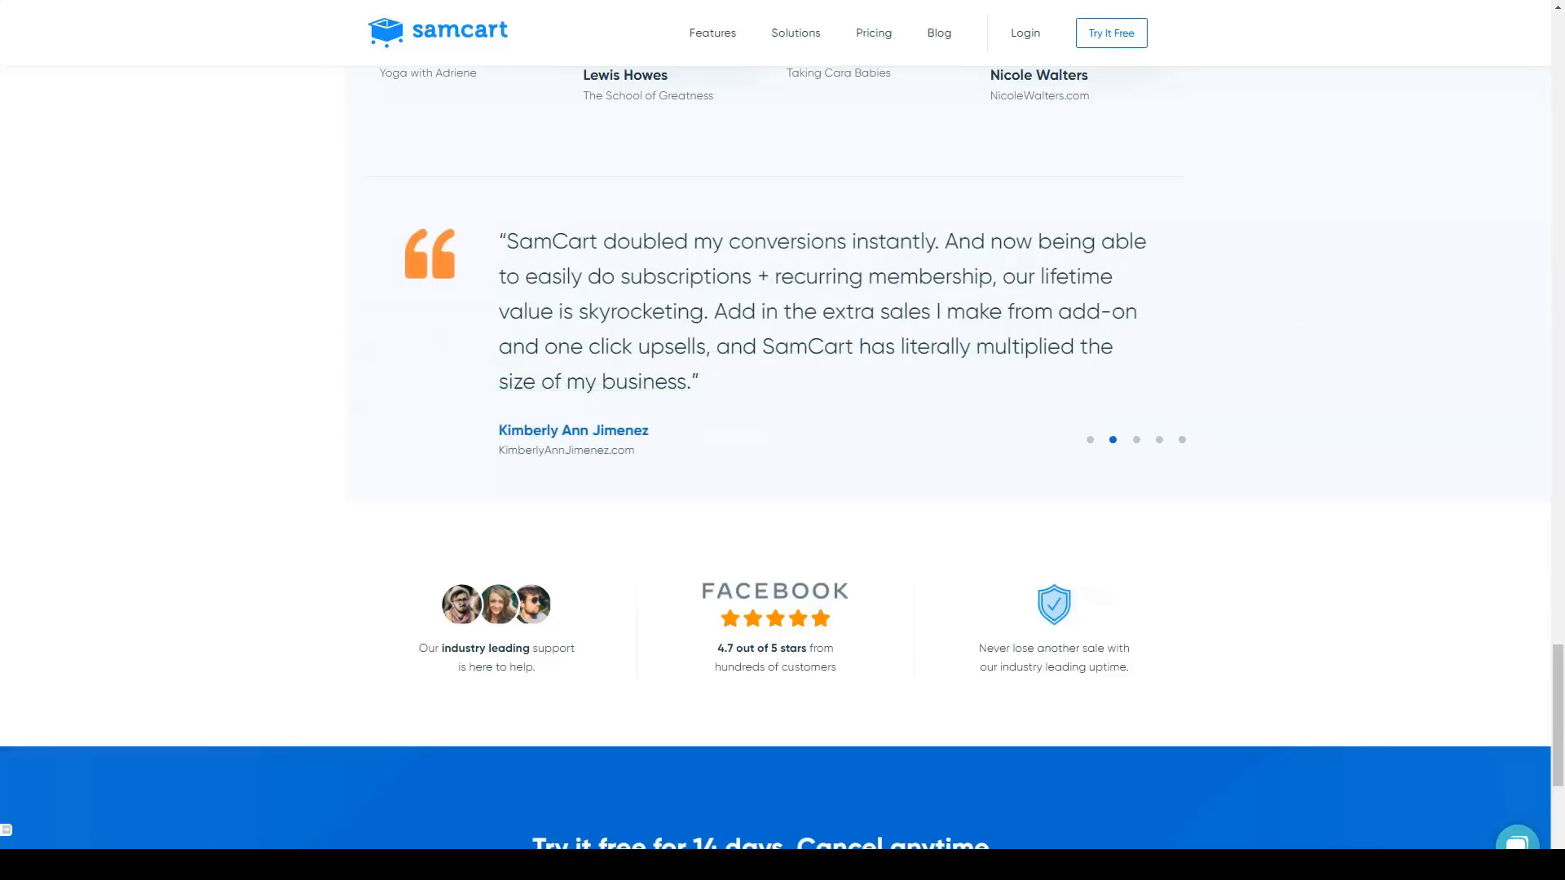
{"action": "left_click", "coordinate": [1135, 439]}
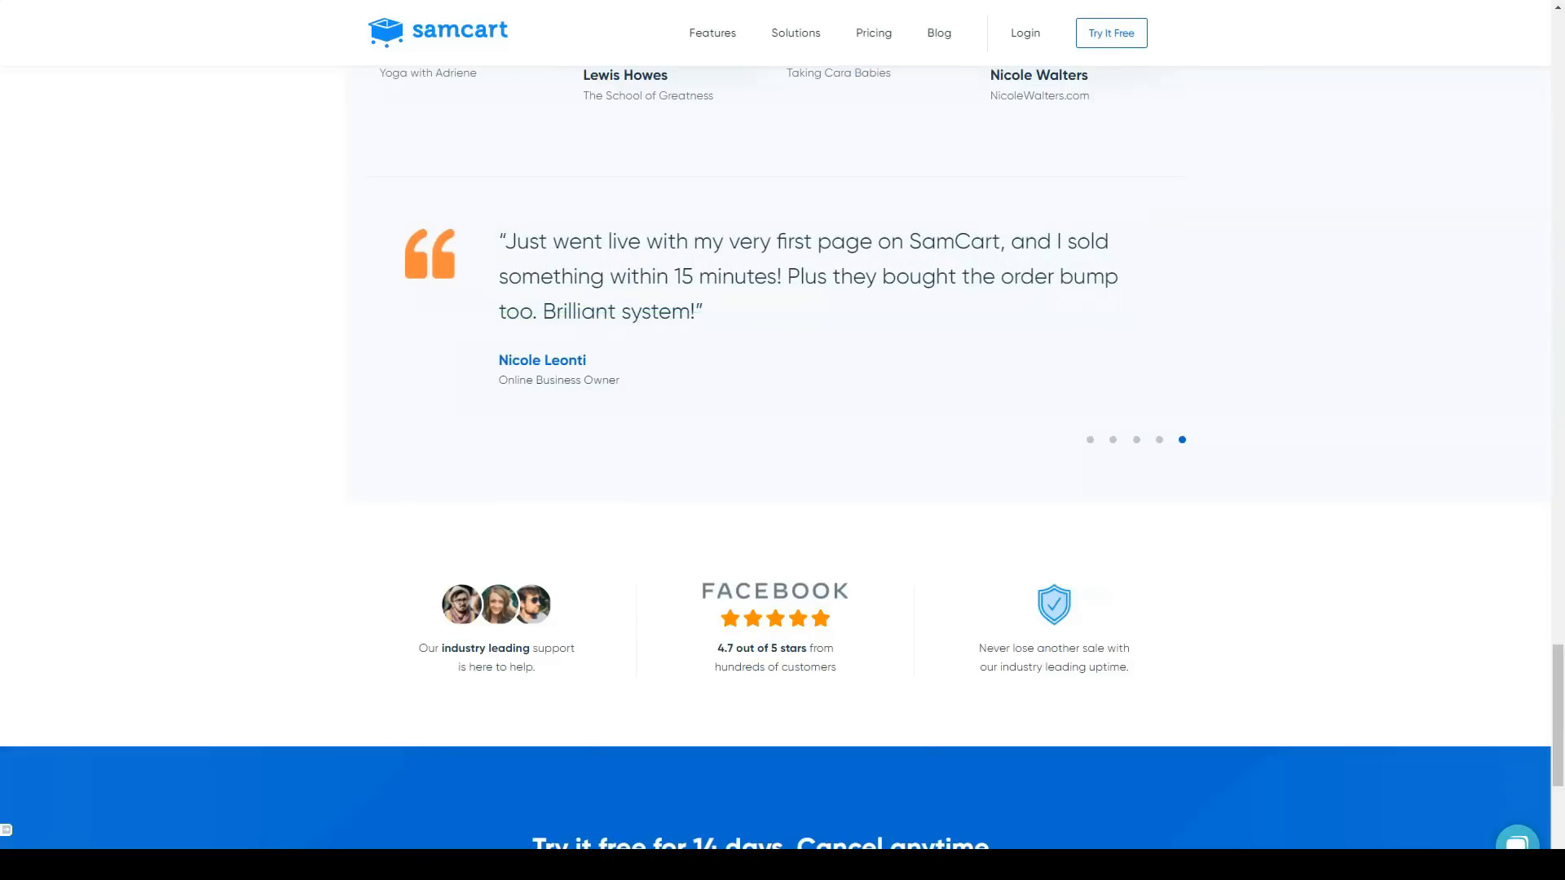
{"action": "scroll", "scroll_direction": "down", "scroll_amount": 3}
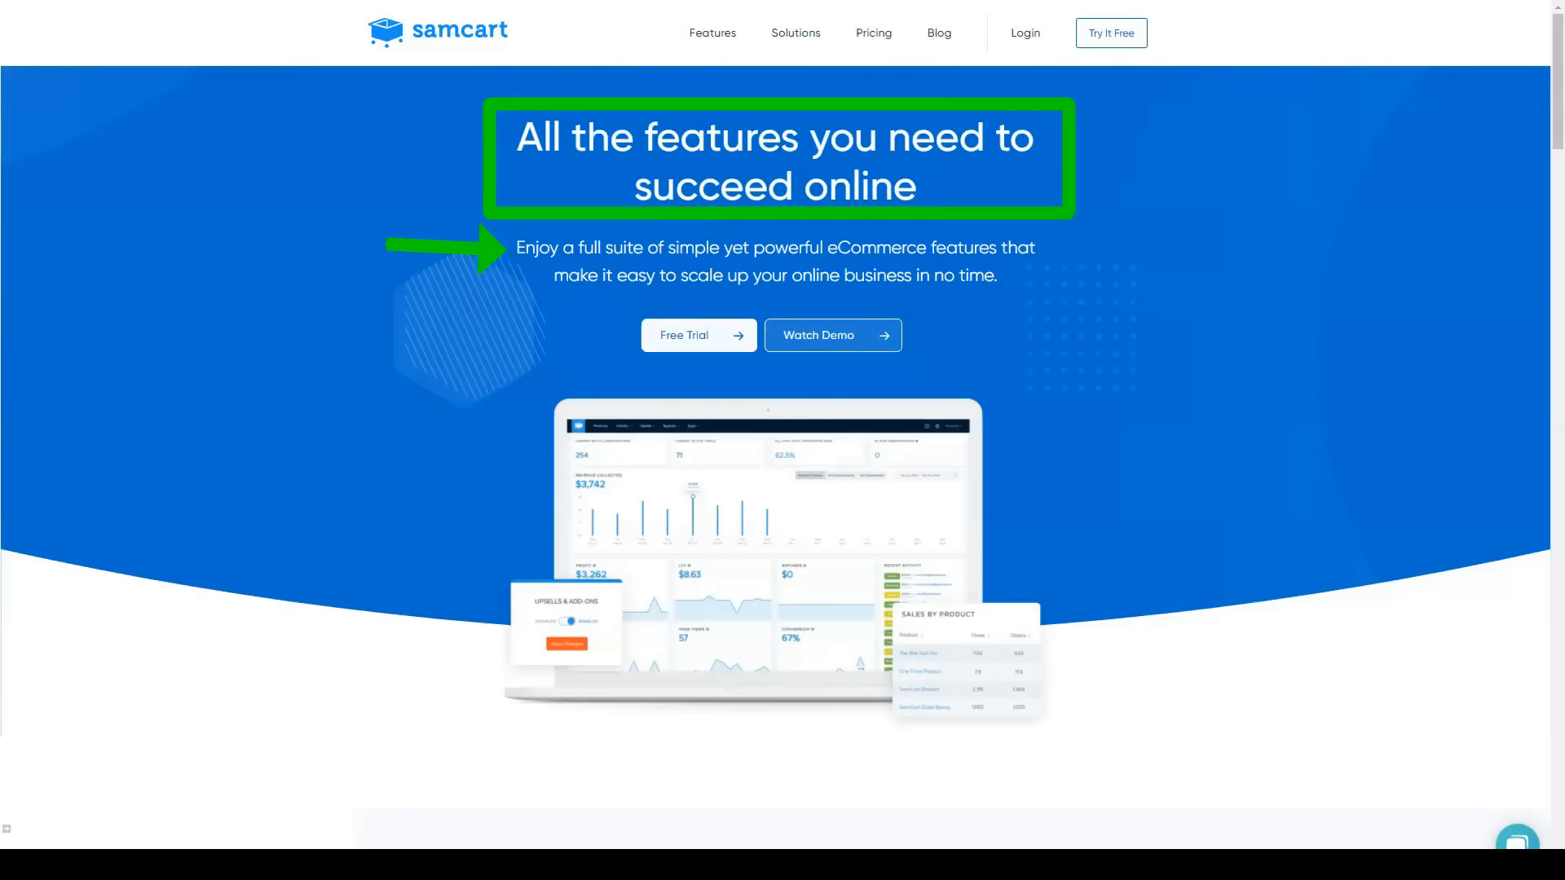
Step: Read the features page through sales page design, integrations and revenue optimization to SamCart Add-ons
{"action": "scroll", "scroll_direction": "down", "scroll_amount": 3}
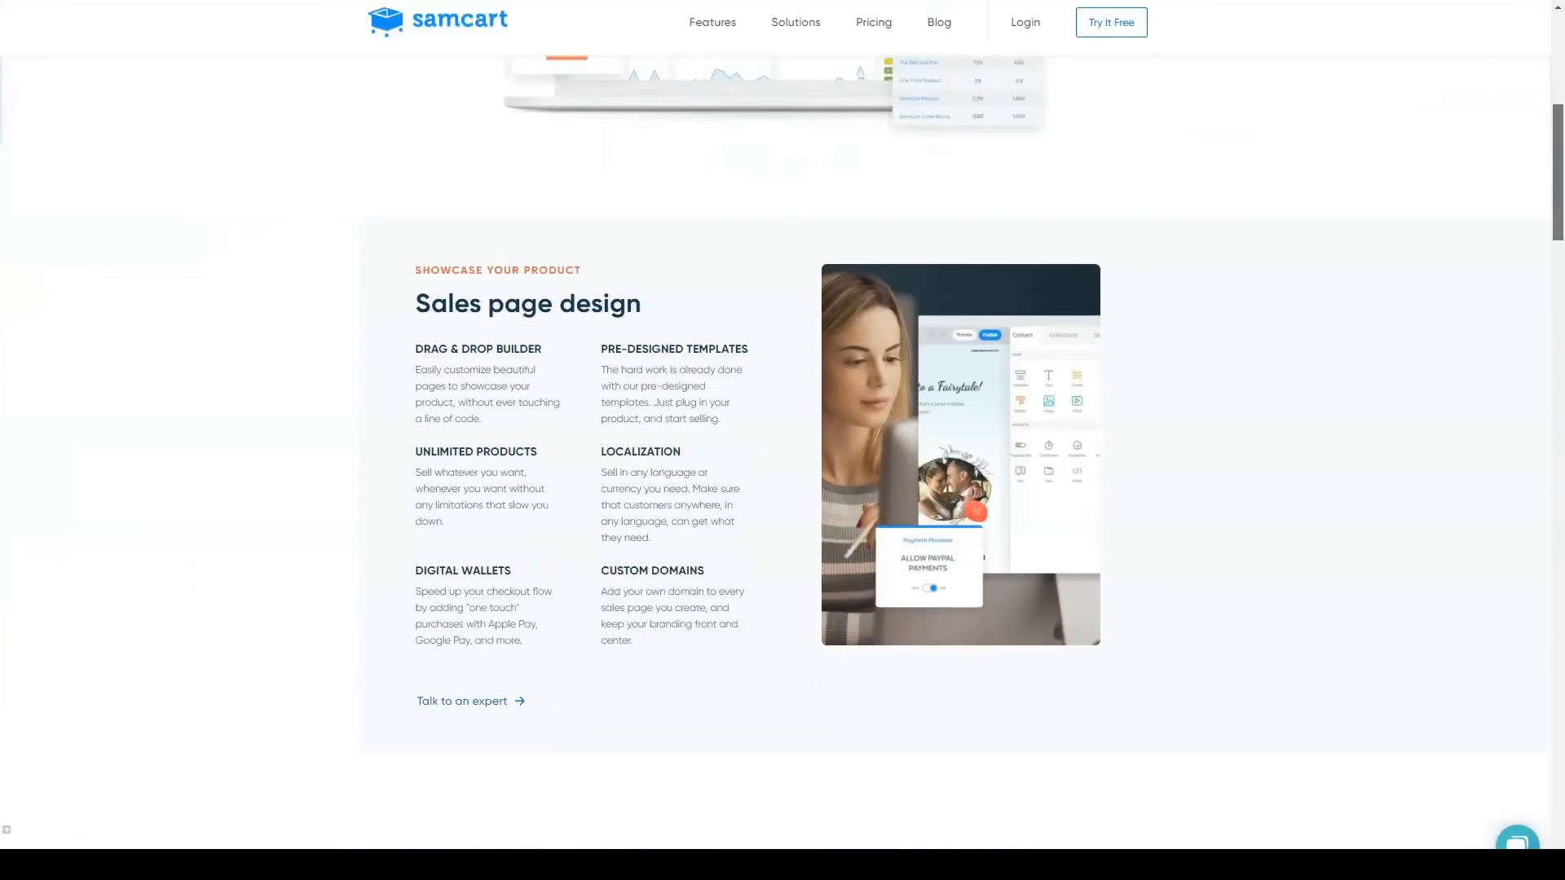
{"action": "scroll", "scroll_direction": "down", "scroll_amount": 3}
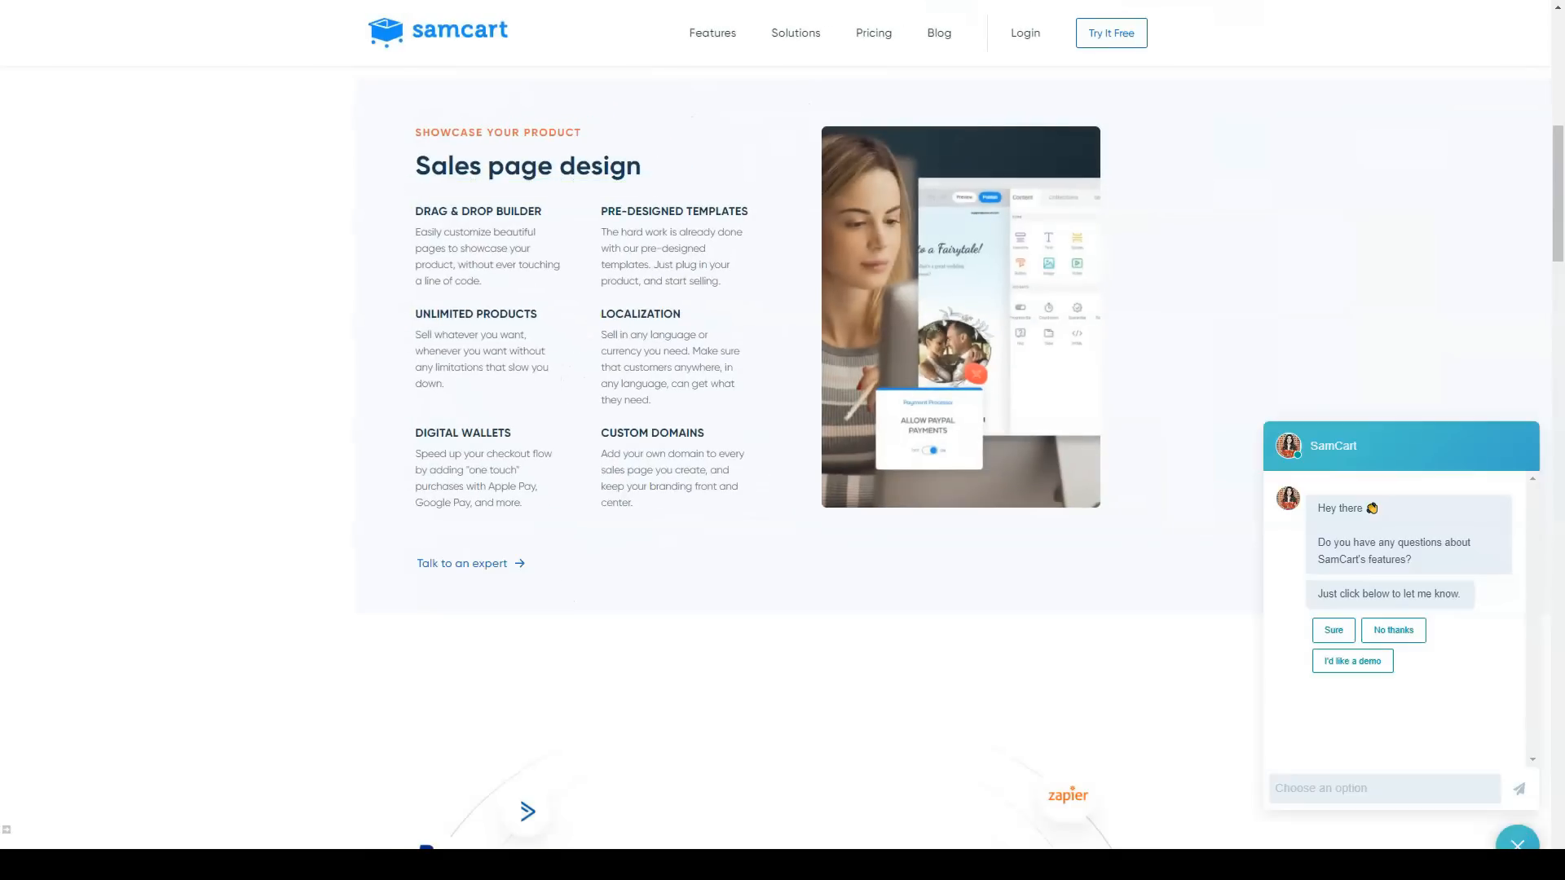
{"action": "scroll", "scroll_direction": "down", "scroll_amount": 3}
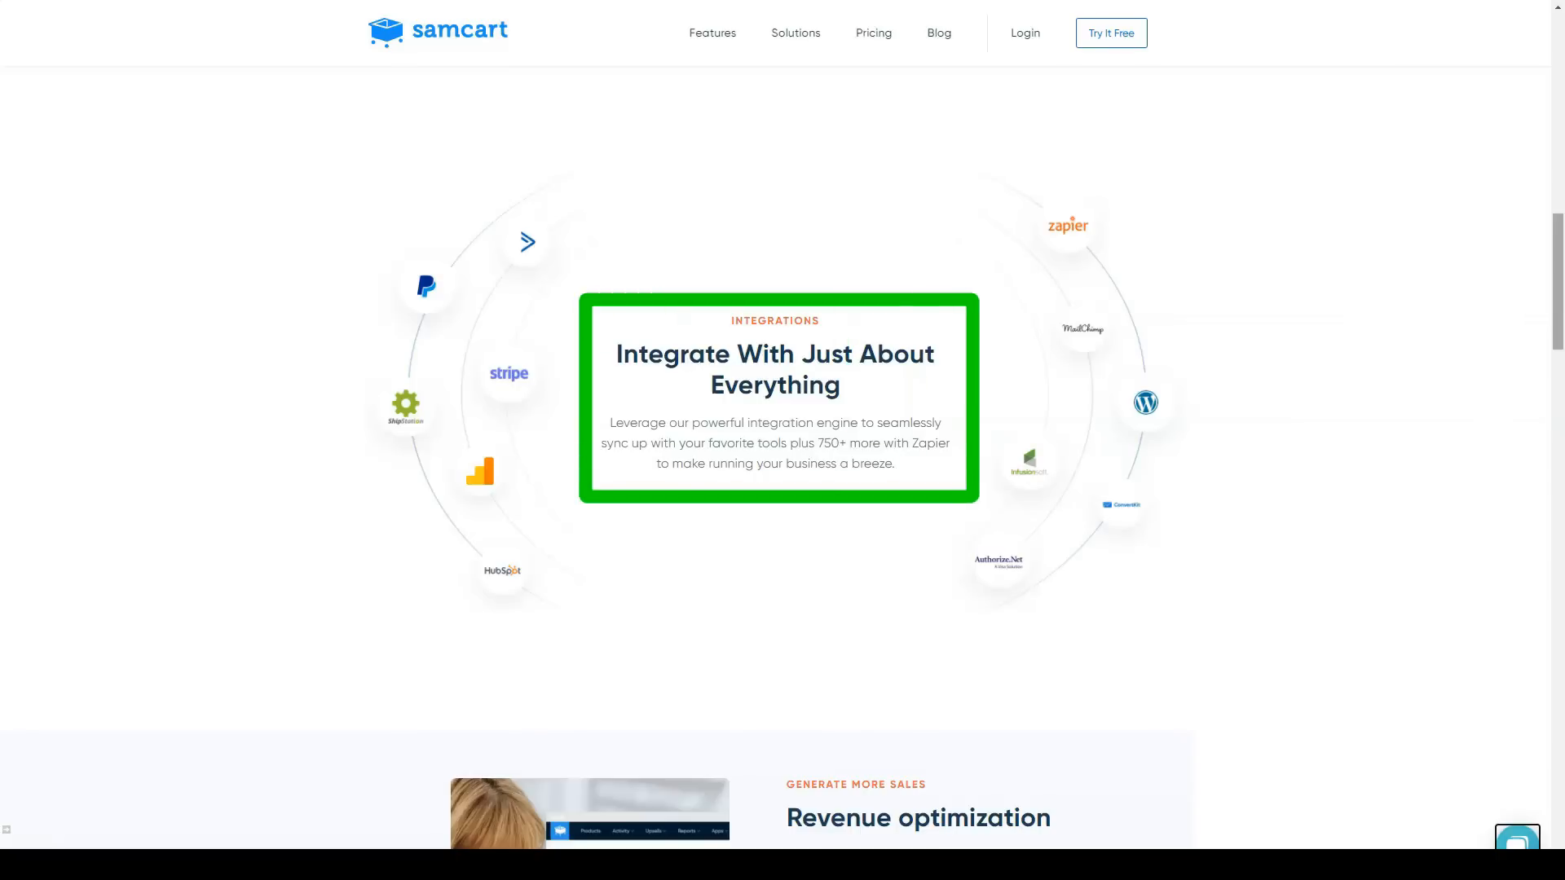
{"action": "scroll", "scroll_direction": "down", "scroll_amount": 3}
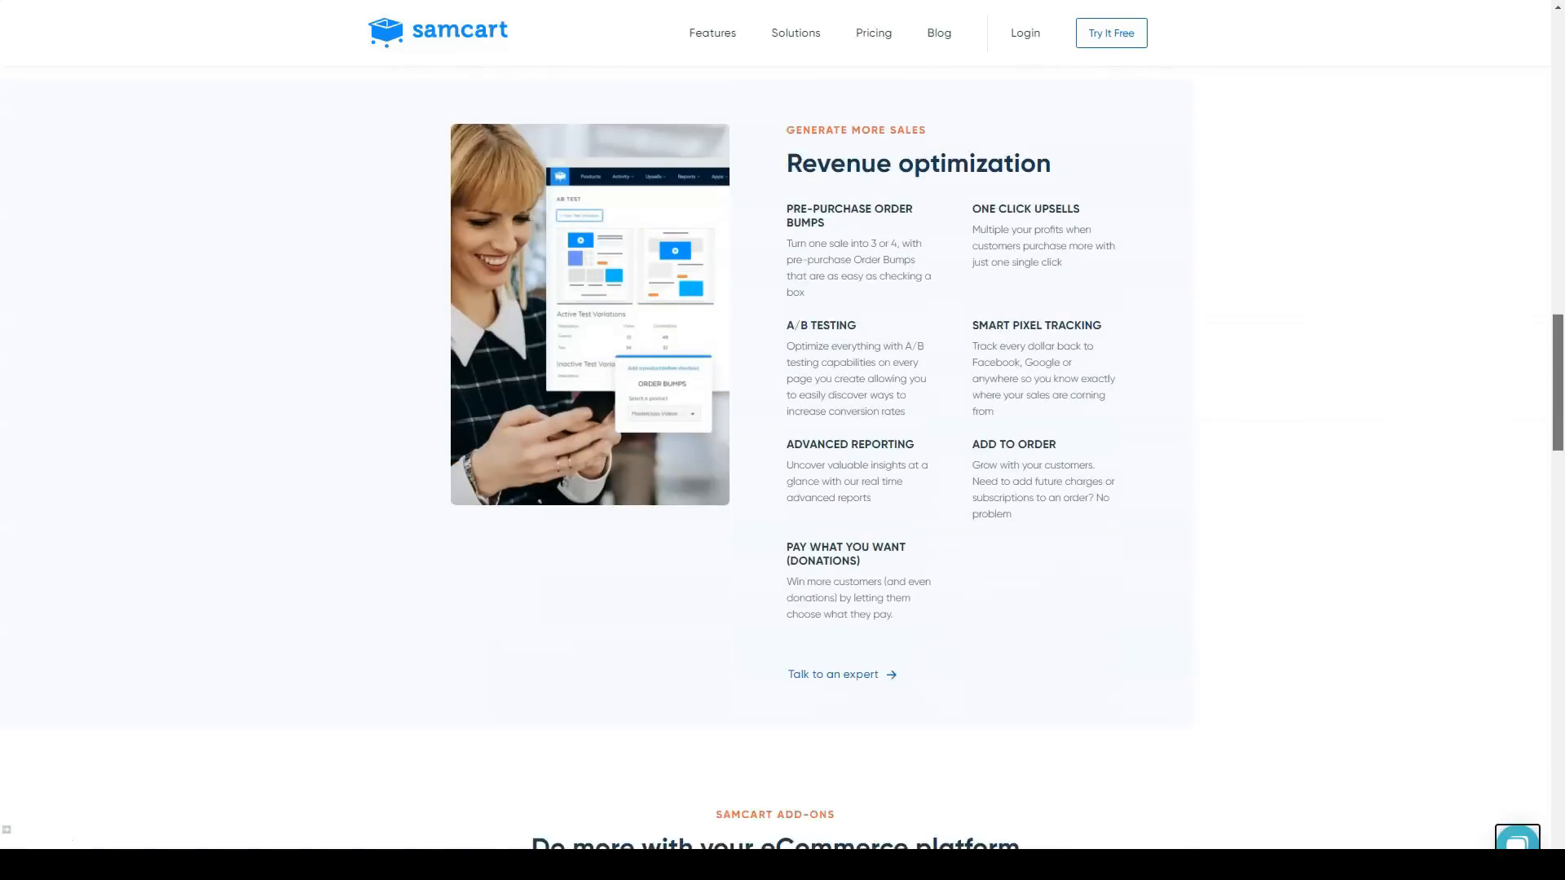
{"action": "scroll", "scroll_direction": "down", "scroll_amount": 3}
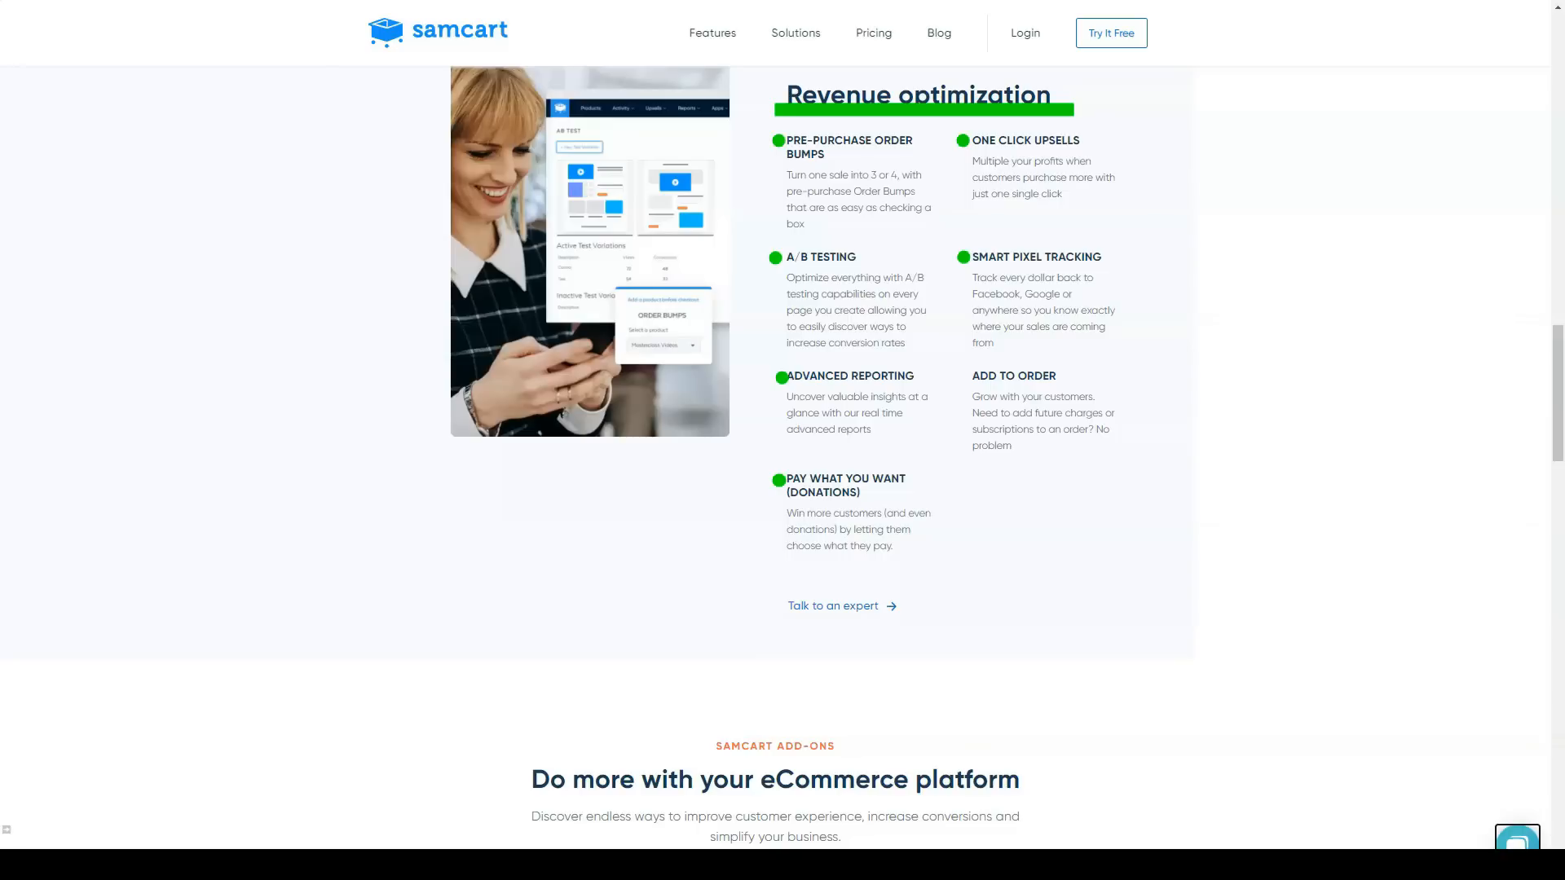
{"action": "scroll", "scroll_direction": "down", "scroll_amount": 3}
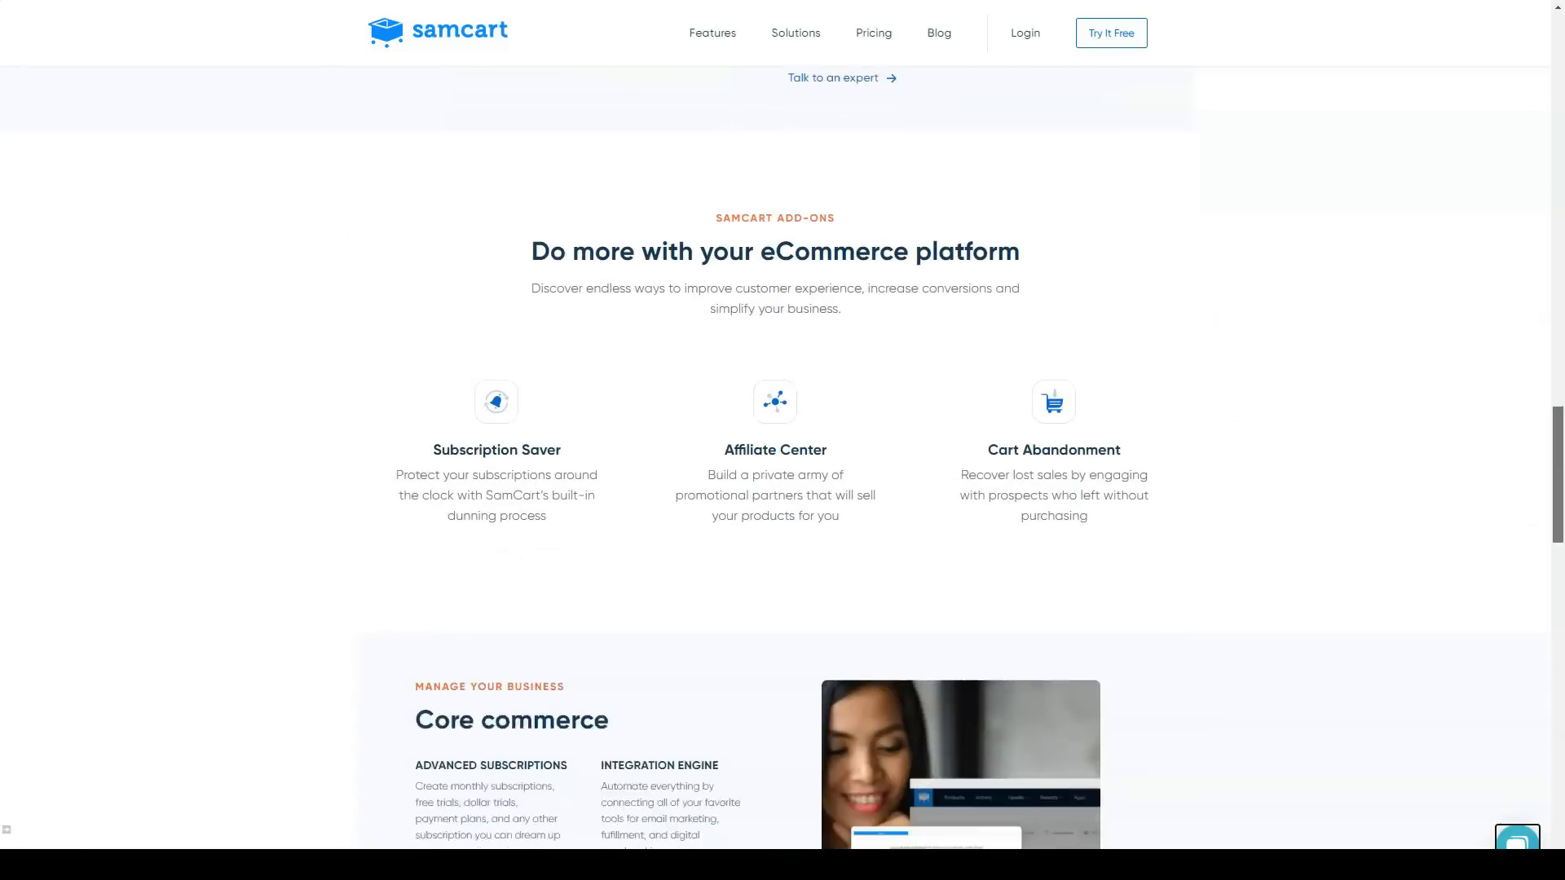
Step: Read the Core commerce, Security & Confidence and service sections down to the free-trial banner
{"action": "scroll", "scroll_direction": "down", "scroll_amount": 3}
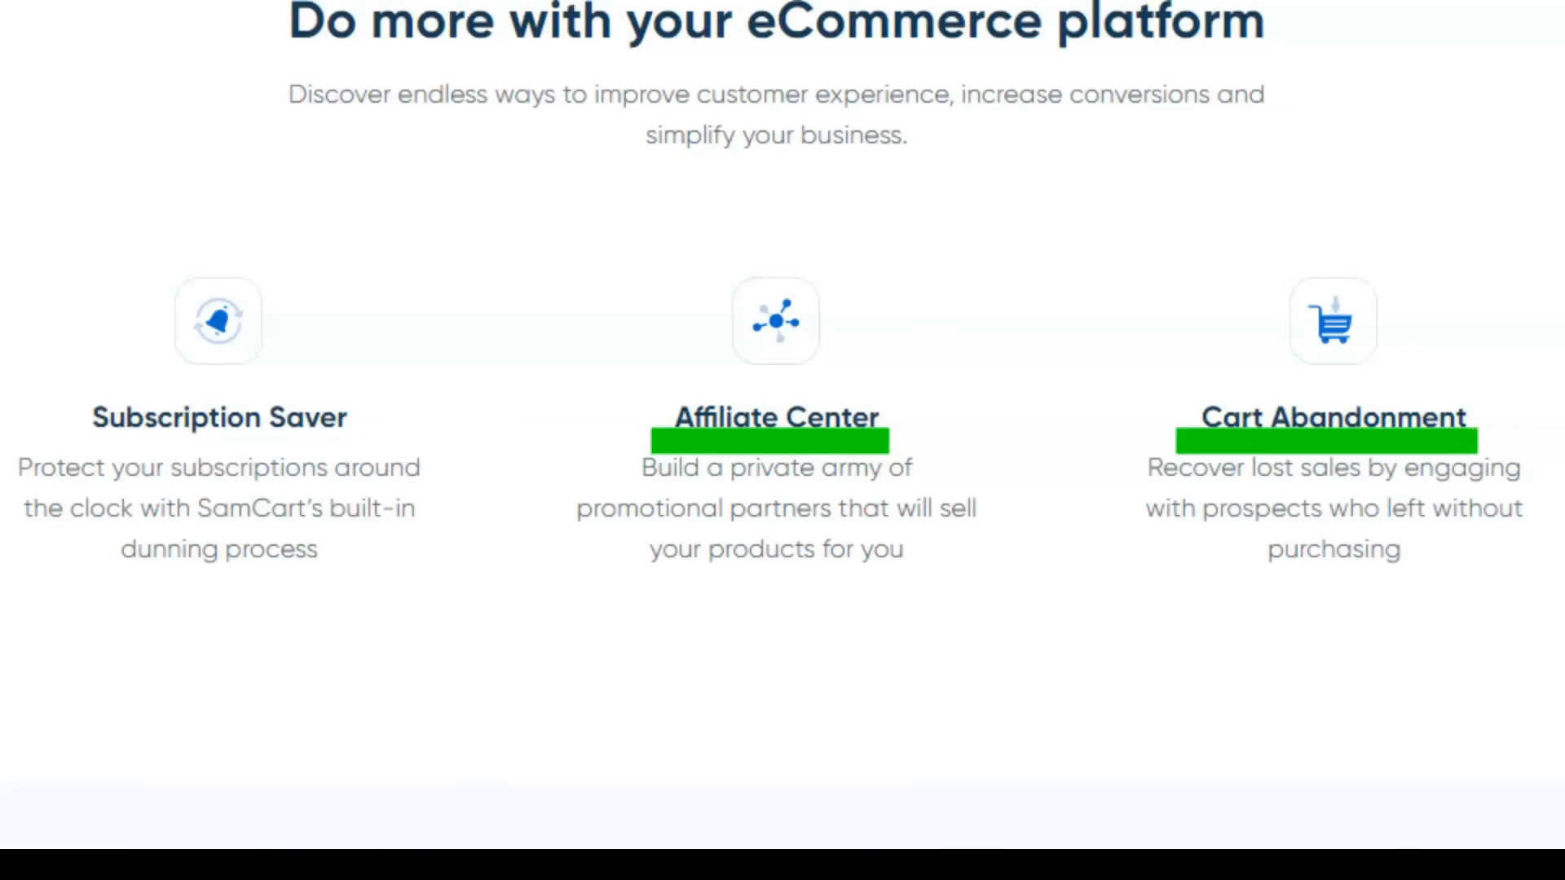
{"action": "scroll", "scroll_direction": "up", "scroll_amount": 3}
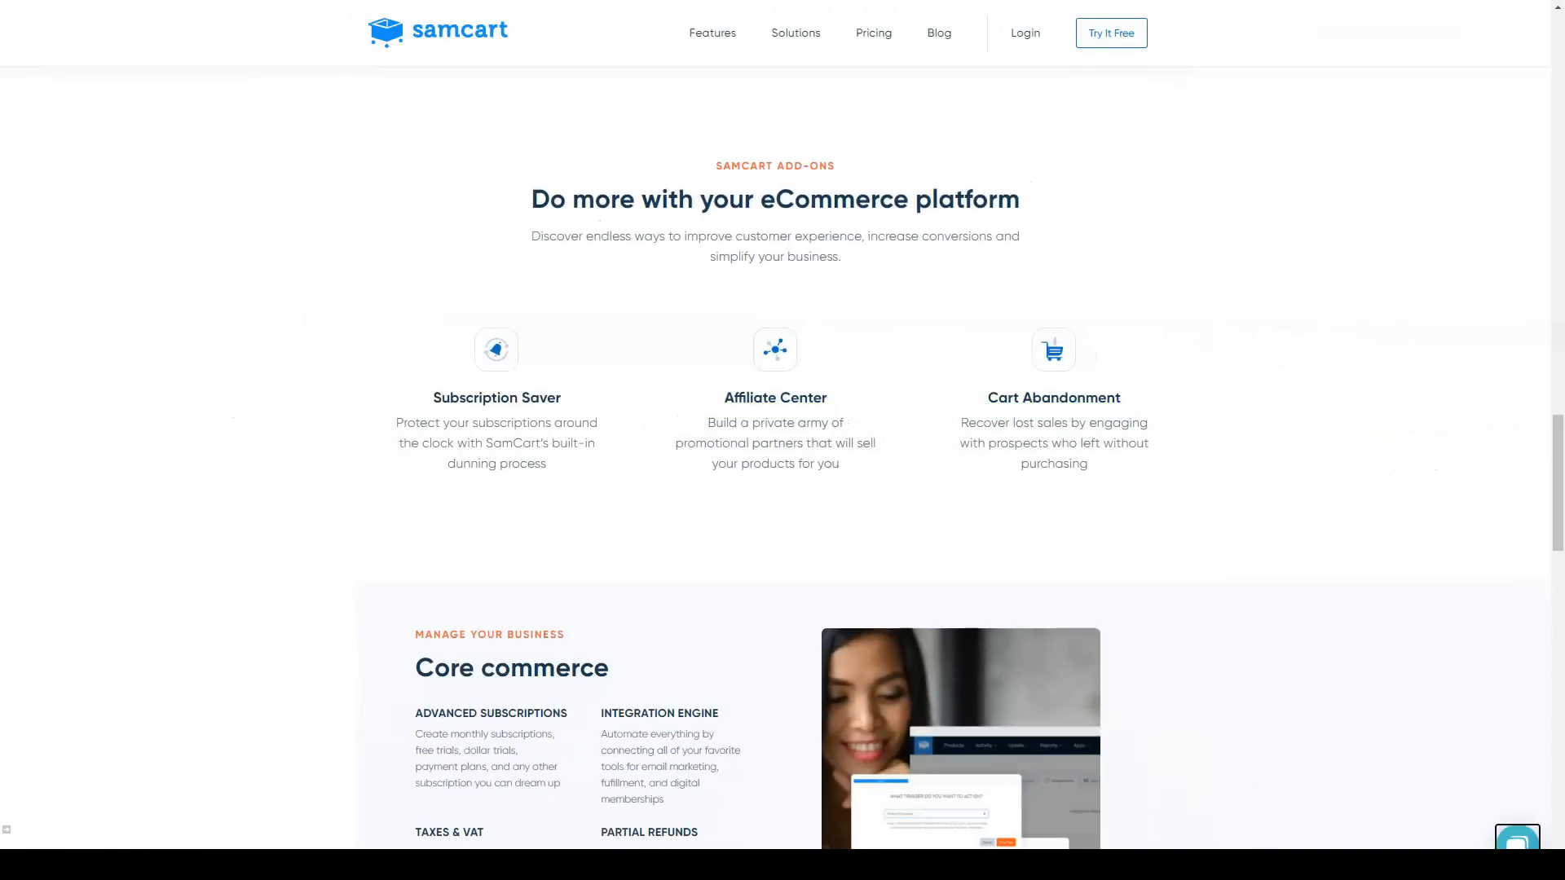
{"action": "scroll", "scroll_direction": "down", "scroll_amount": 3}
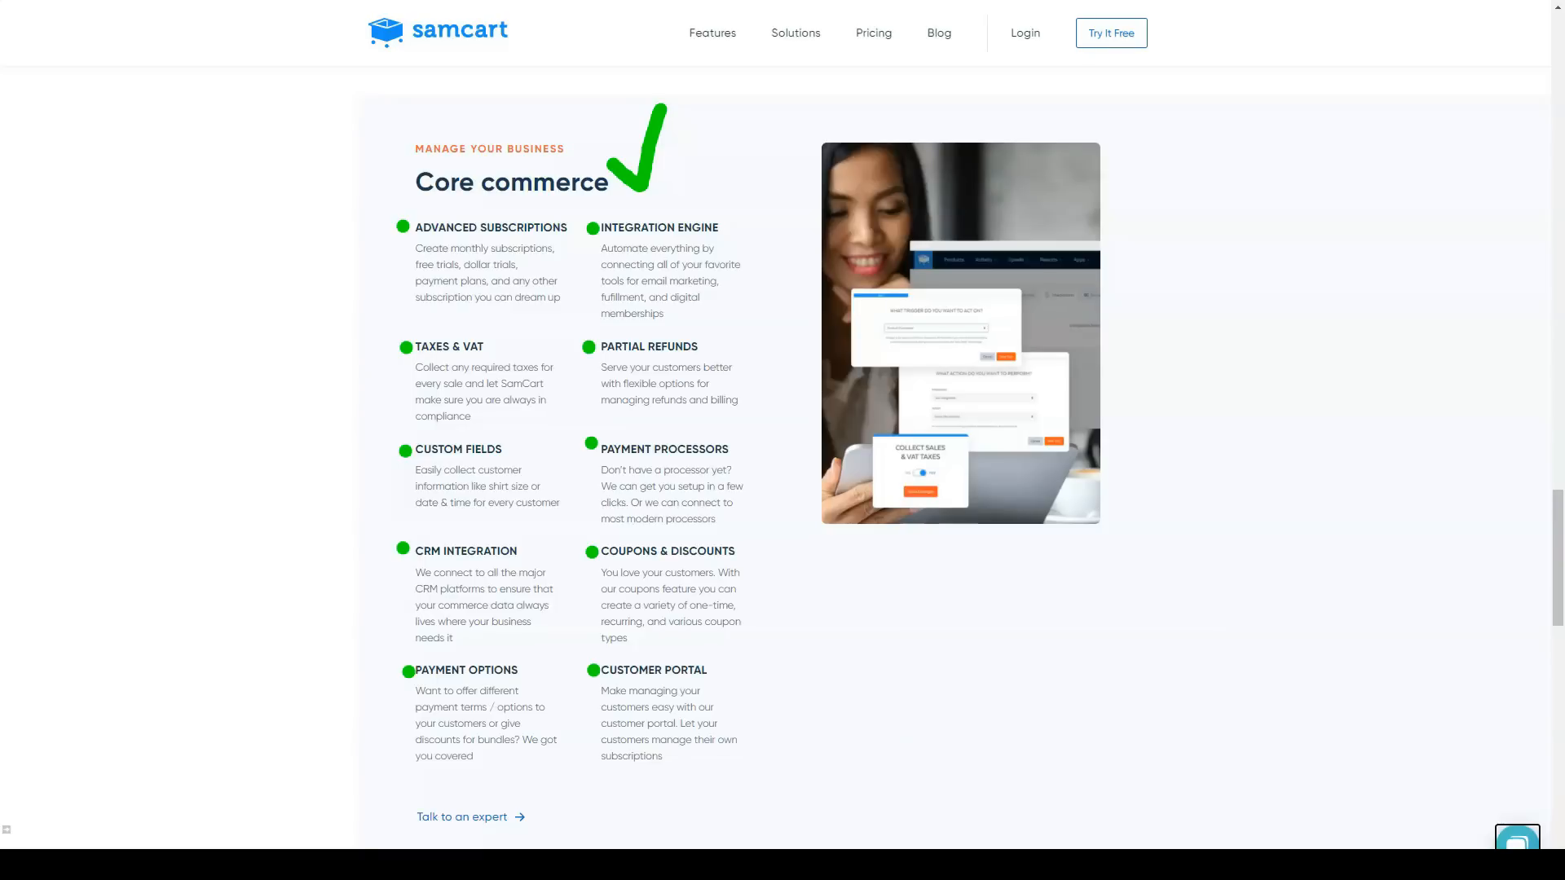
{"action": "scroll", "scroll_direction": "down", "scroll_amount": 3}
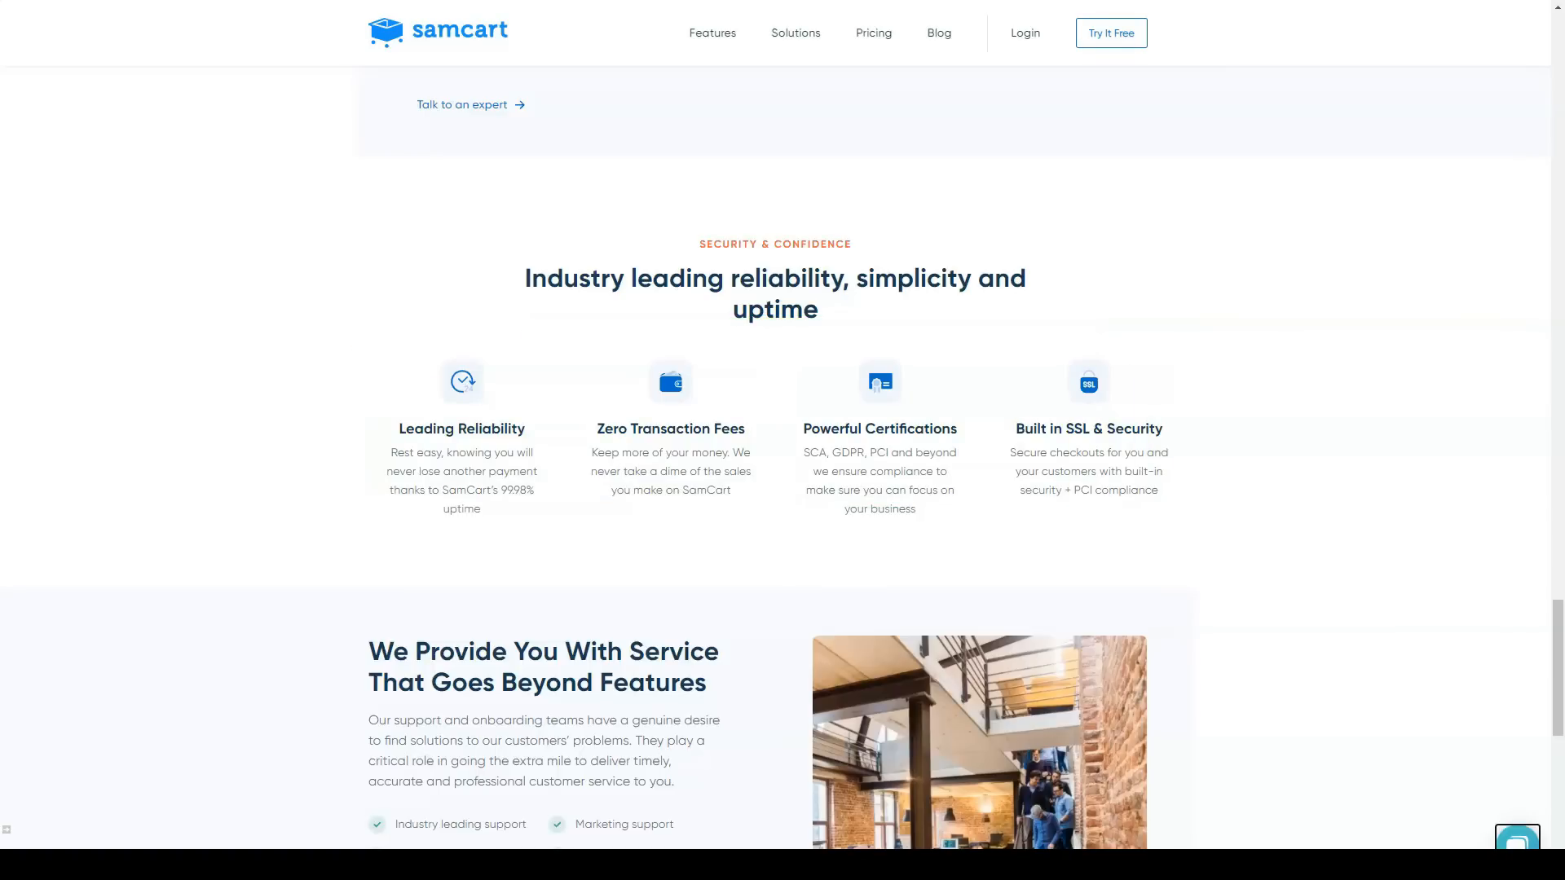
{"action": "scroll", "scroll_direction": "down", "scroll_amount": 3}
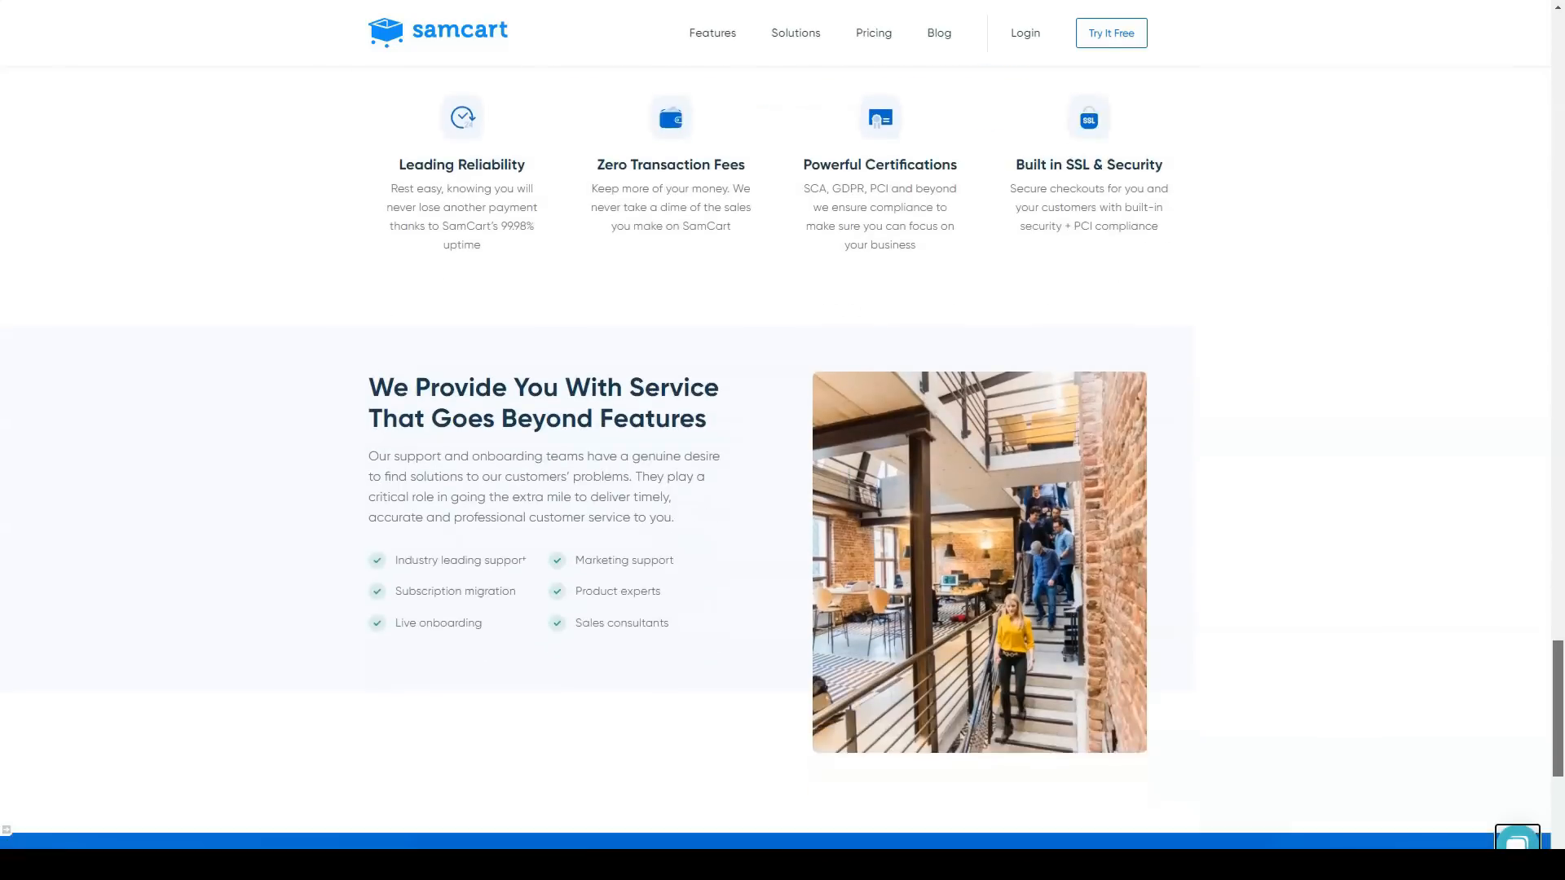
{"action": "scroll", "scroll_direction": "down", "scroll_amount": 3}
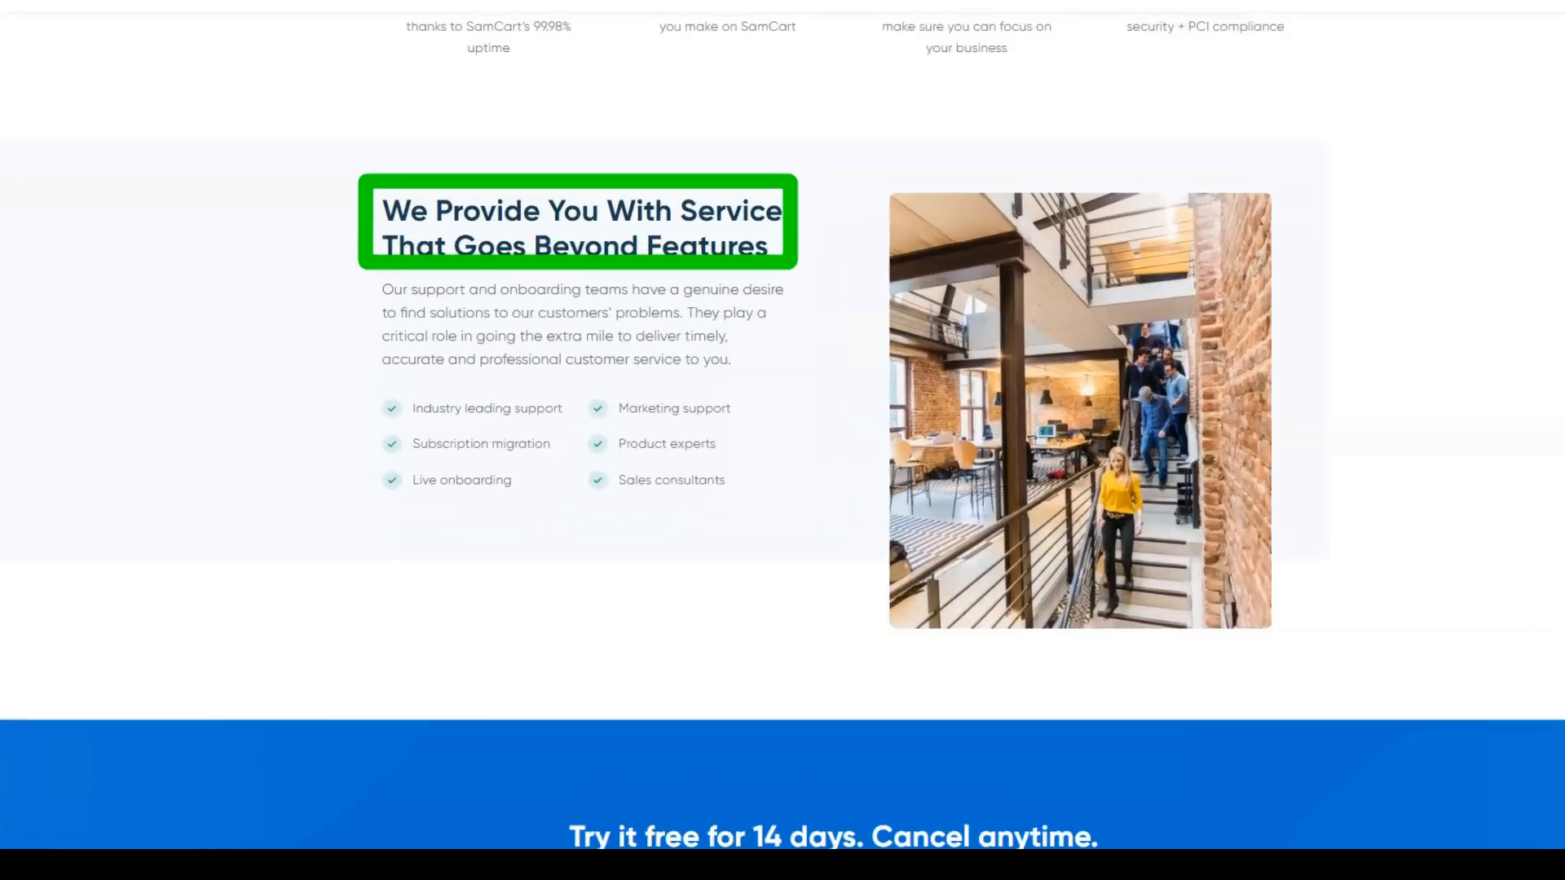
{"action": "scroll", "scroll_direction": "down", "scroll_amount": 3}
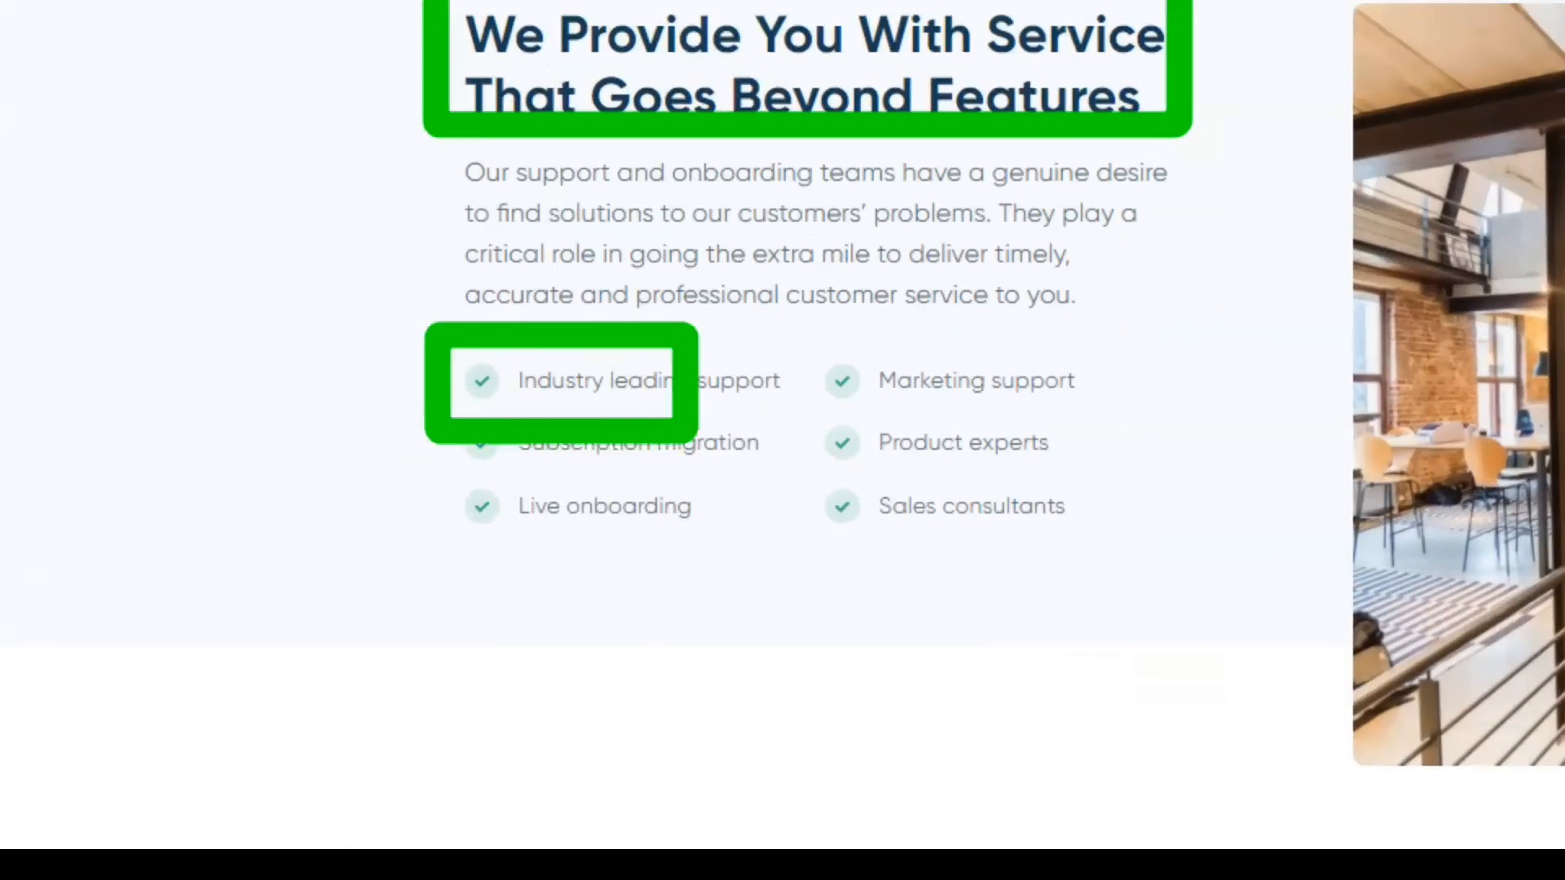
{"action": "scroll", "scroll_direction": "down", "scroll_amount": 3}
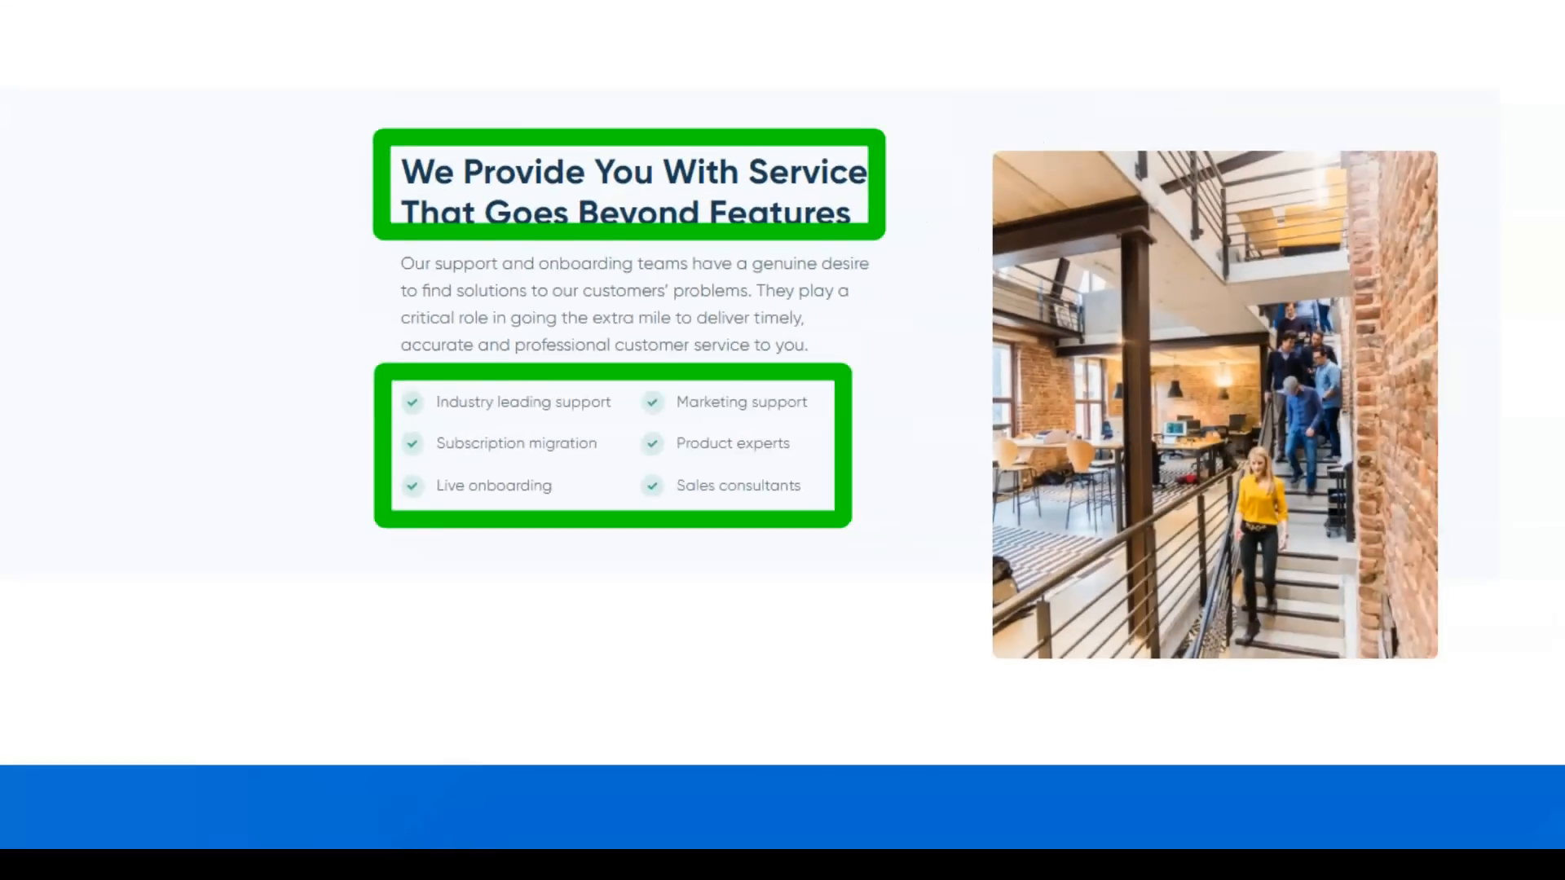
{"action": "scroll", "scroll_direction": "down", "scroll_amount": 3}
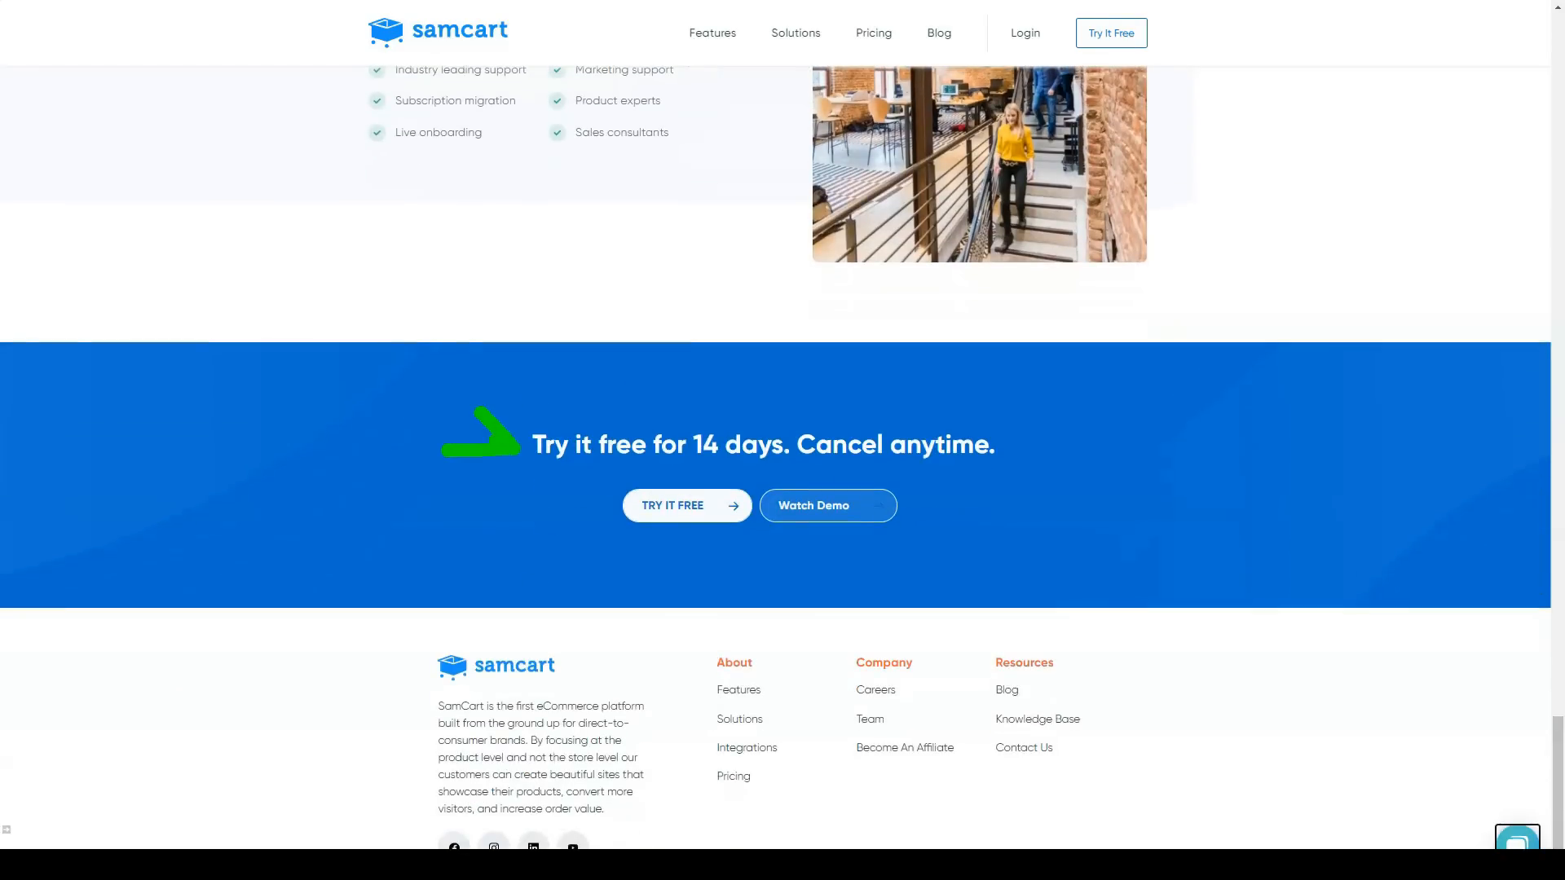
{"action": "scroll", "scroll_direction": "up", "scroll_amount": 3}
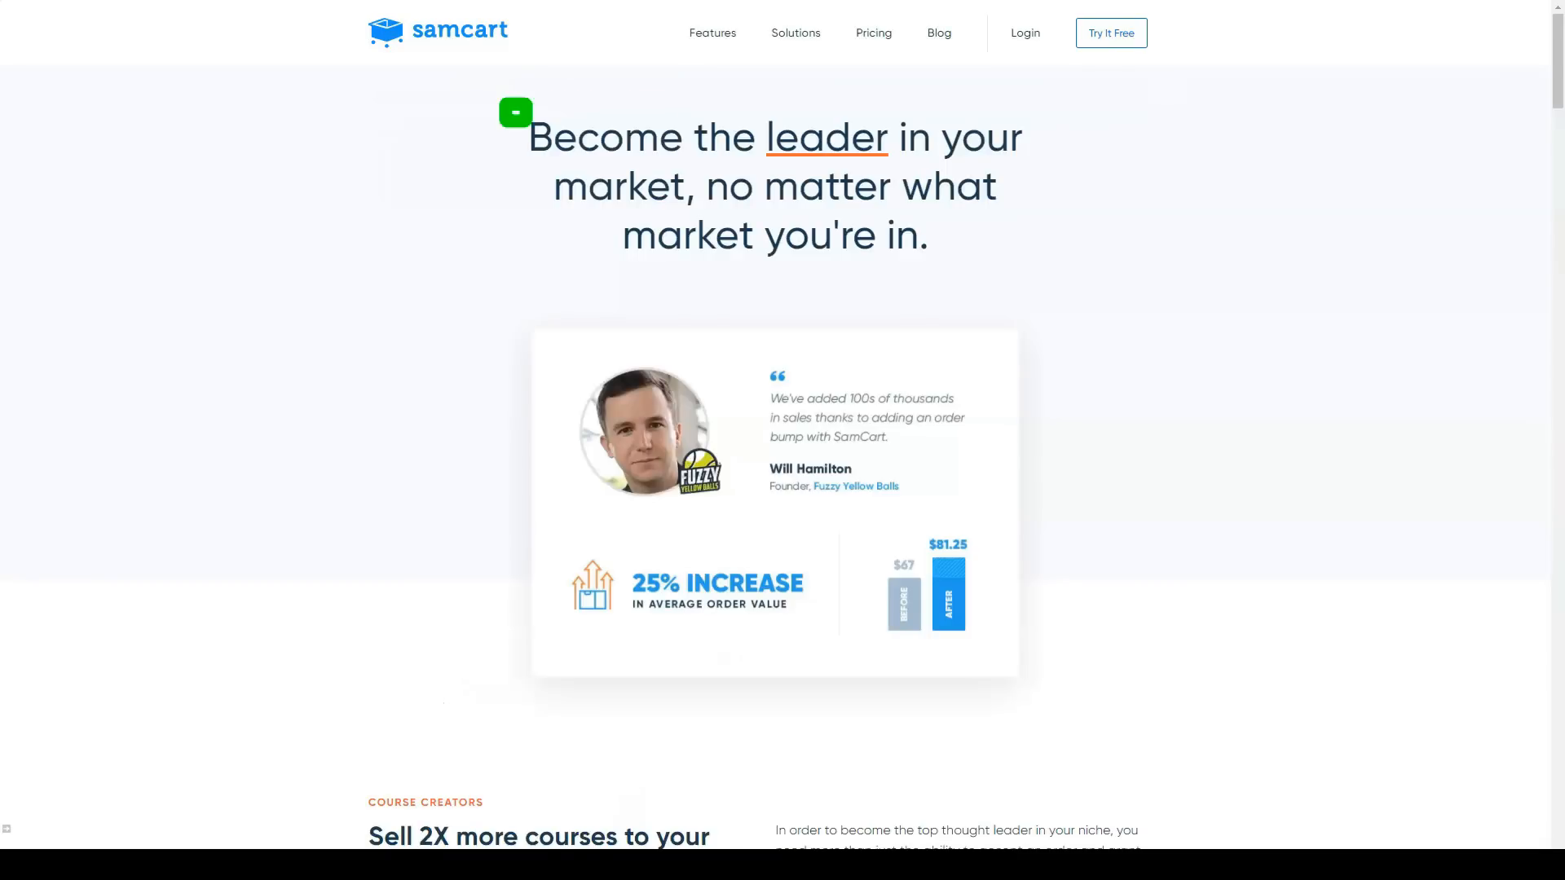
Step: Read Course creators, Authors, Coaches, Side-hustlers and Amazon & Etsy sellers, reaching Physical products
{"action": "left_click", "coordinate": [515, 112]}
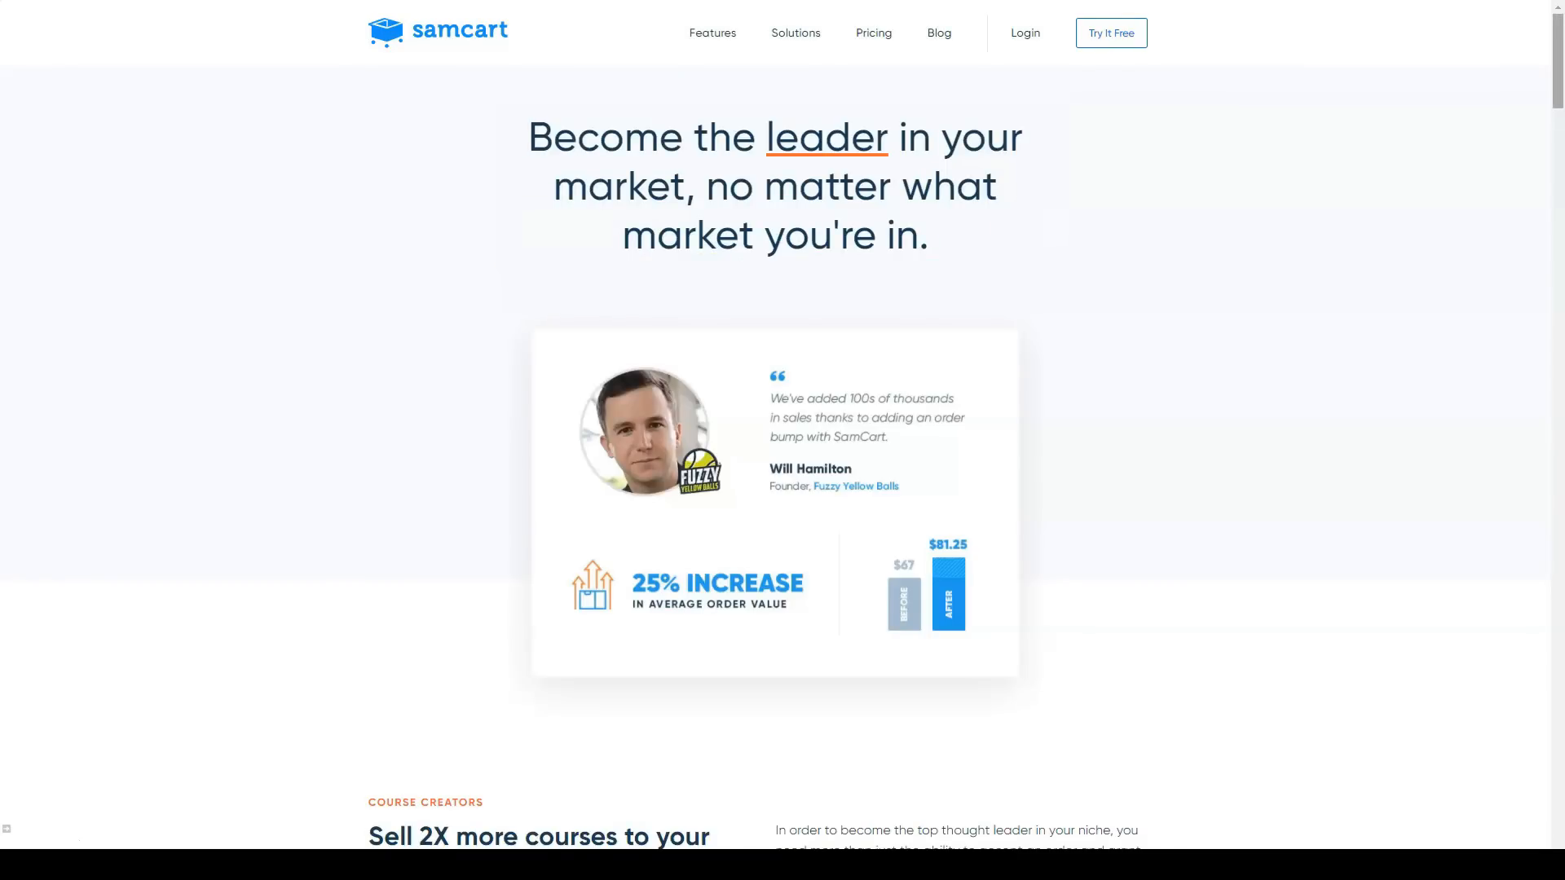
{"action": "scroll", "scroll_direction": "down", "scroll_amount": 3}
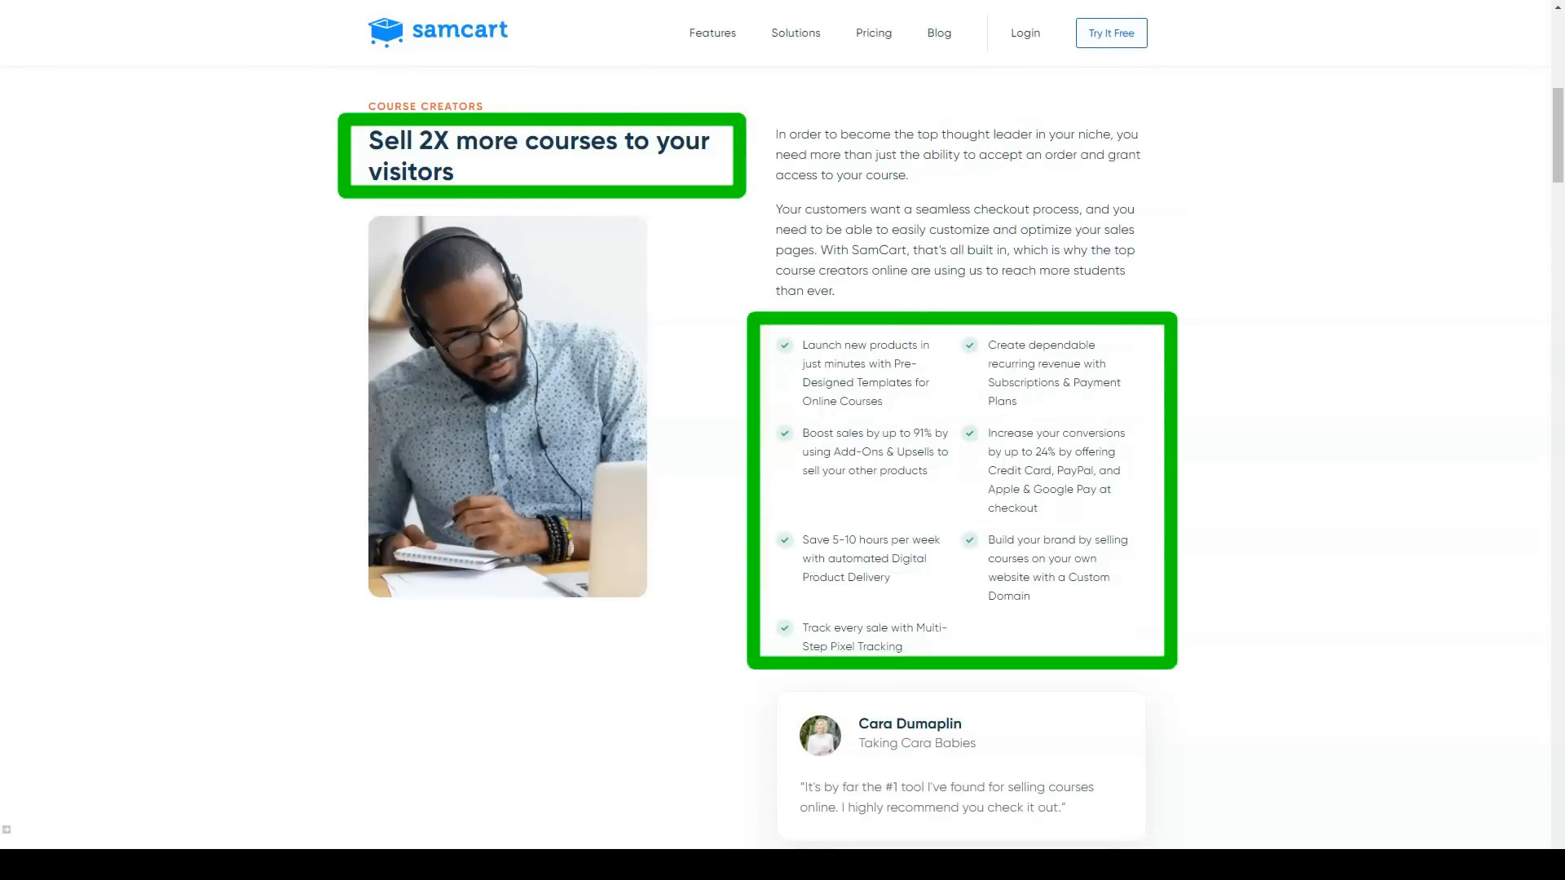
{"action": "scroll", "scroll_direction": "down", "scroll_amount": 3}
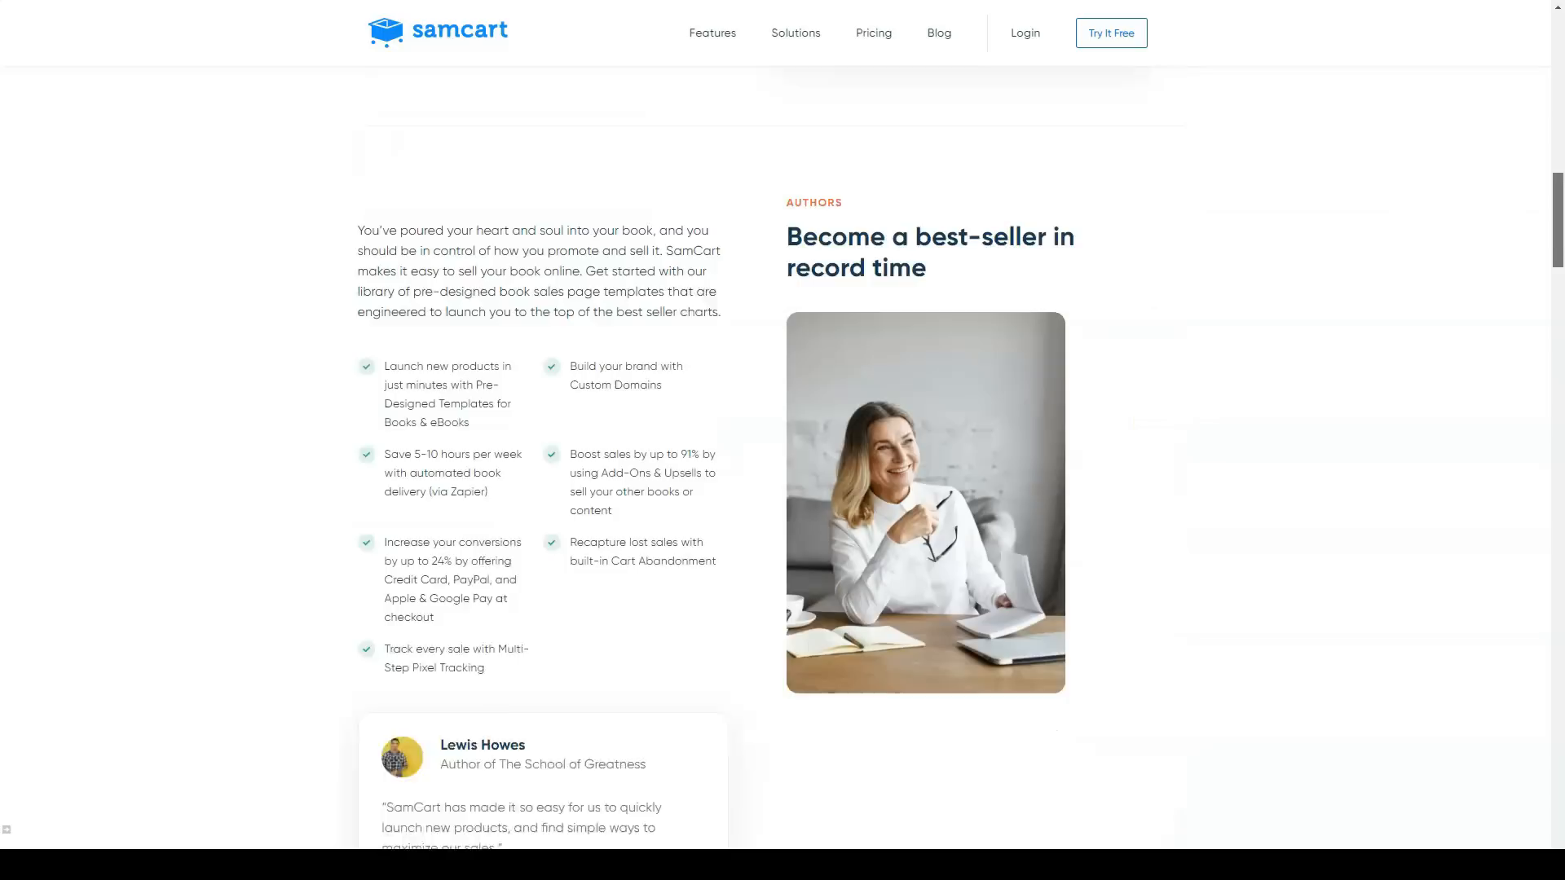
{"action": "scroll", "scroll_direction": "down", "scroll_amount": 3}
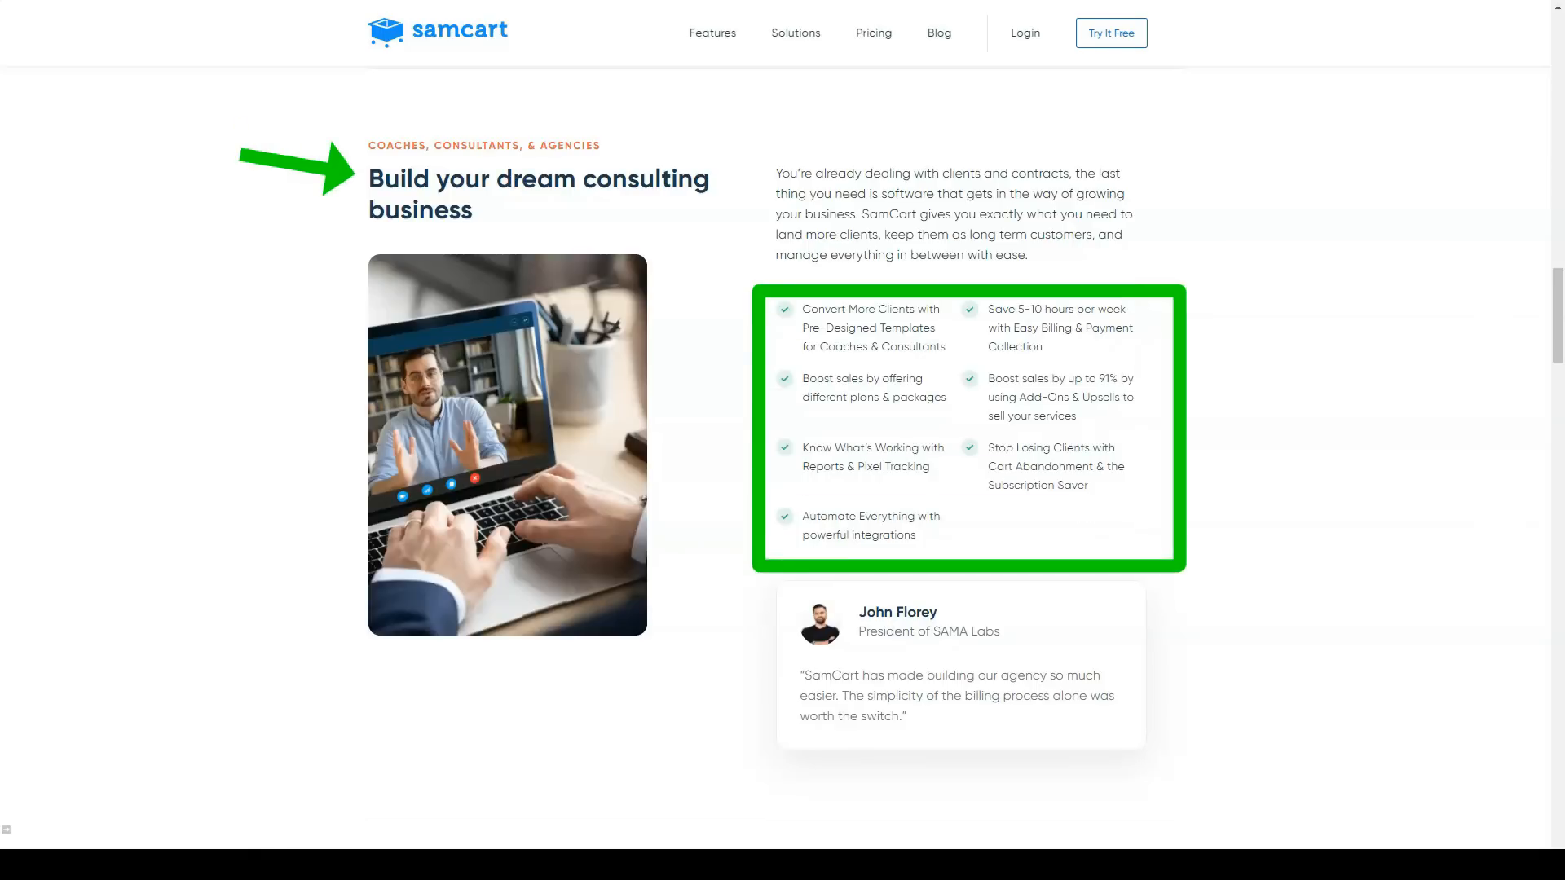
{"action": "scroll", "scroll_direction": "down", "scroll_amount": 3}
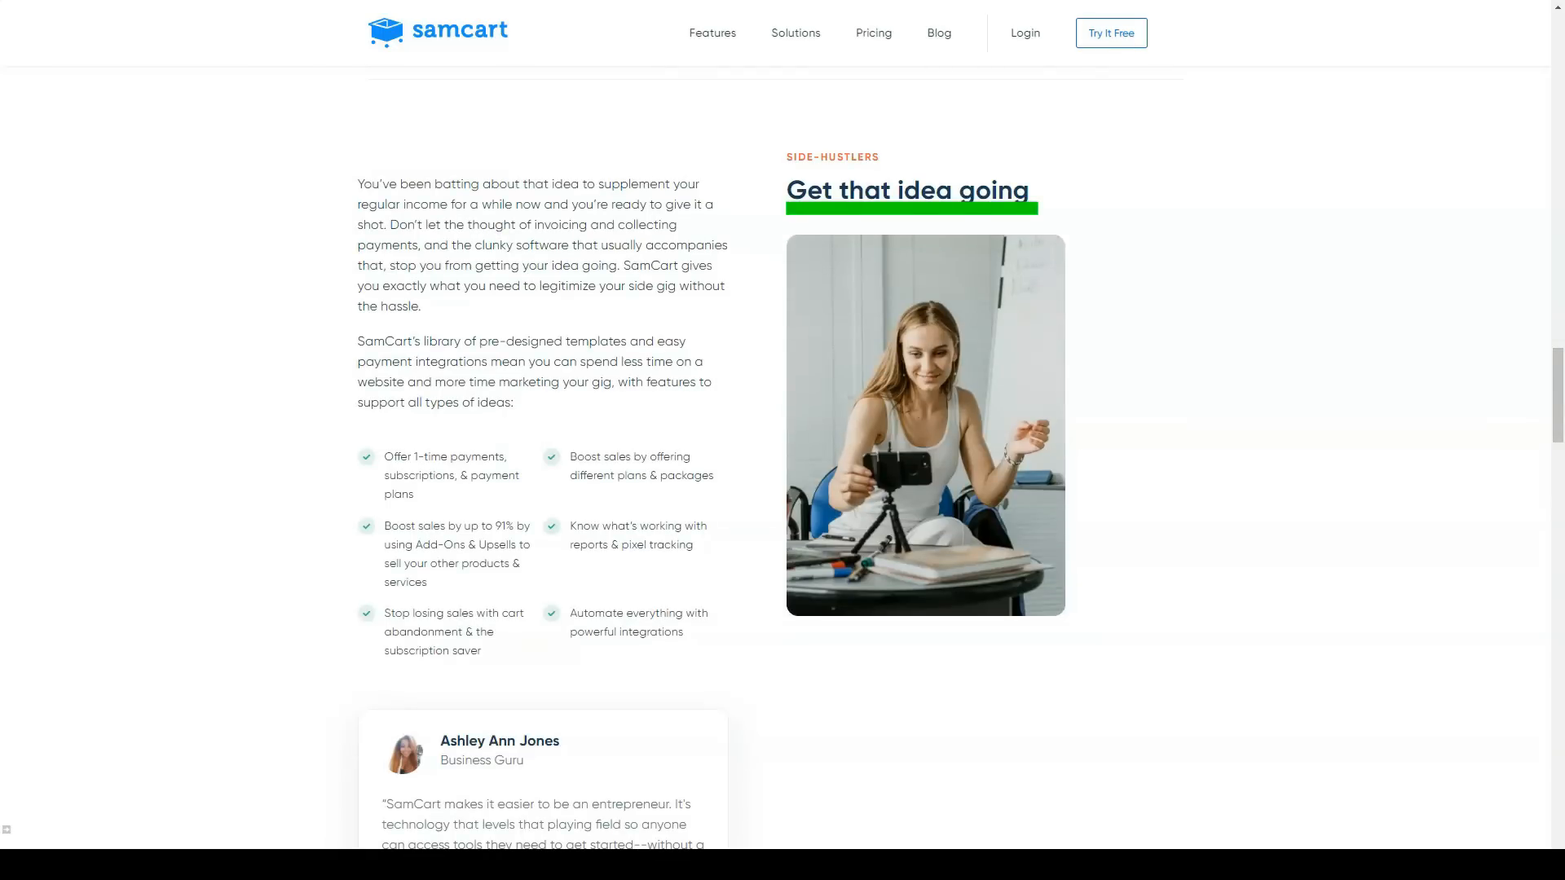
{"action": "scroll", "scroll_direction": "down", "scroll_amount": 3}
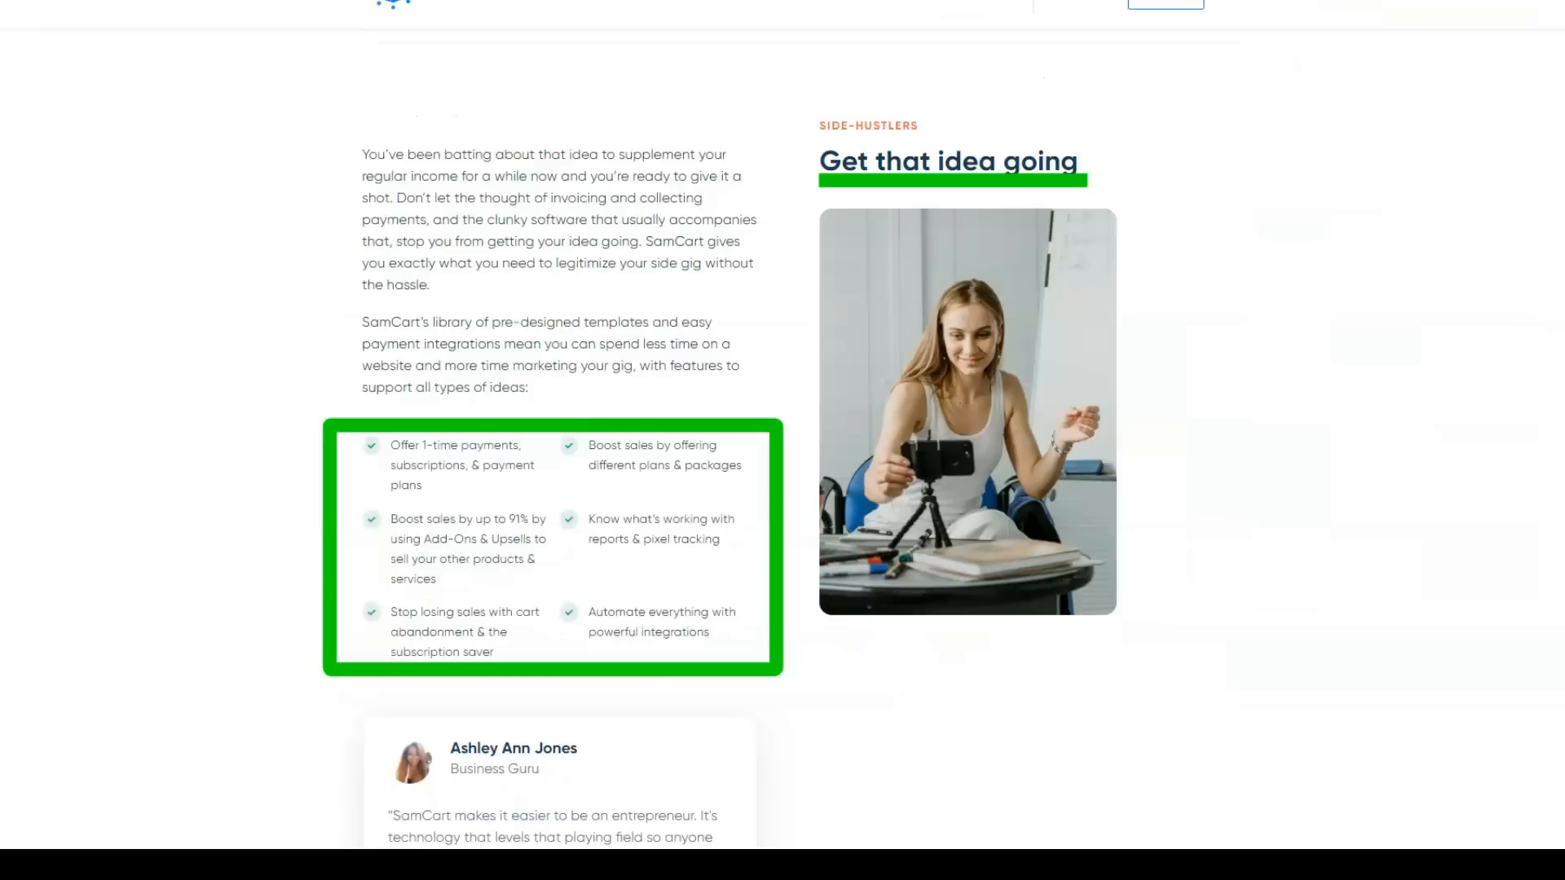
{"action": "scroll", "scroll_direction": "down", "scroll_amount": 3}
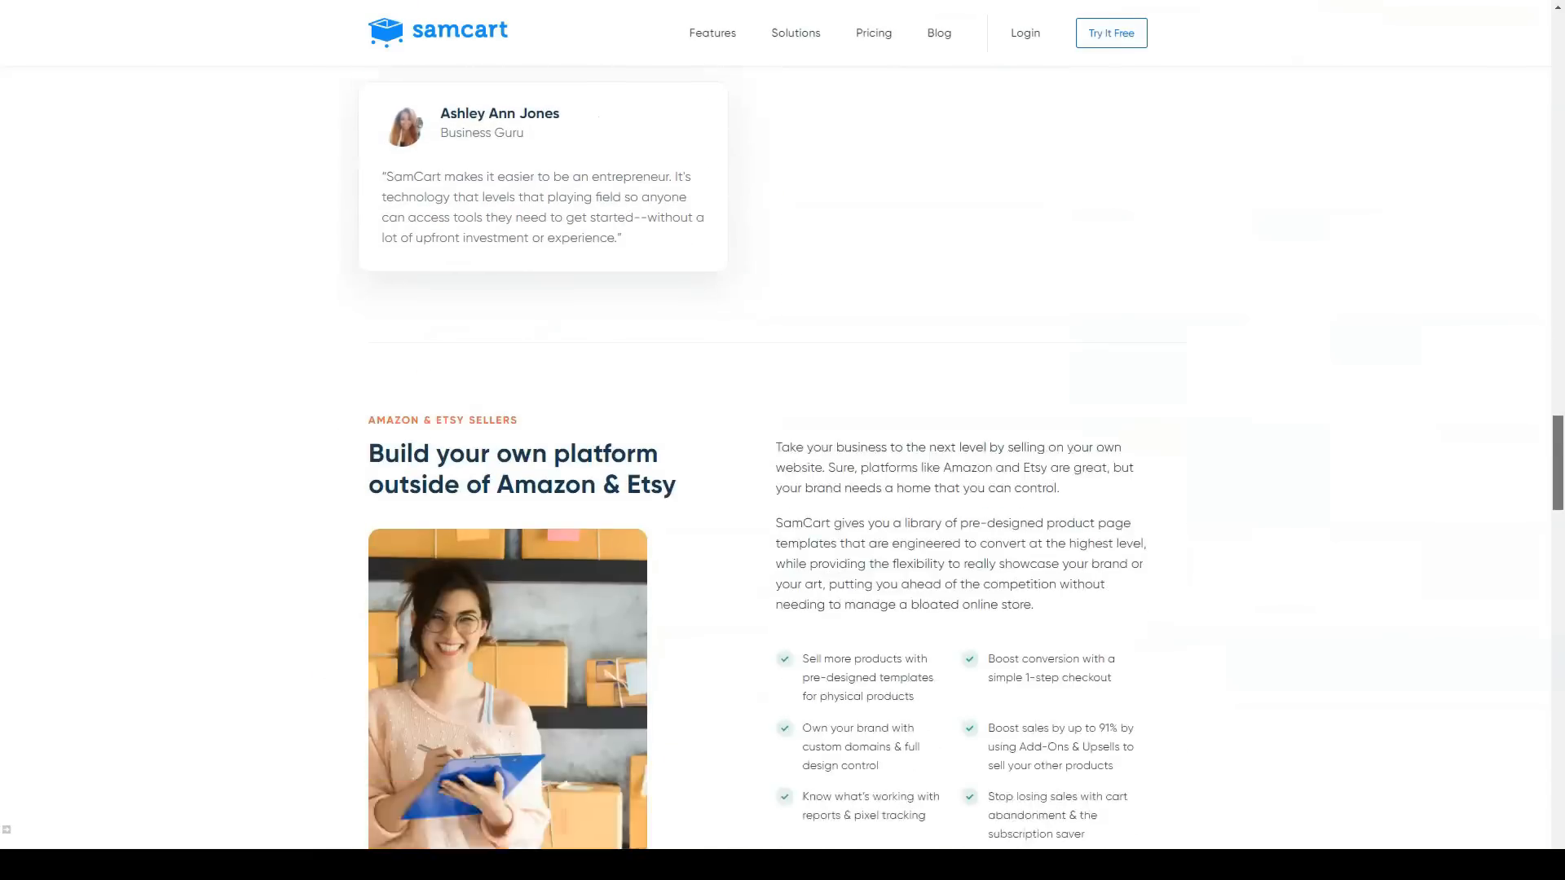
{"action": "scroll", "scroll_direction": "down", "scroll_amount": 3}
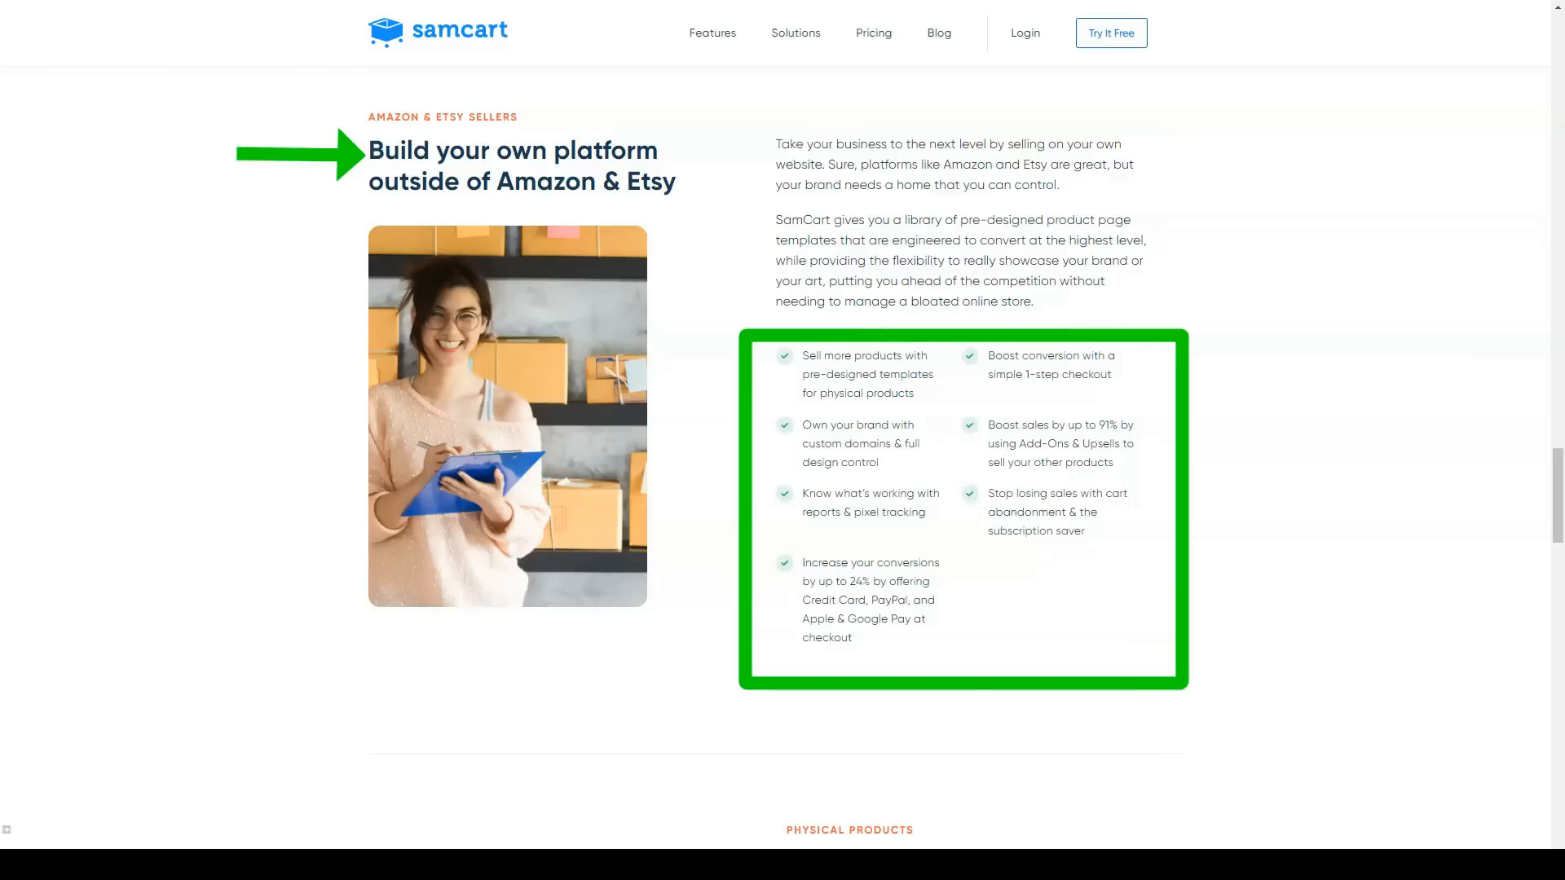
{"action": "scroll", "scroll_direction": "down", "scroll_amount": 3}
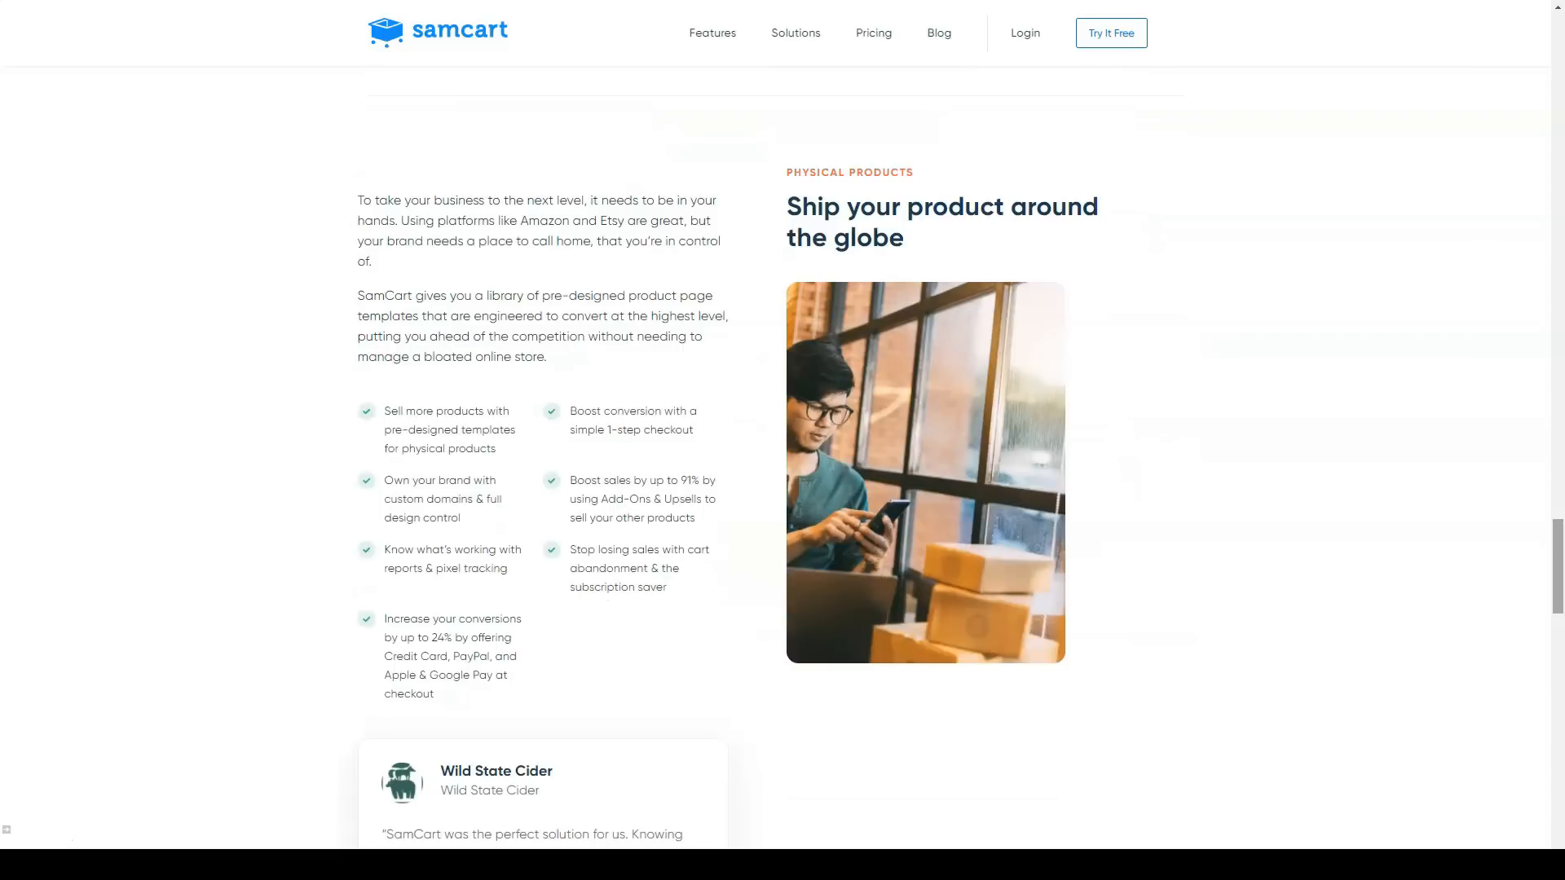